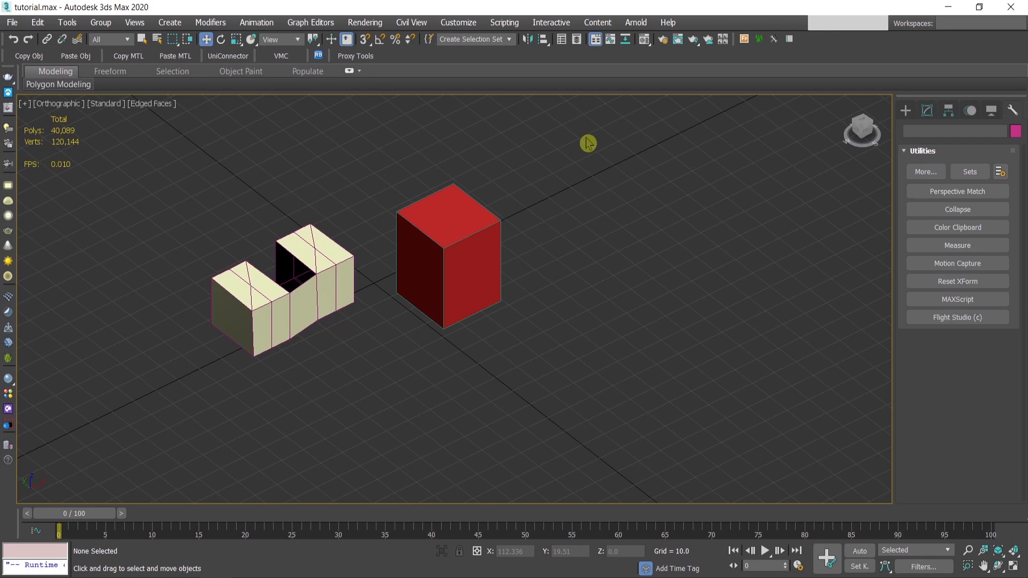
mouse_move(482, 440)
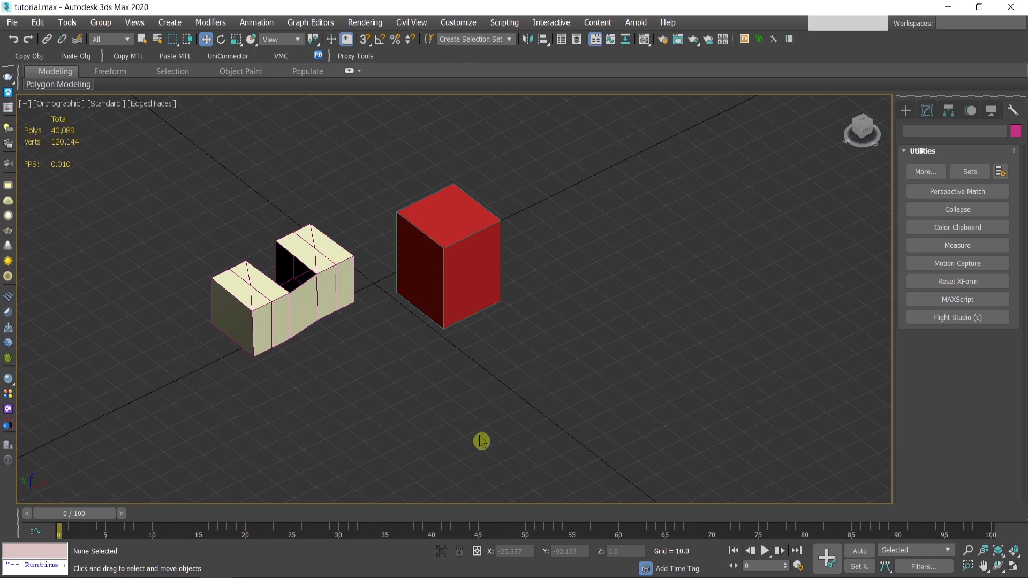
mouse_move(671, 297)
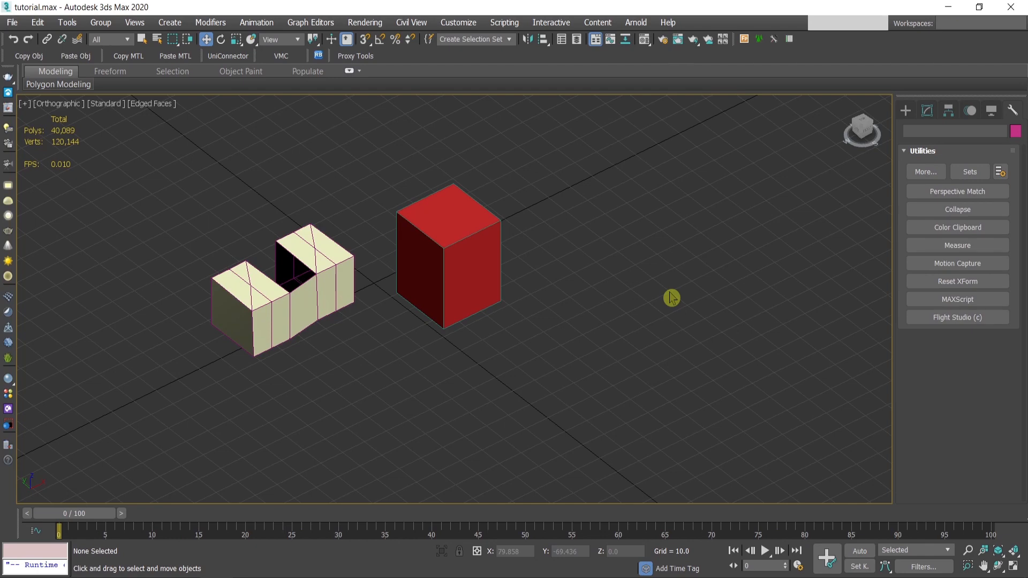
mouse_move(383, 61)
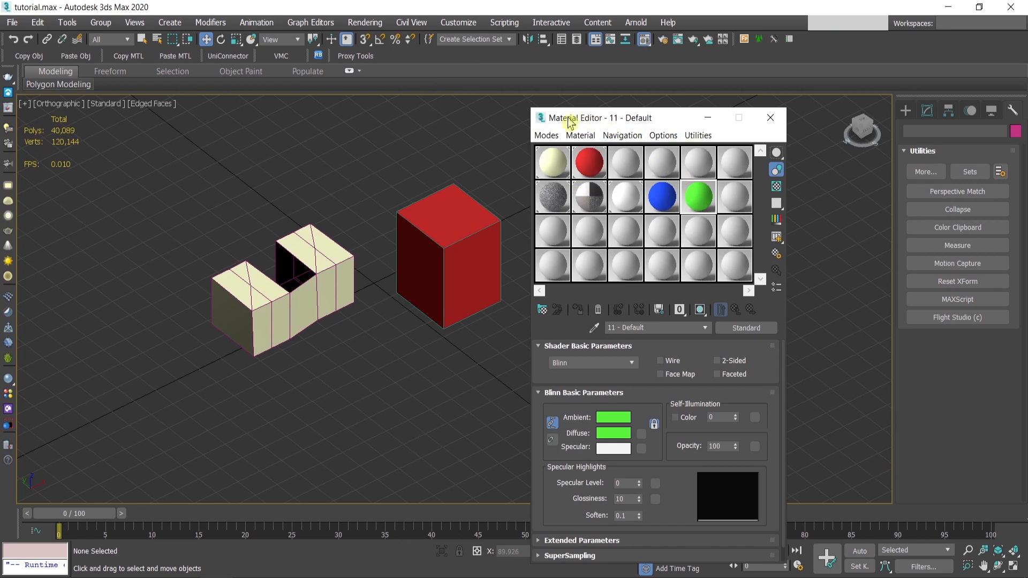
mouse_move(674, 166)
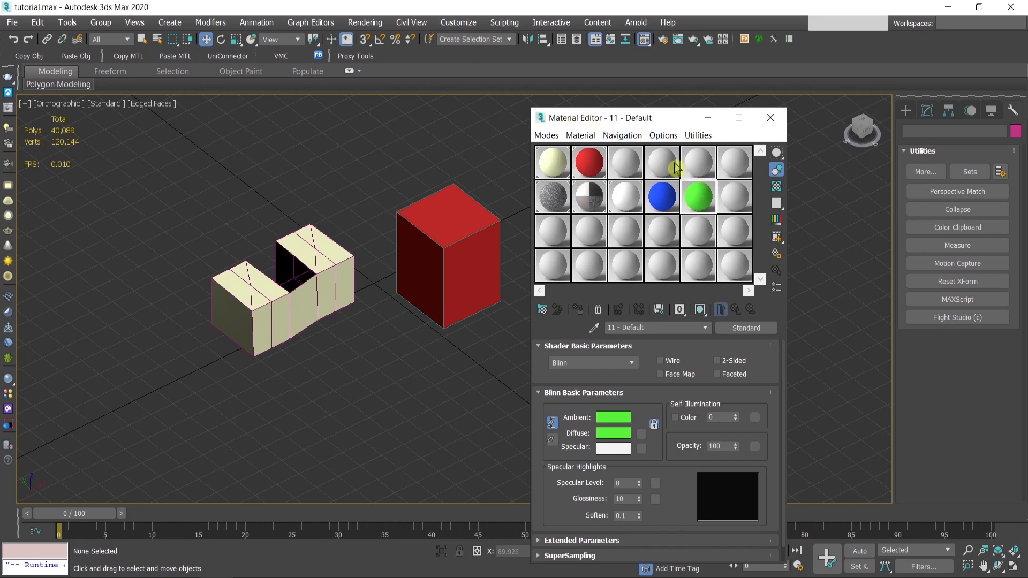
Browse the Material Editor's utility commands, then close the Material Editor.
click(663, 135)
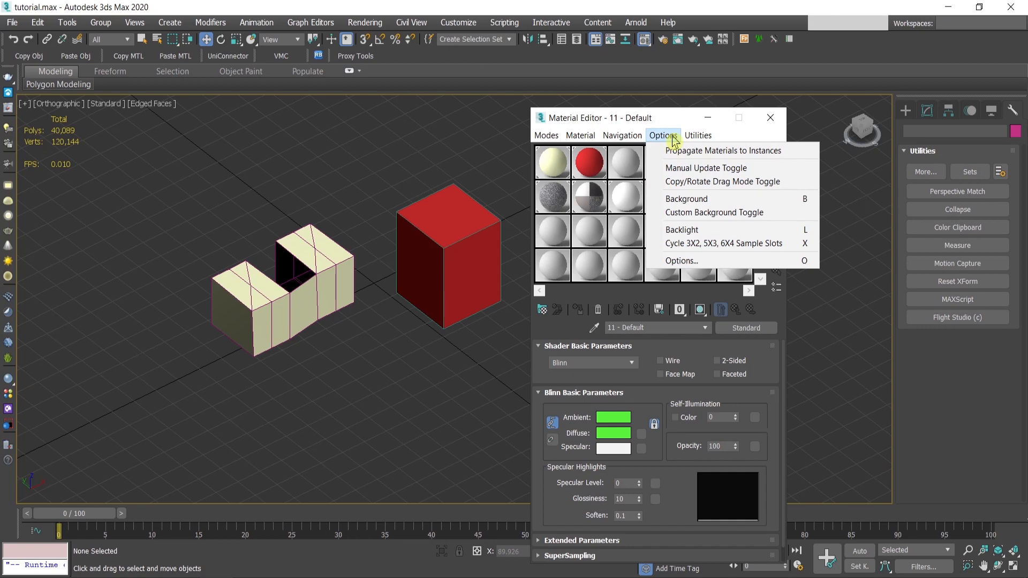
click(697, 135)
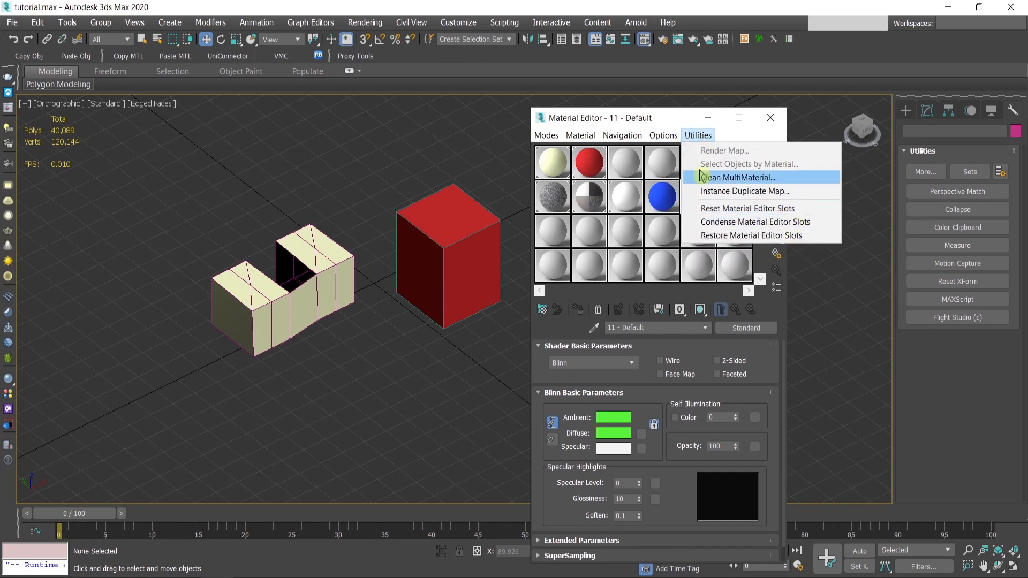
click(770, 117)
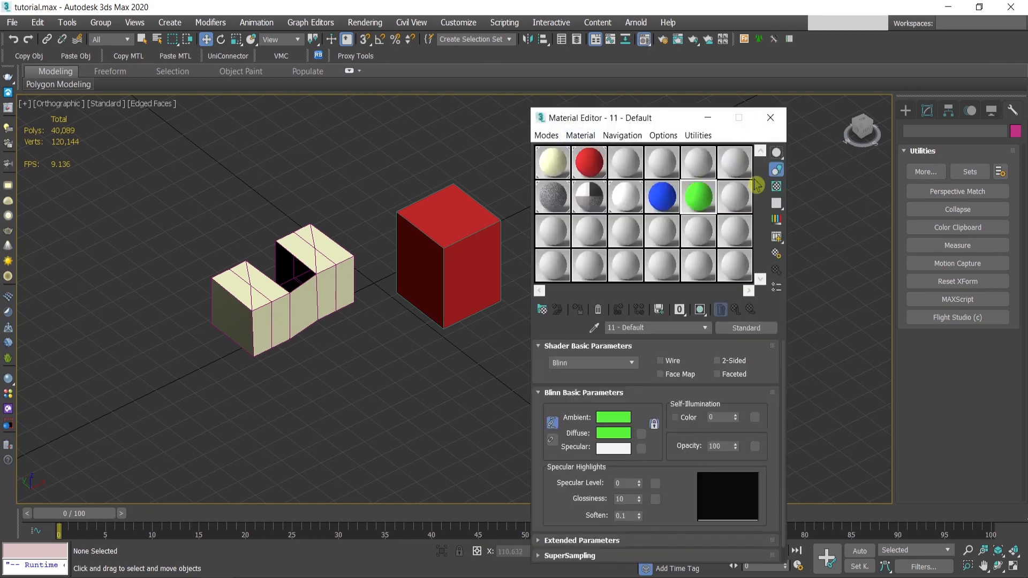
mouse_move(718, 230)
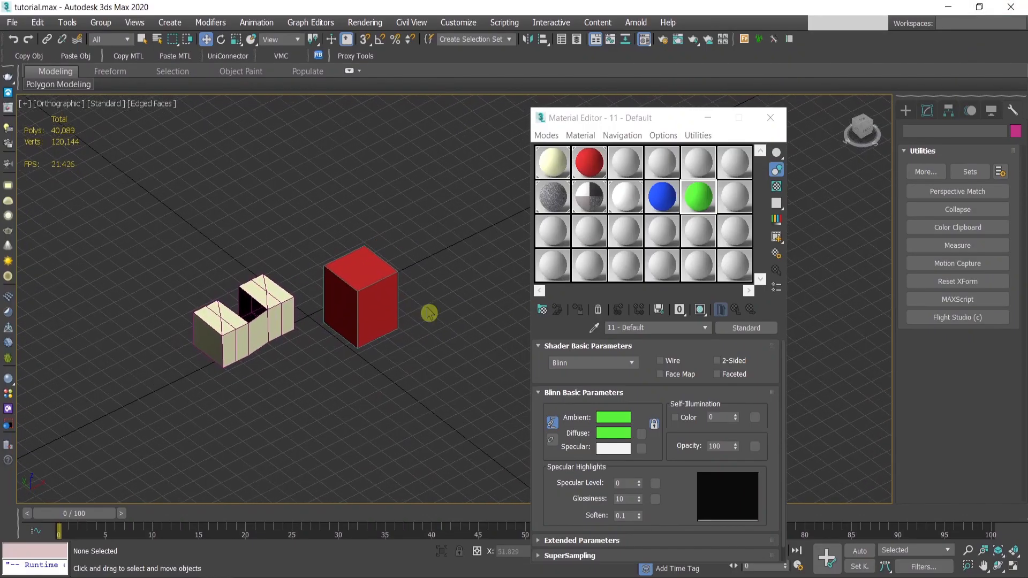
mouse_move(395, 58)
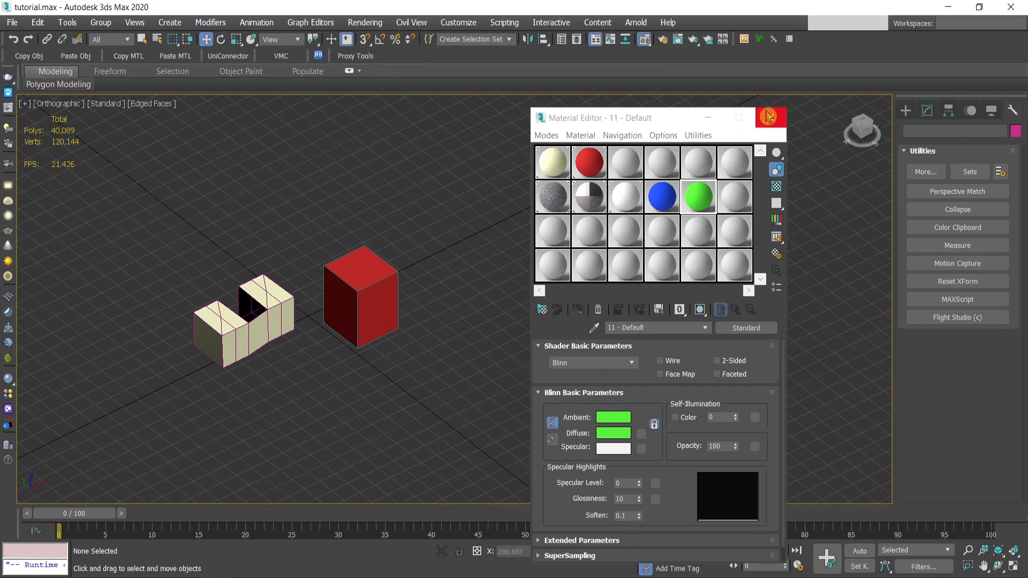
click(769, 117)
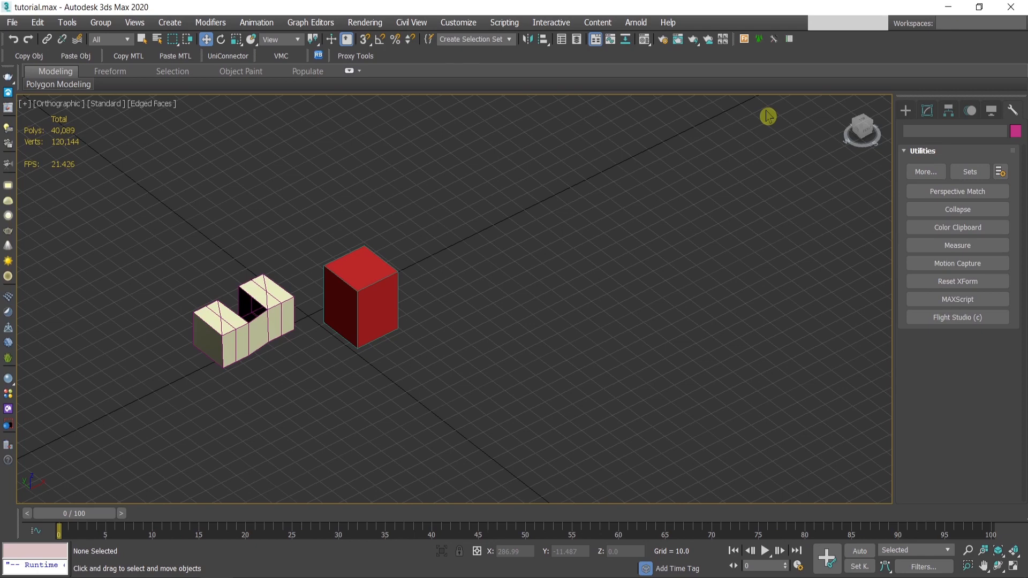
Add Reset Material Editor Slots from All Commands as a new toolbar button labelled Reset MTL.
click(458, 22)
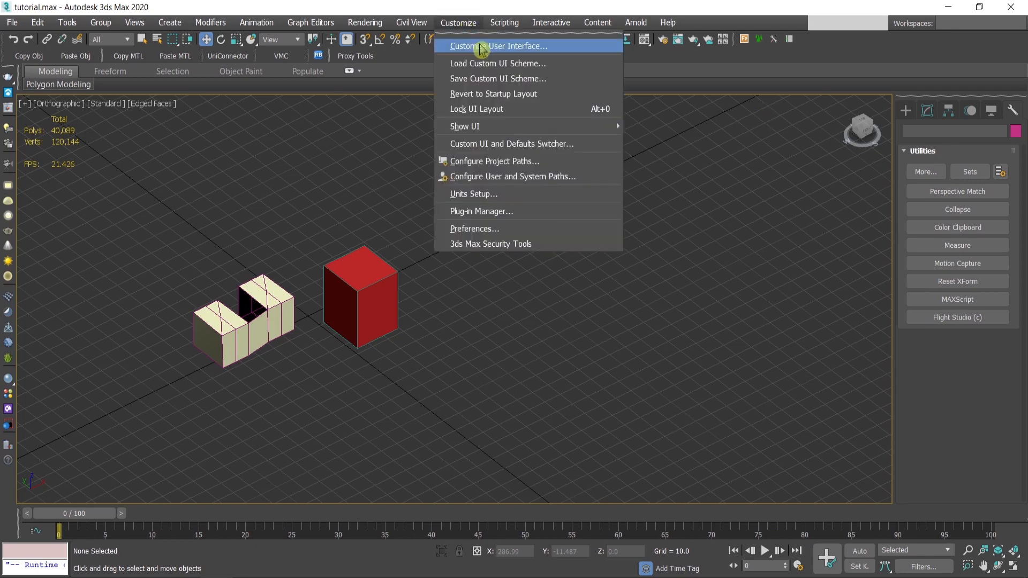
click(499, 45)
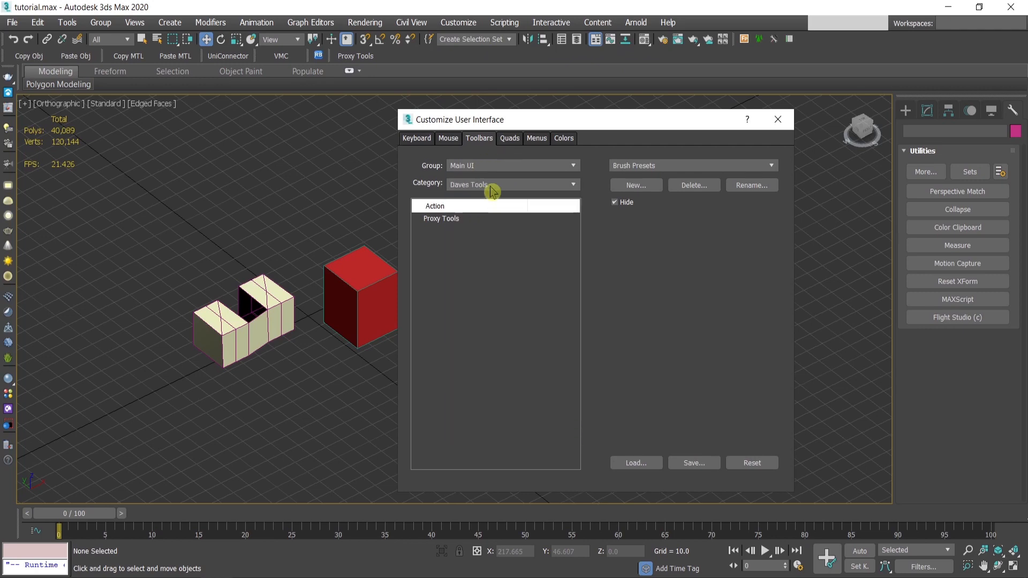
click(513, 184)
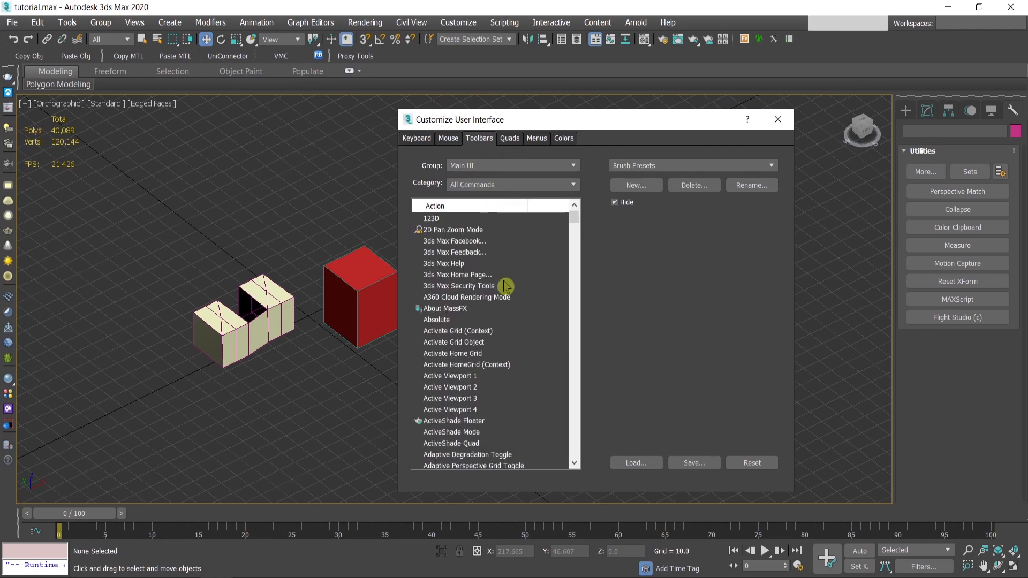
scroll(down, 3)
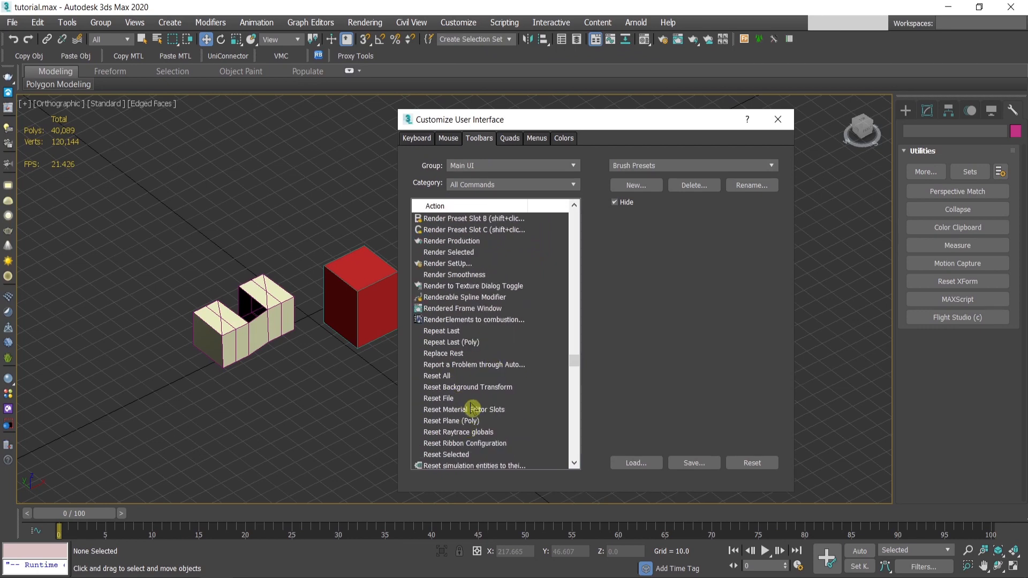
click(464, 409)
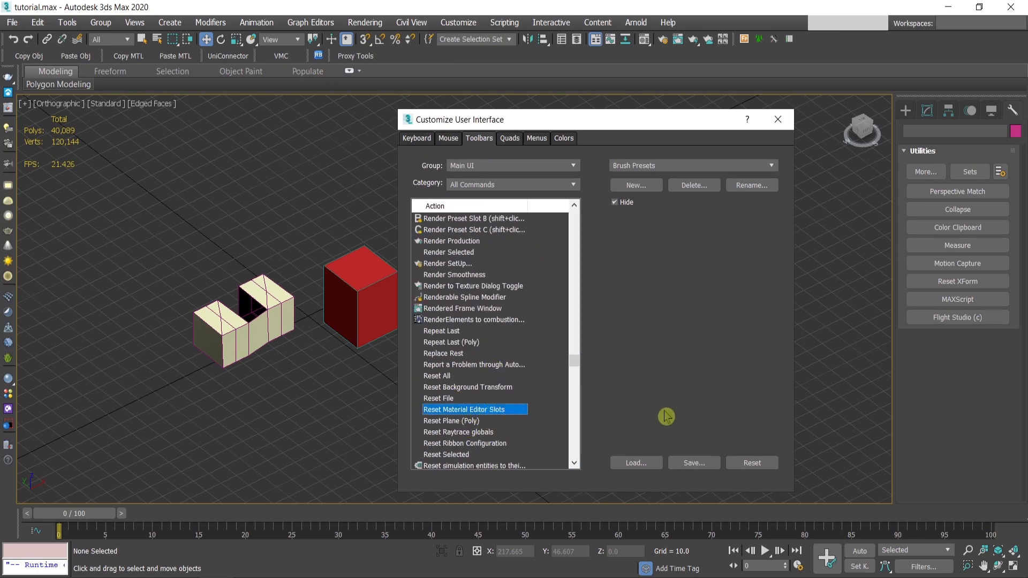
click(635, 185)
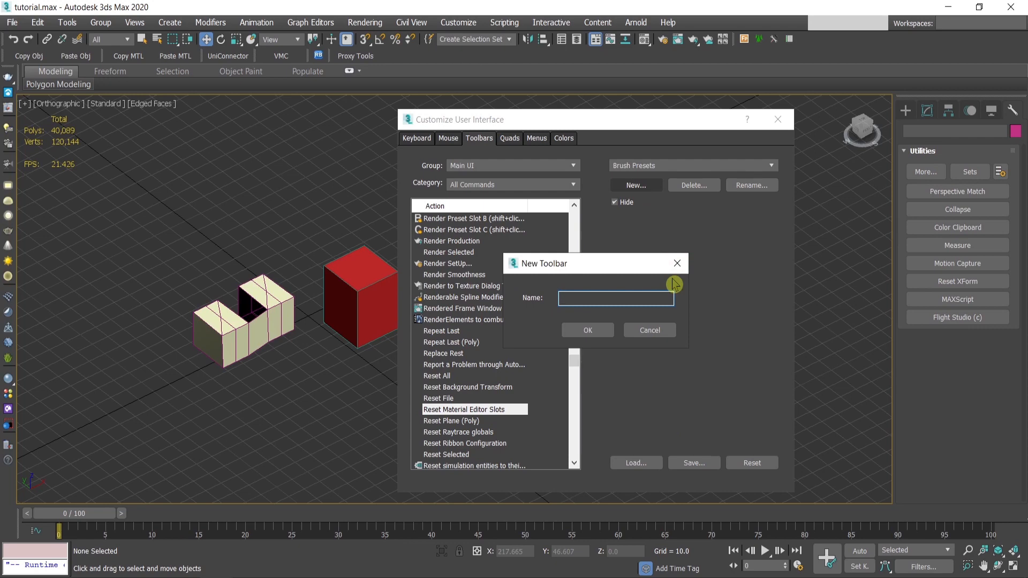
text(Reset M)
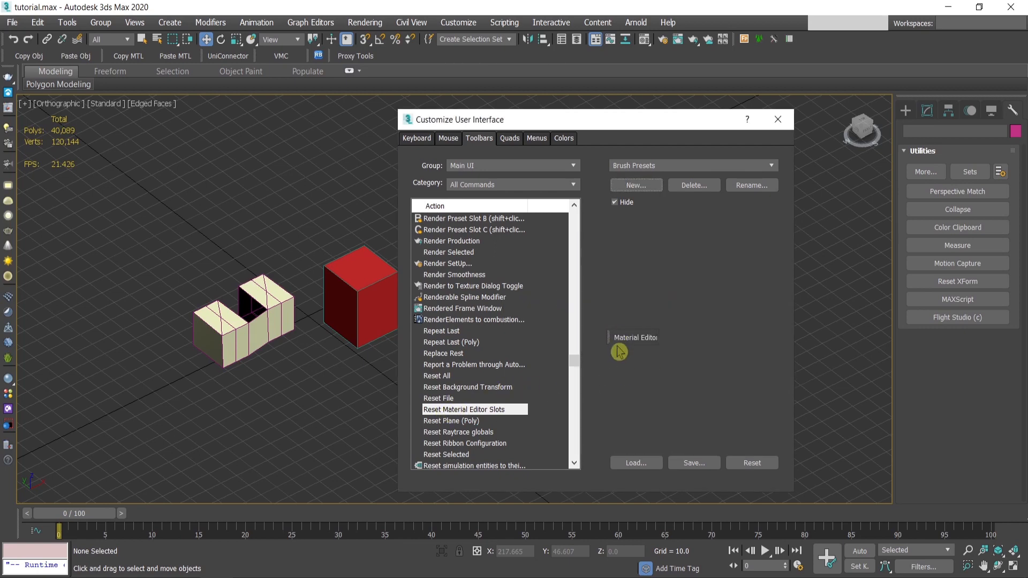
mouse_move(620, 351)
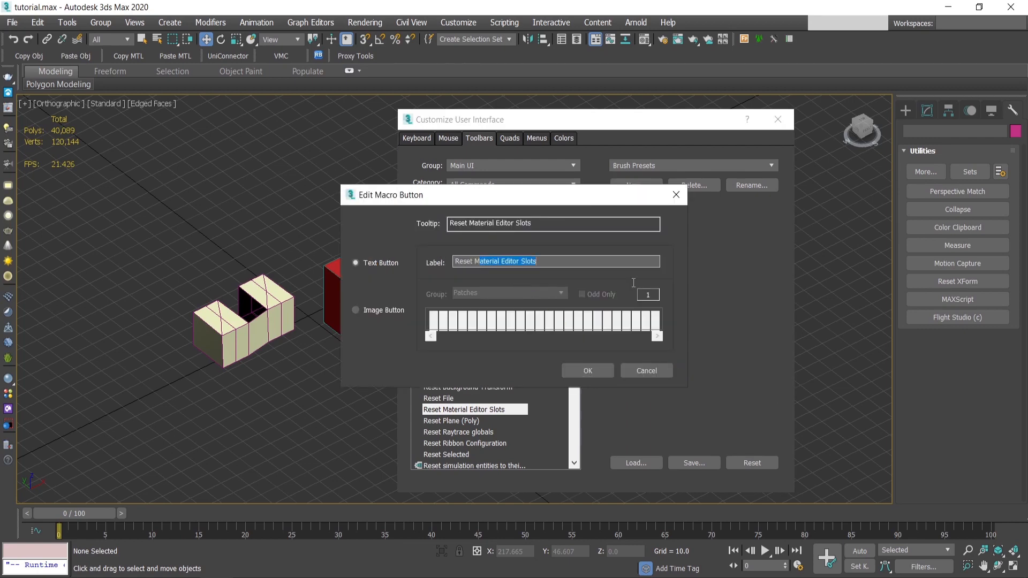
text(Reset MTK)
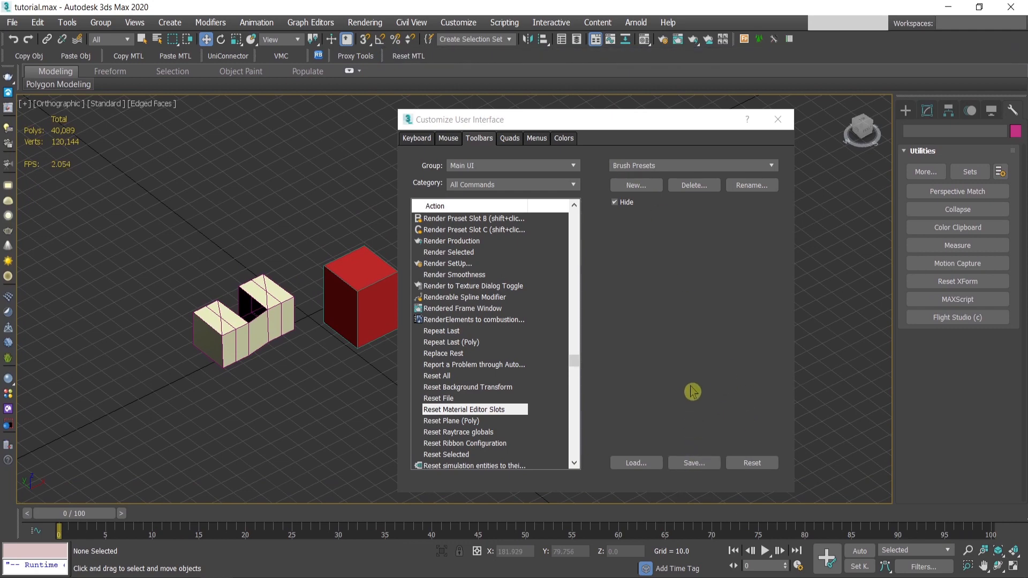
mouse_move(697, 392)
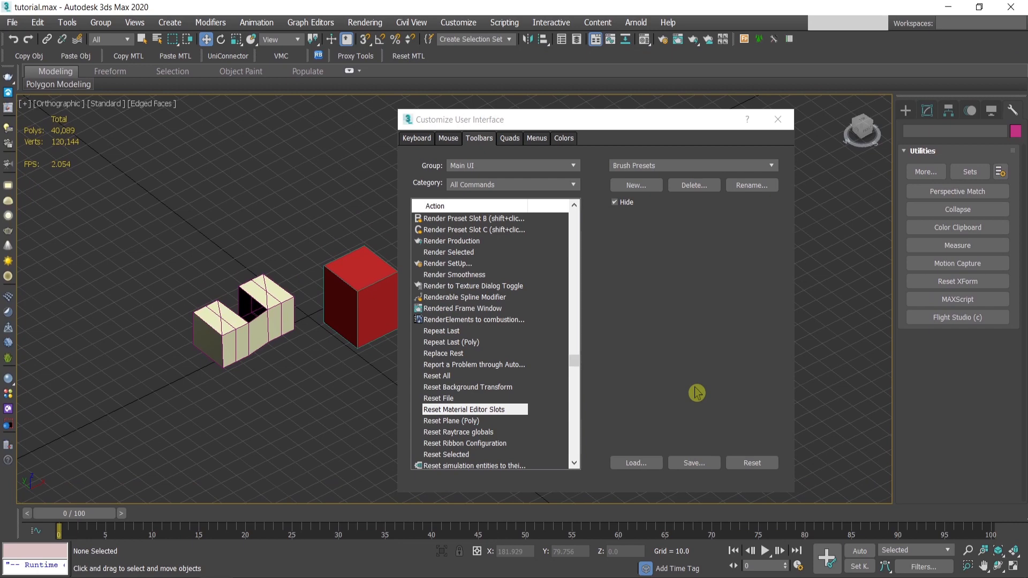
Close Customize User Interface and reset all sample slots with the Reset MTL button.
click(778, 120)
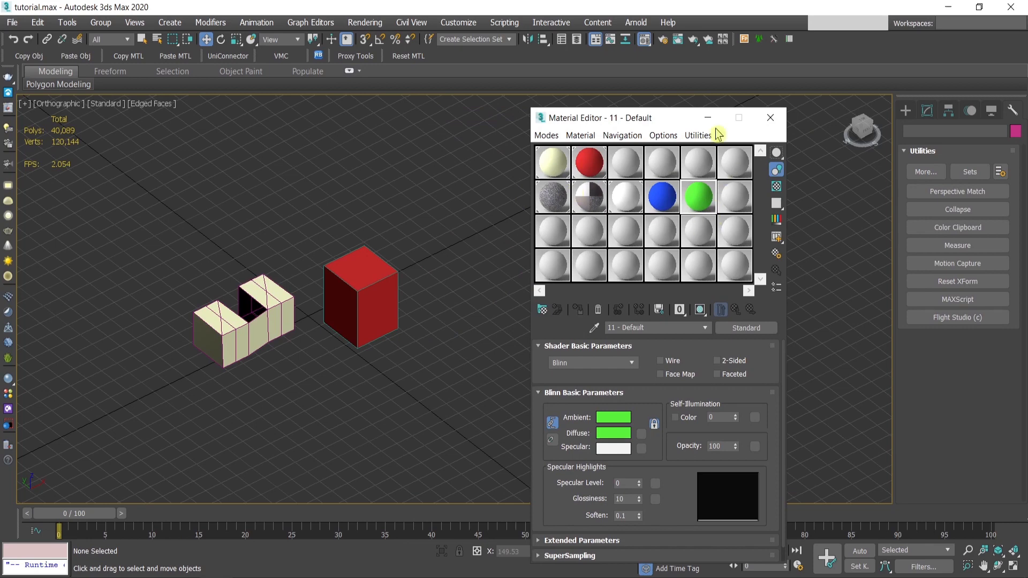
mouse_move(407, 59)
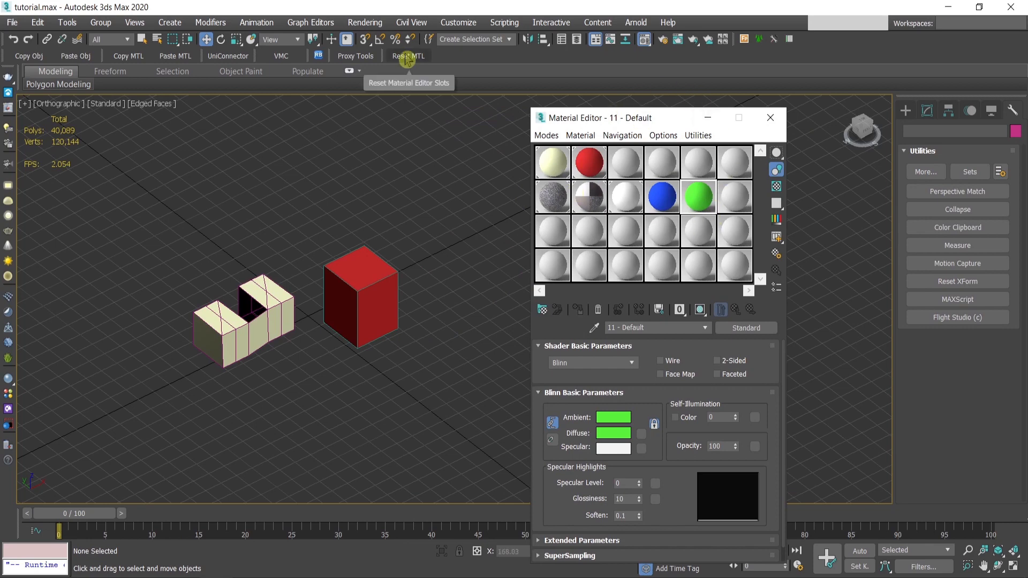
click(406, 55)
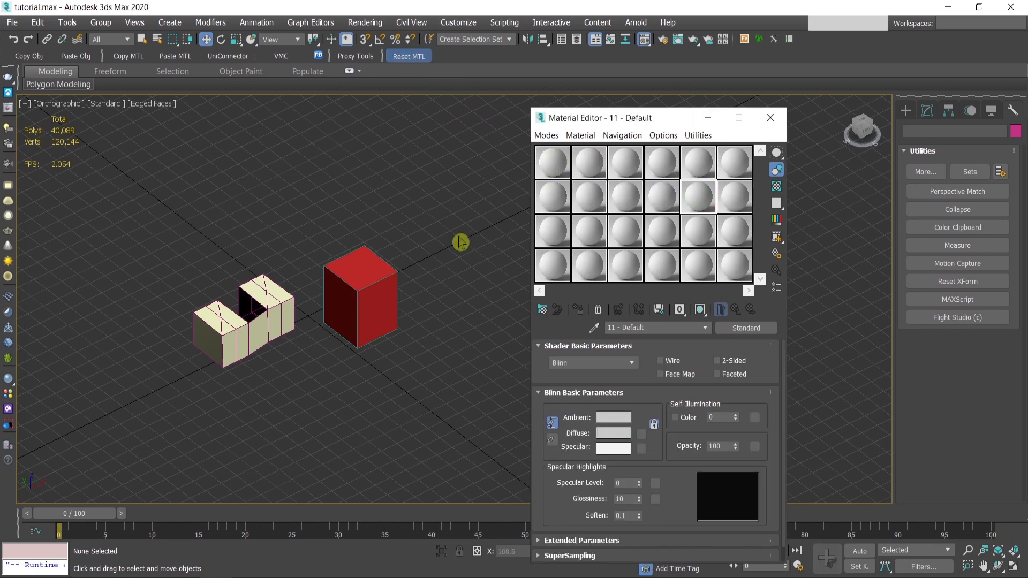
click(770, 117)
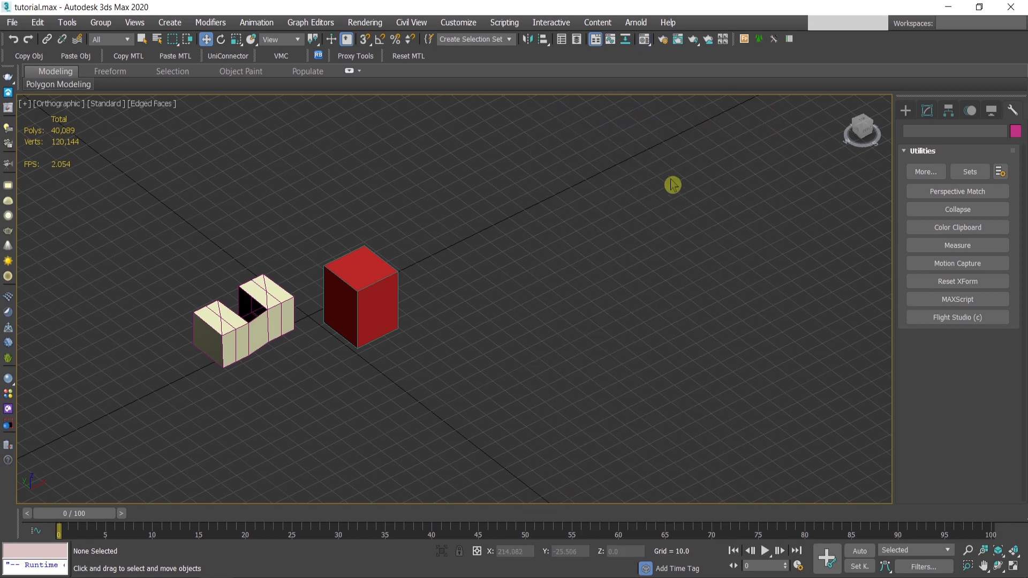
Check the utility commands list and reopen the Material Editor to view the reset grey slots.
click(697, 135)
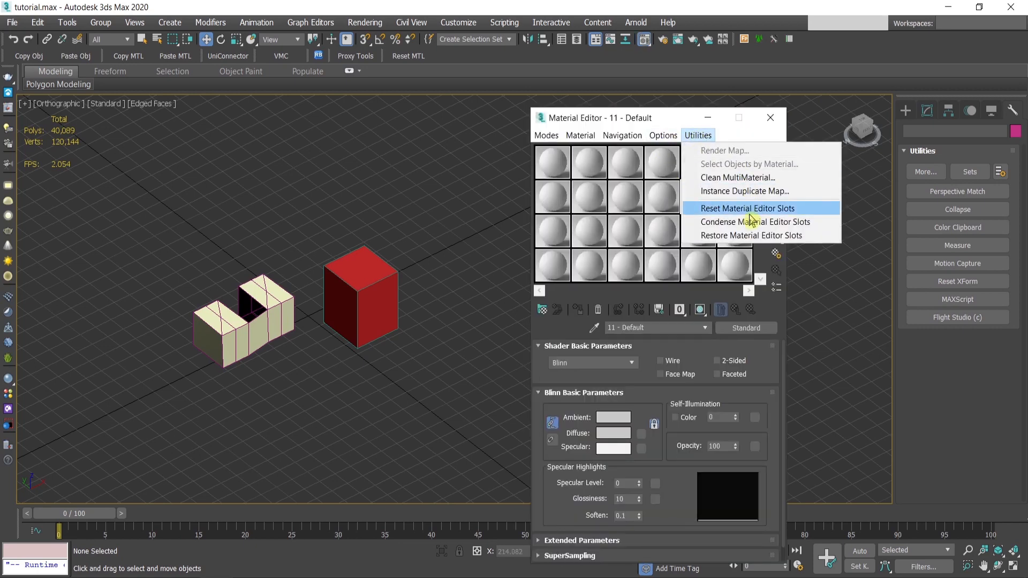
click(746, 208)
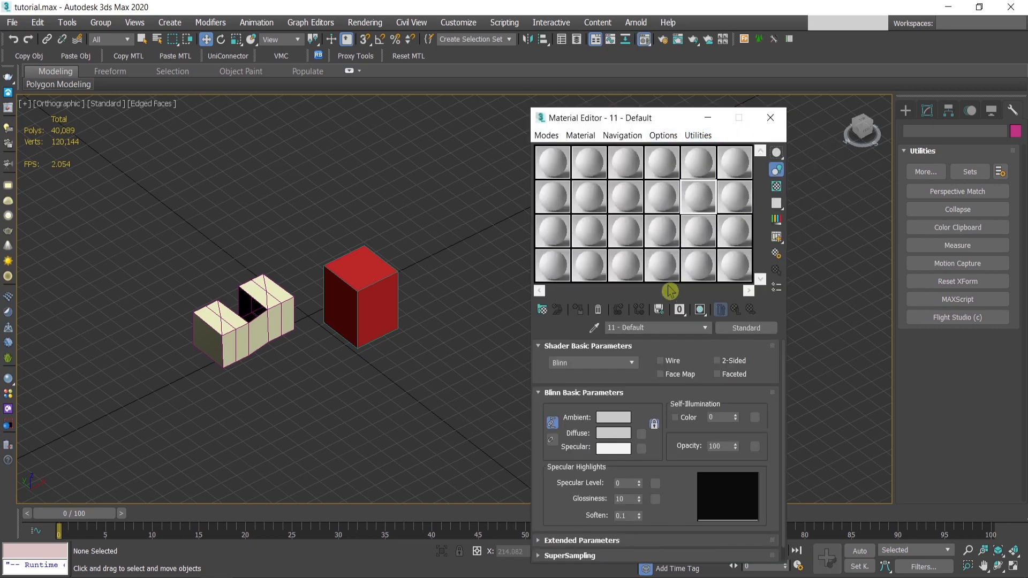
click(770, 117)
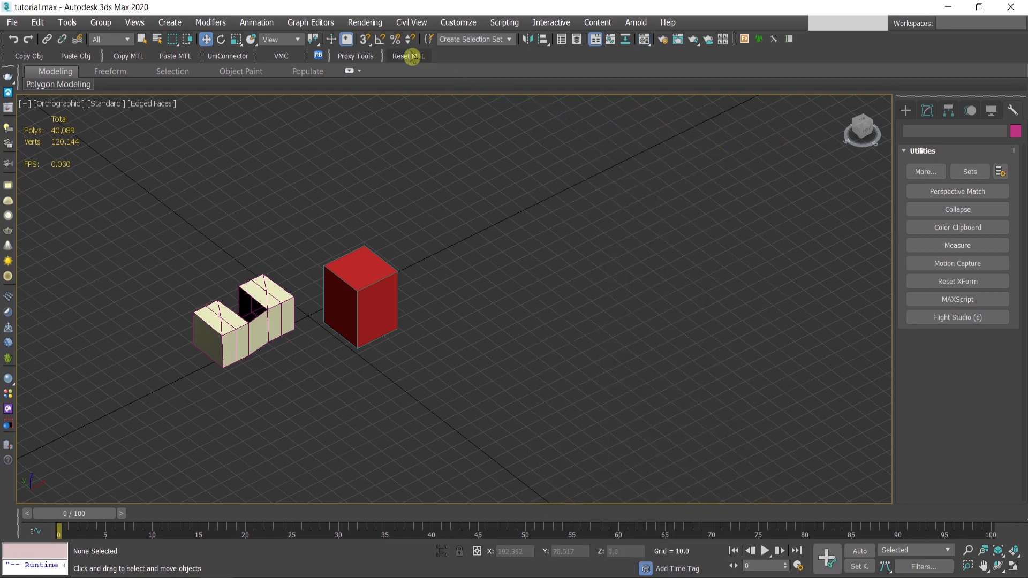
click(644, 38)
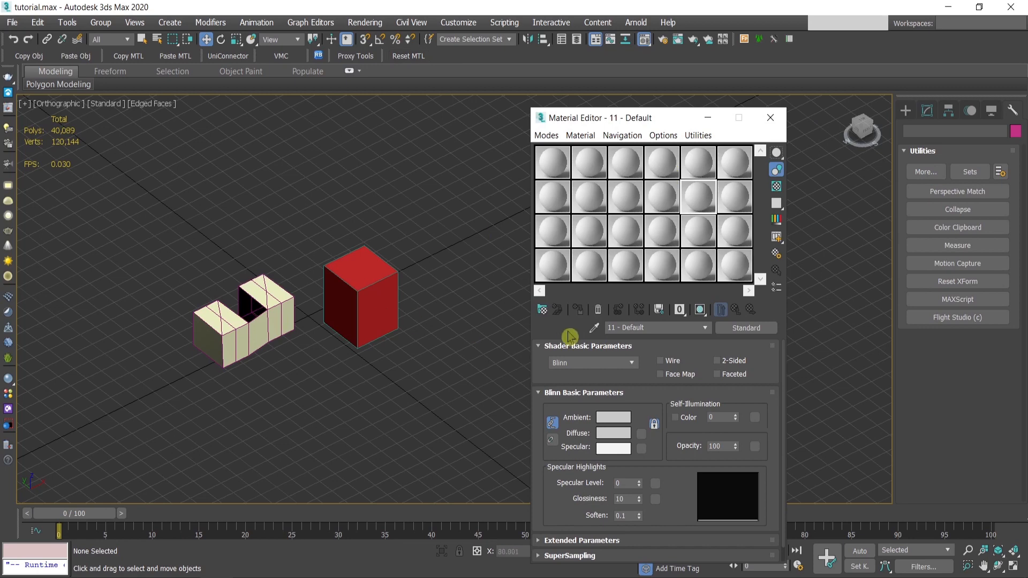
Tint a test slot's ambient colour cyan, wipe it with Reset MTL, and close the Material Editor.
click(698, 196)
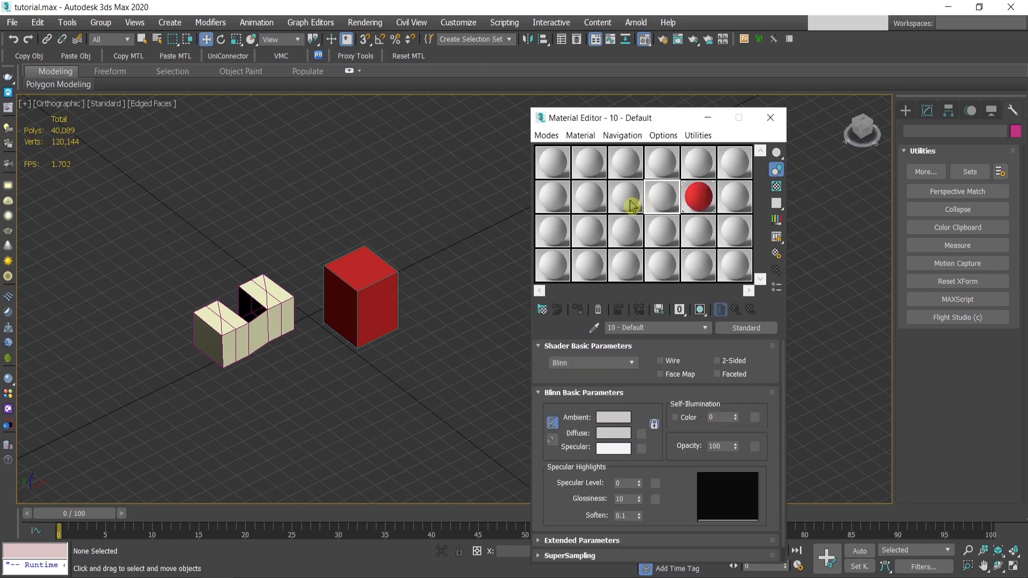
click(661, 197)
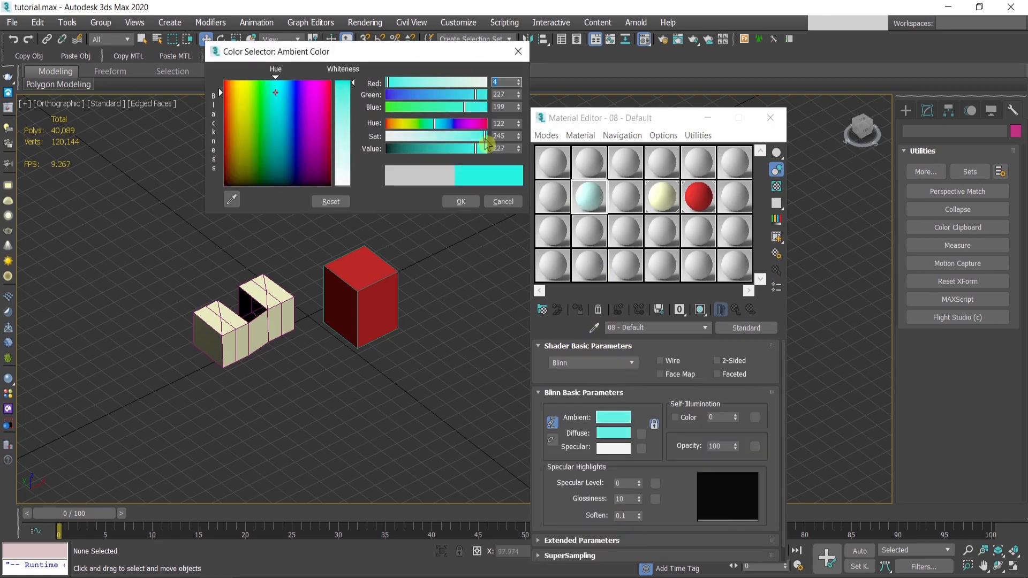
click(460, 201)
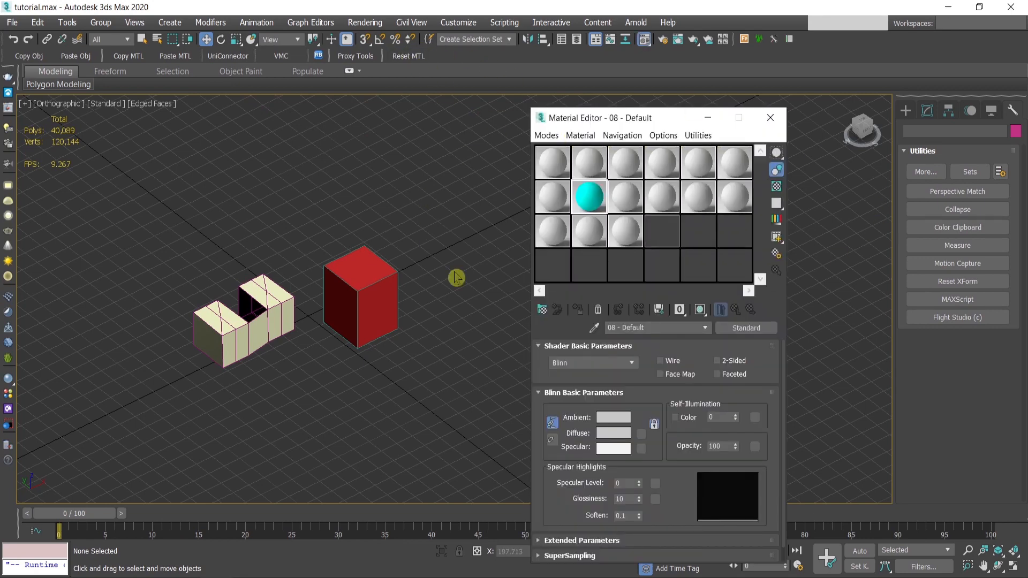
click(553, 161)
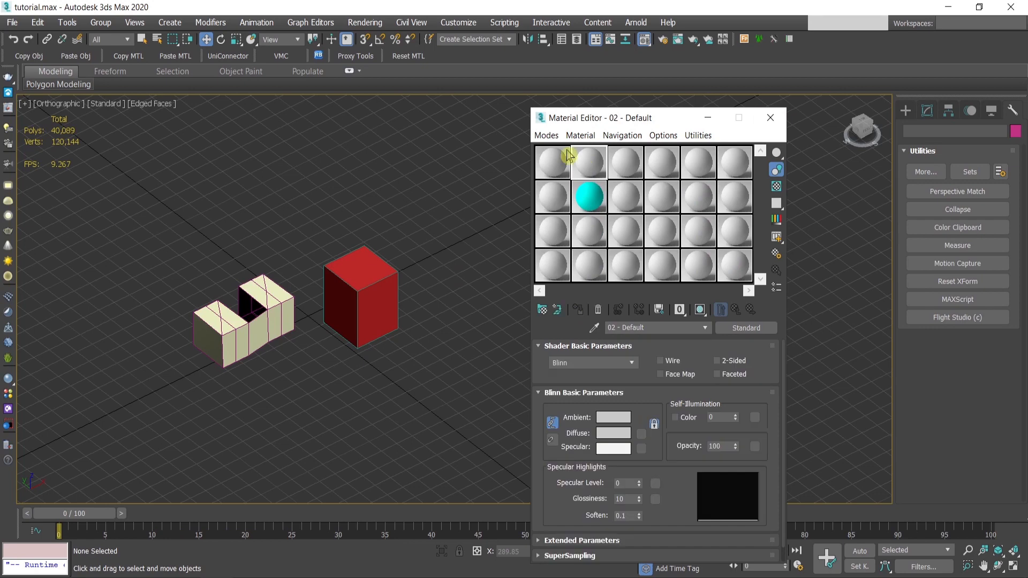
click(408, 55)
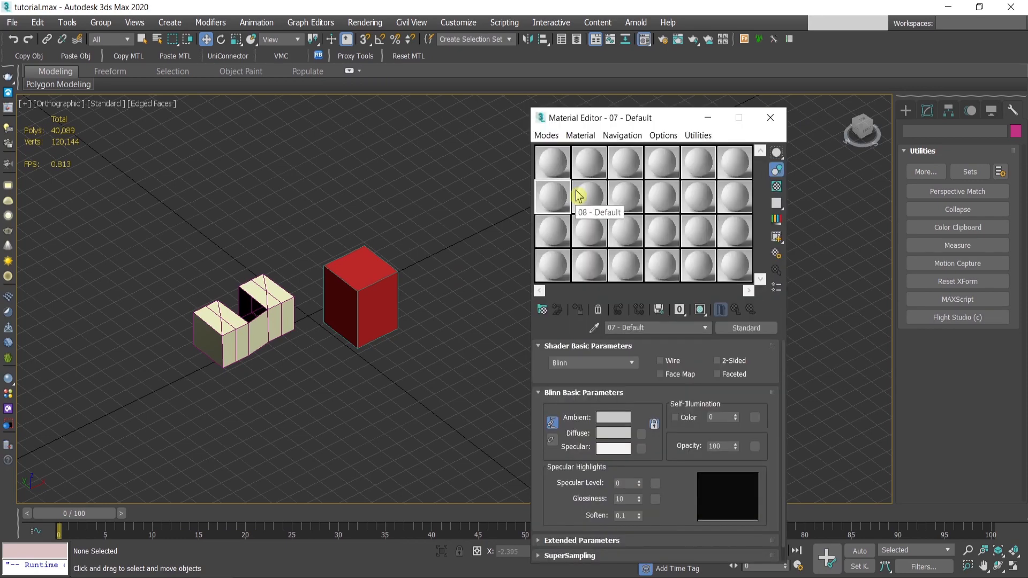
click(770, 117)
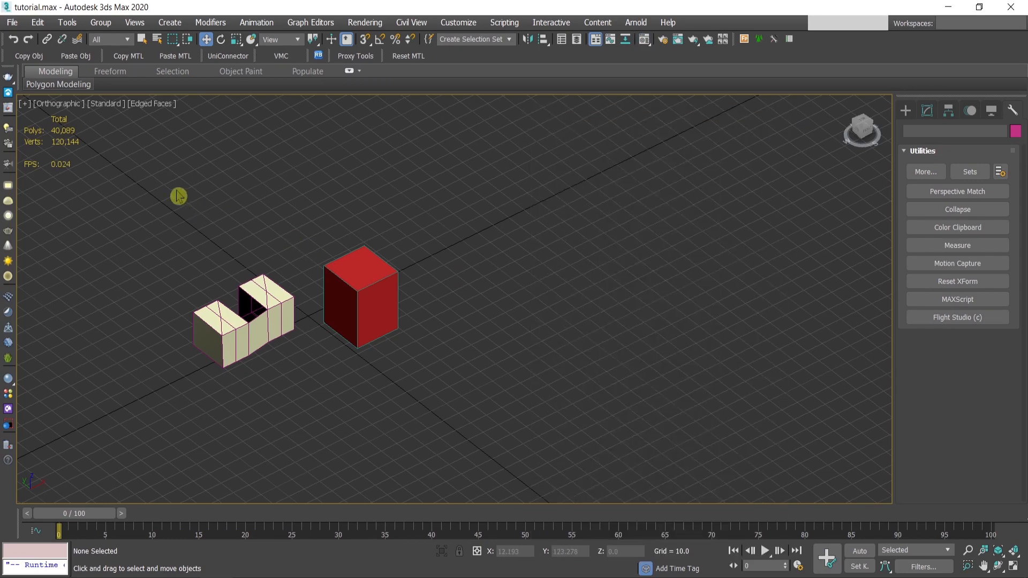
mouse_move(176, 199)
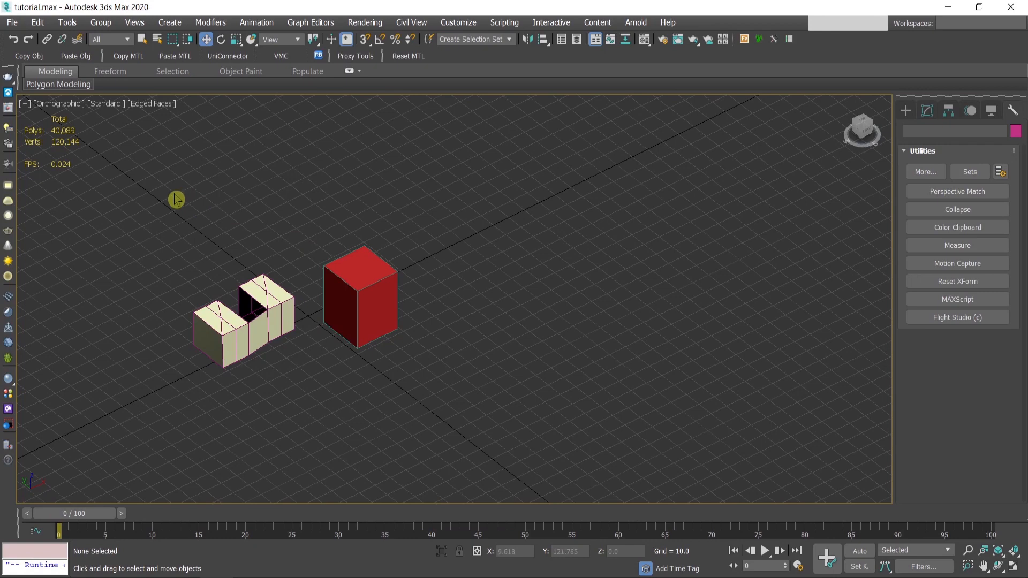
mouse_move(17, 26)
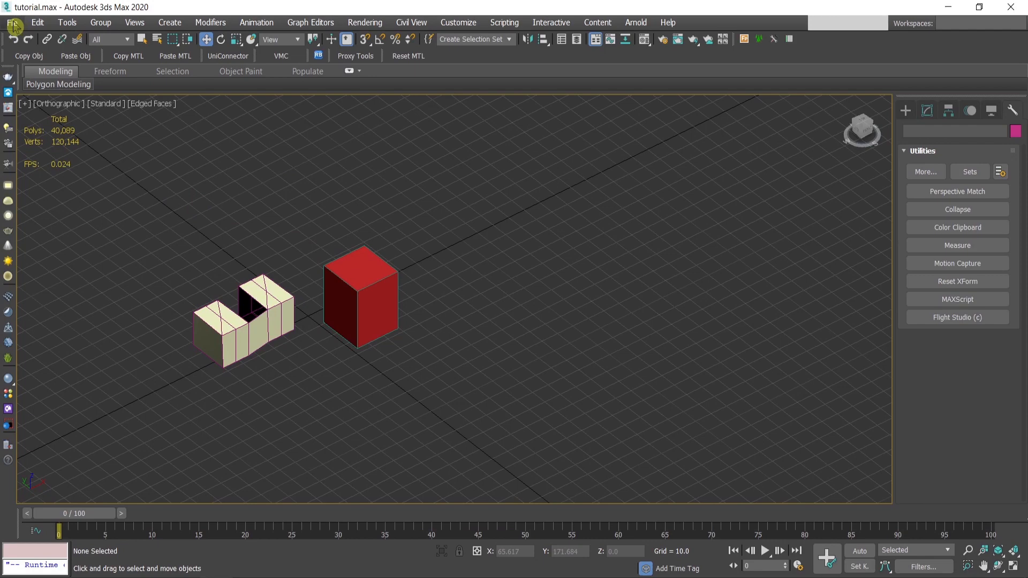
mouse_move(570, 240)
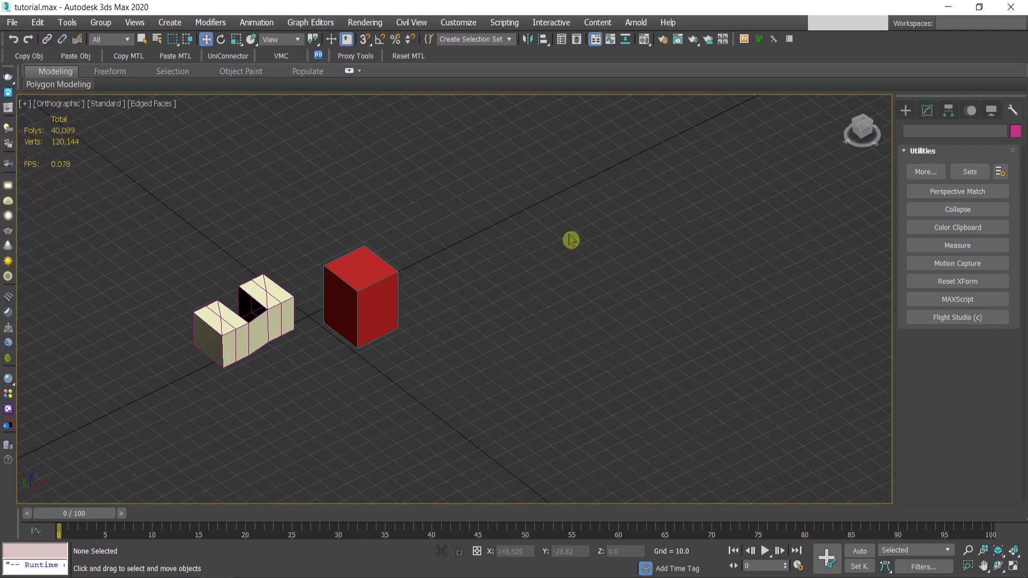
Save the scene incrementally with Save As '+' as tutorial01, then tutorial02.
click(11, 21)
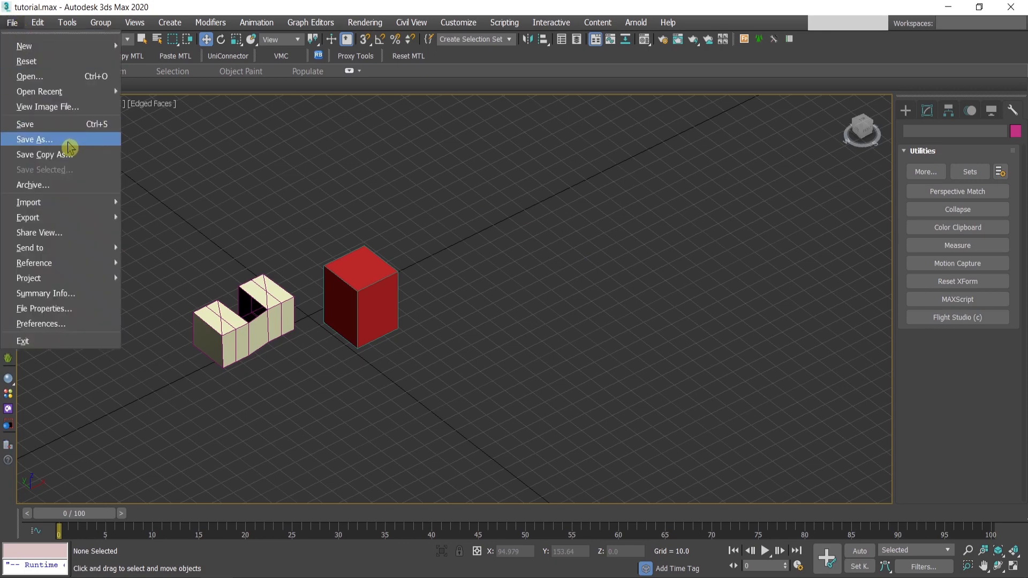
click(35, 139)
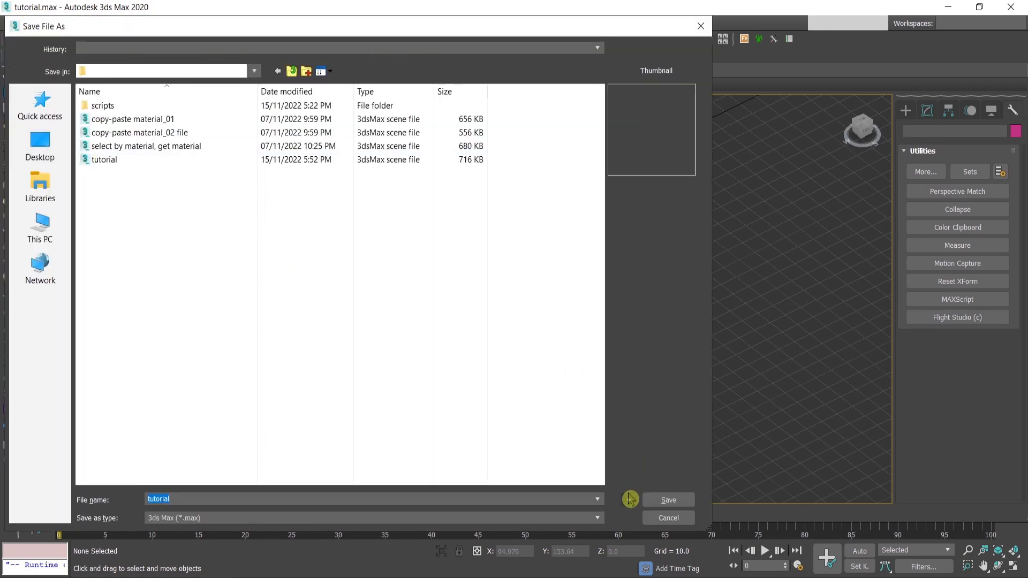
mouse_move(630, 506)
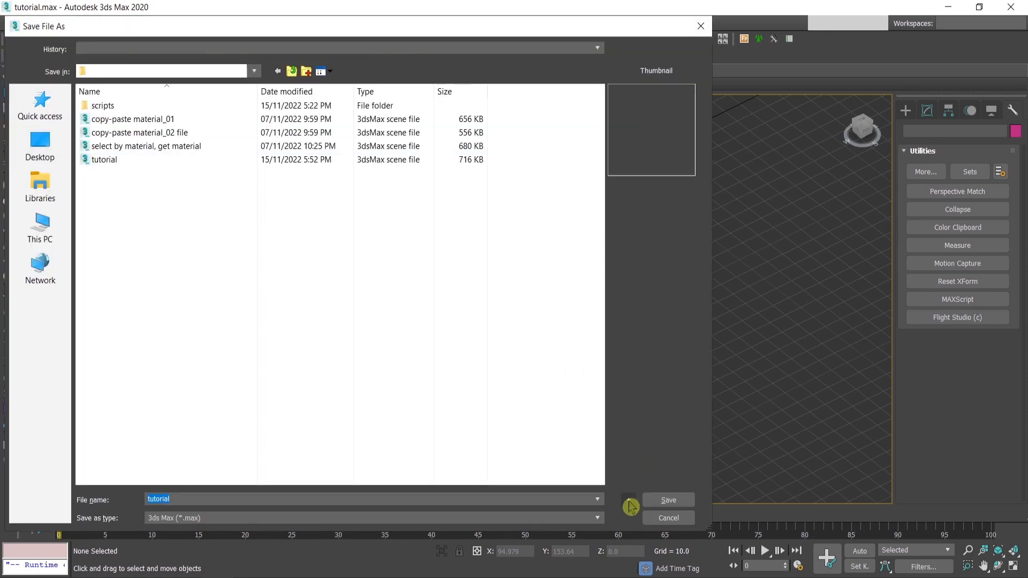
click(667, 500)
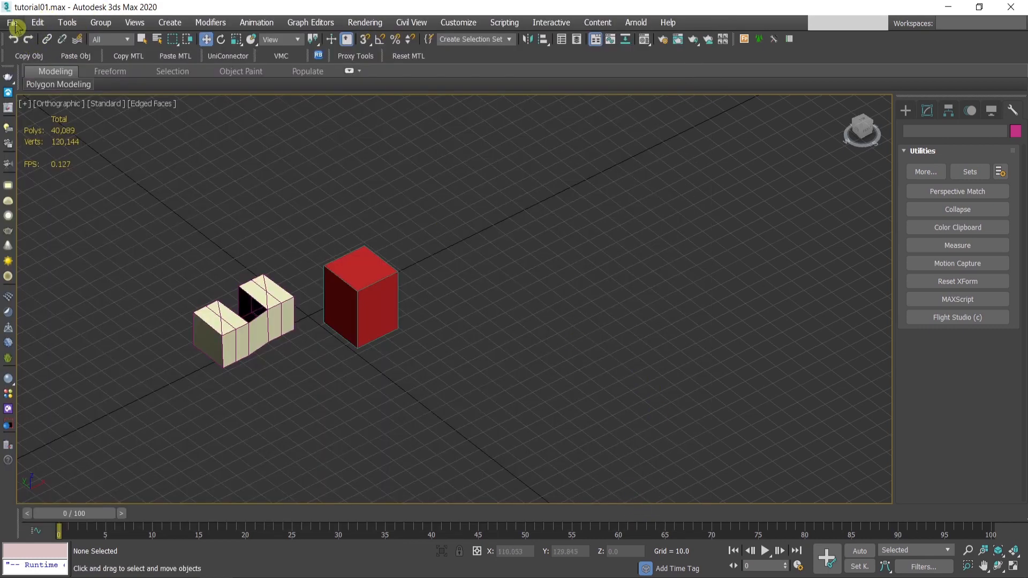
click(12, 21)
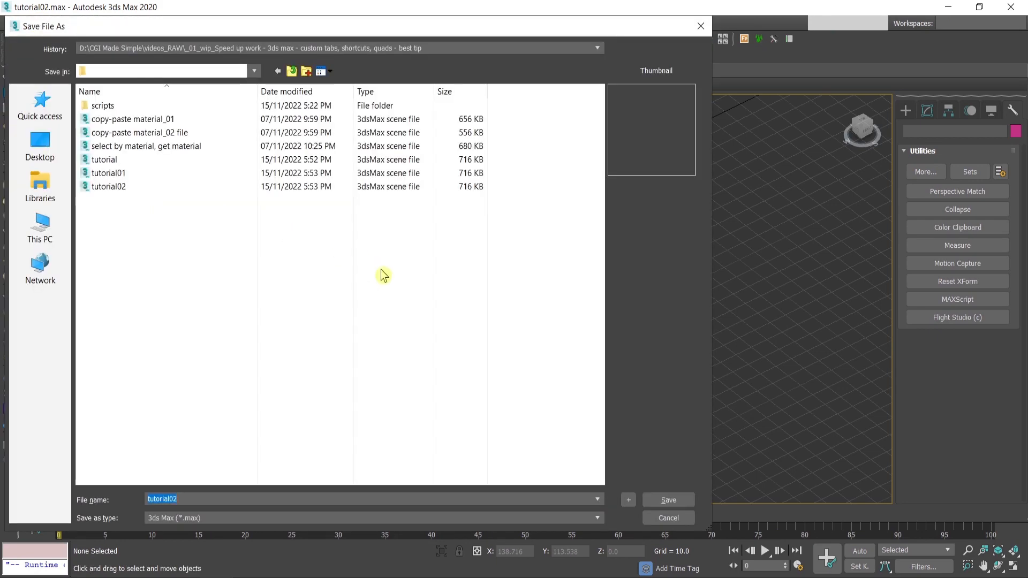
click(667, 518)
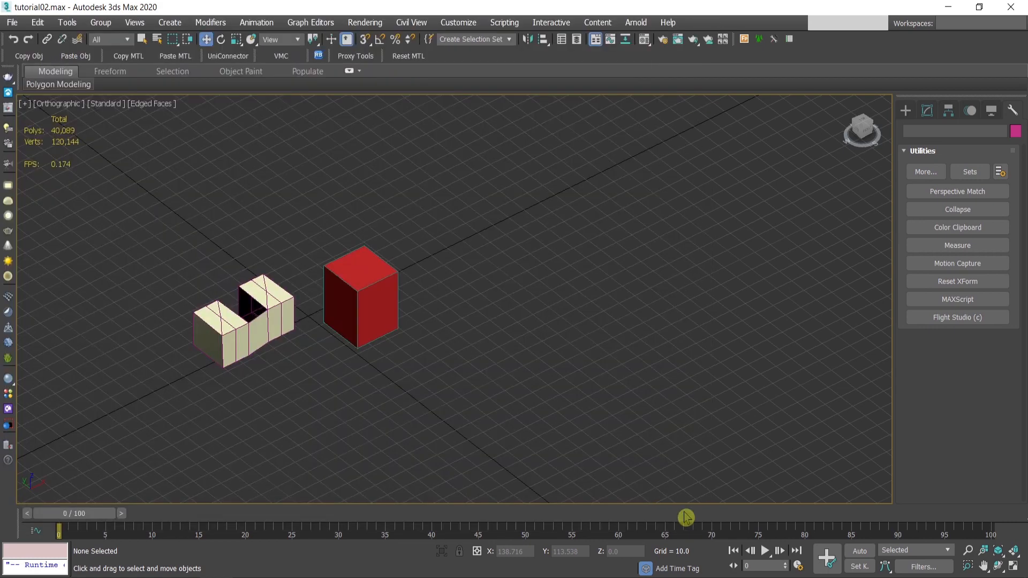
mouse_move(465, 61)
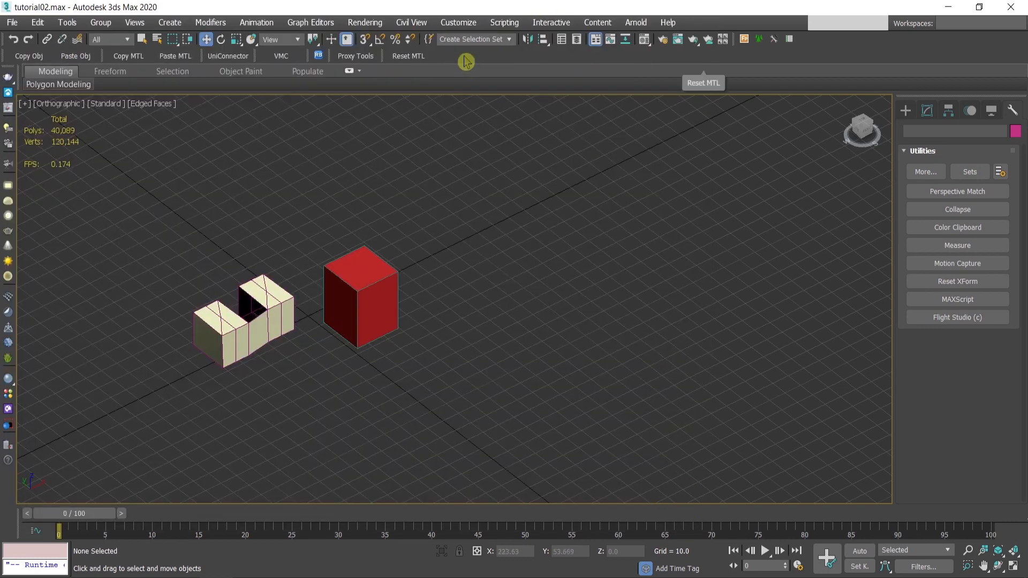
Add Save Incremental (+) to a new 'Save' toolbar and shorten its label to Save (+).
click(458, 22)
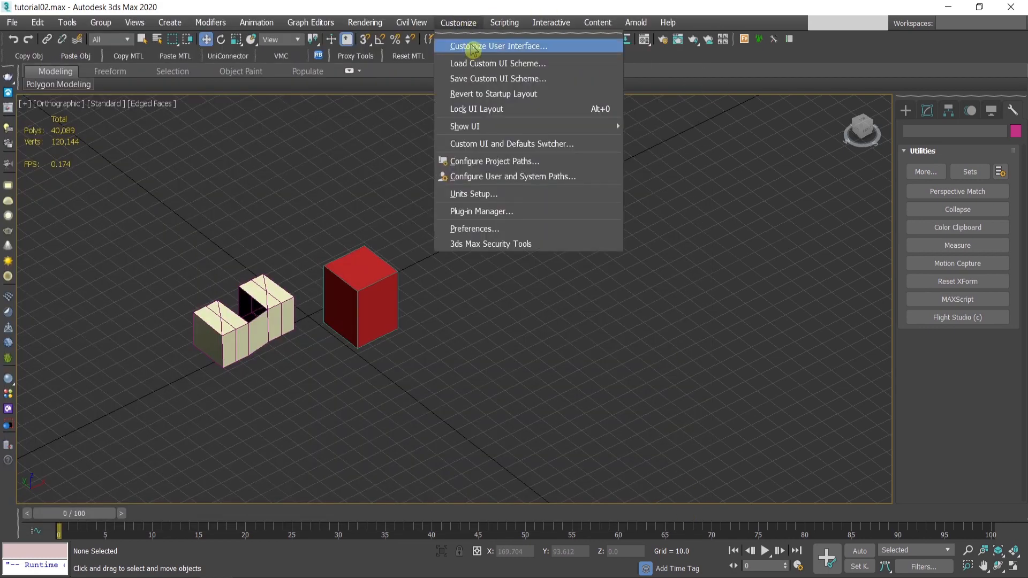
click(499, 46)
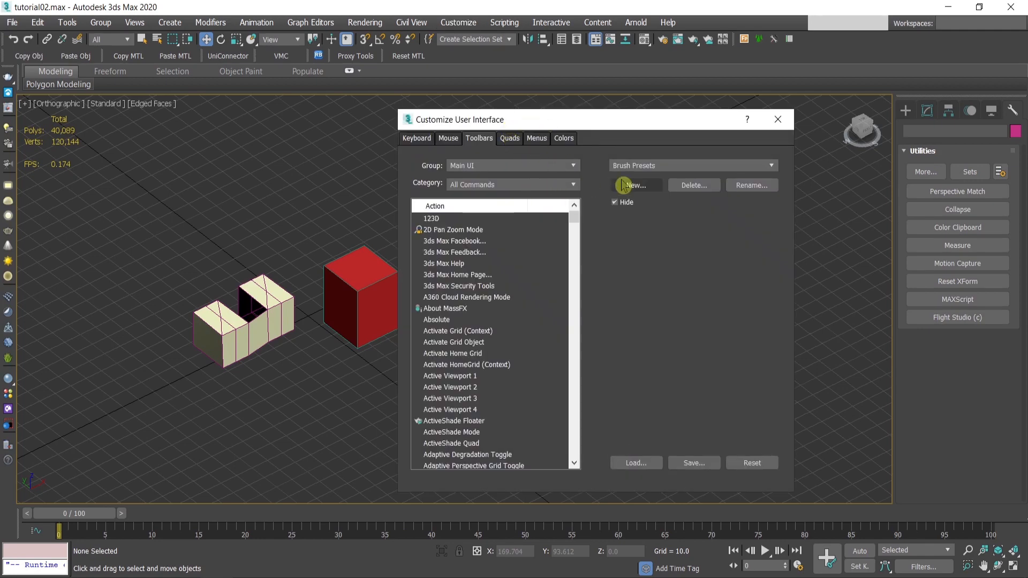
click(634, 185)
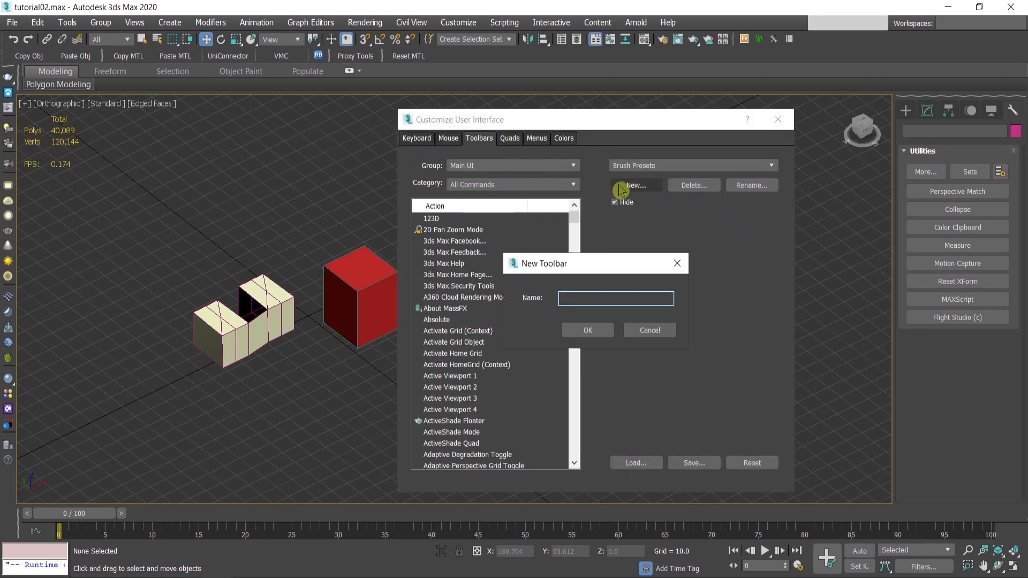
text(Save)
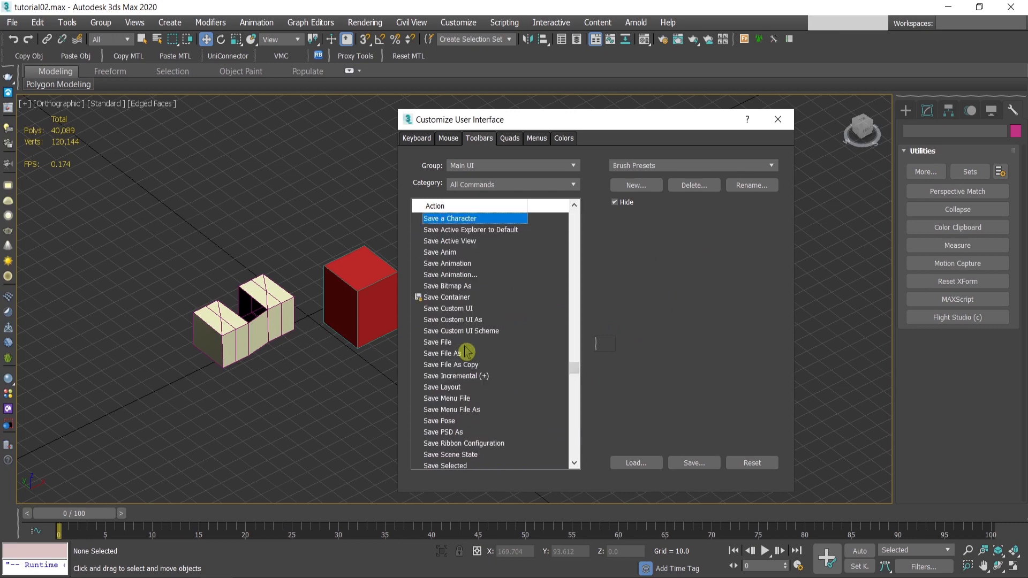
click(456, 375)
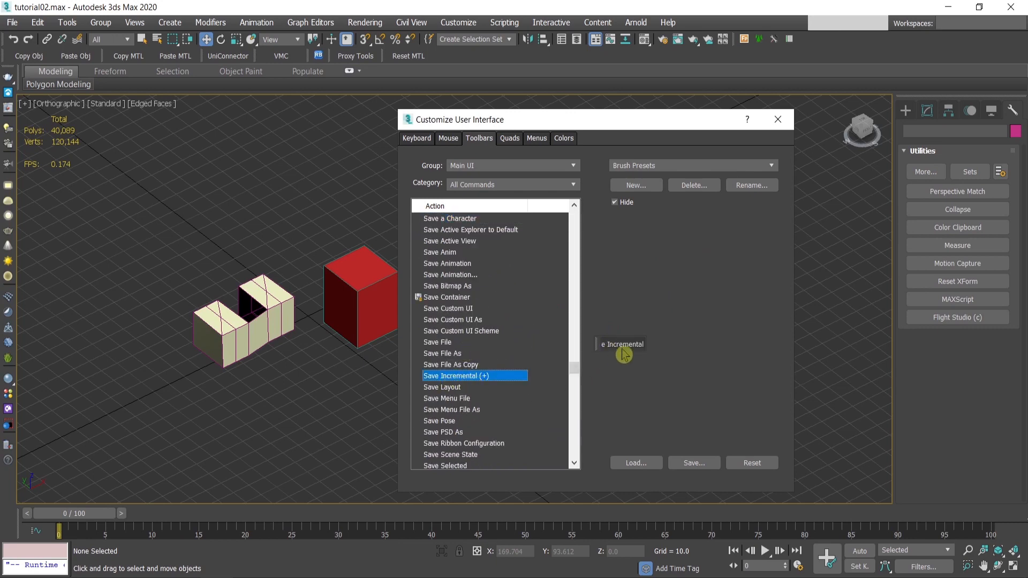
double_click(456, 376)
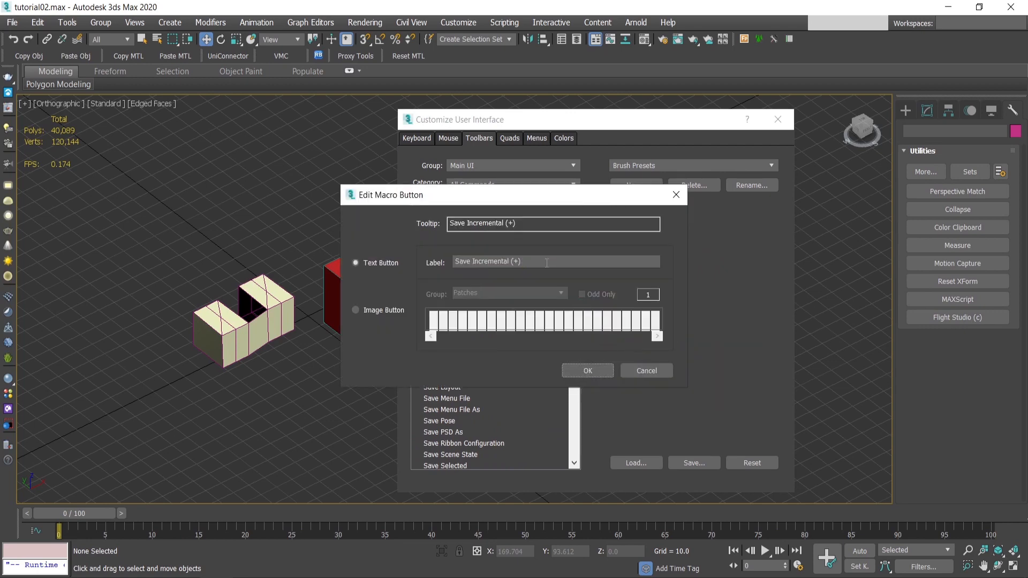
double_click(483, 261)
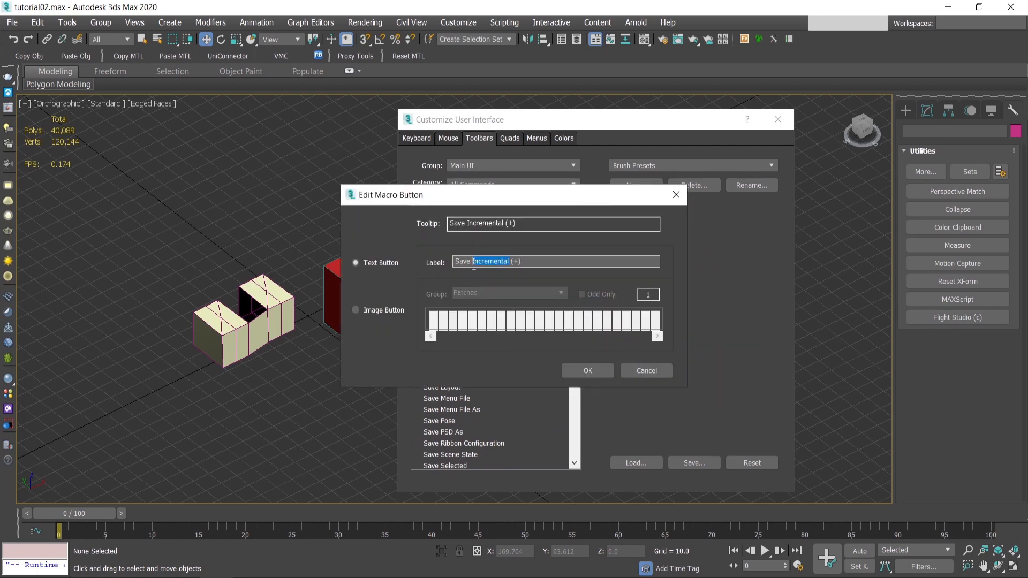
key(Delete)
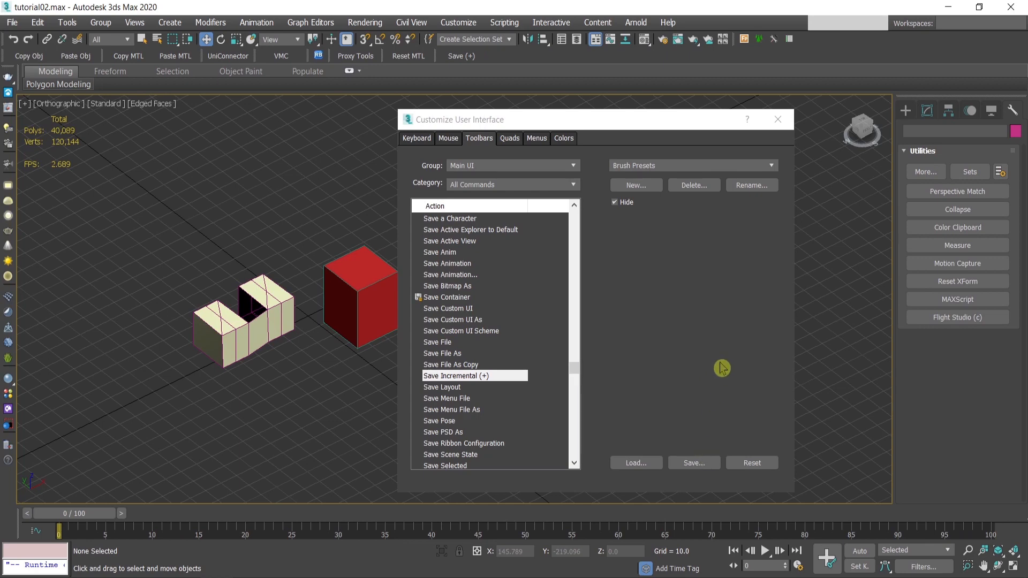
Close customization and save incremental copies tutorial03 through tutorial05 with Save (+) and Save As '+'.
click(777, 120)
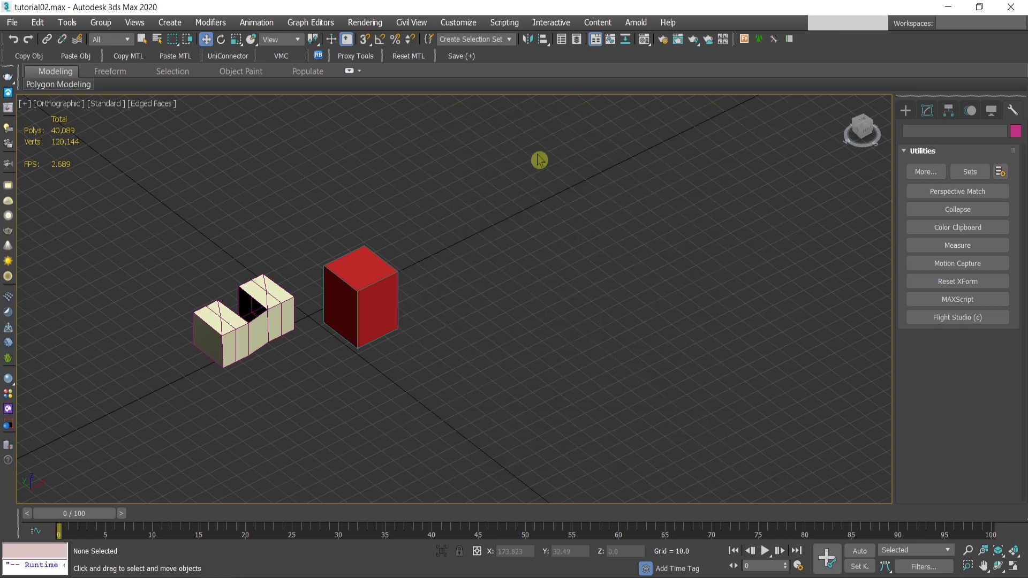
mouse_move(29, 15)
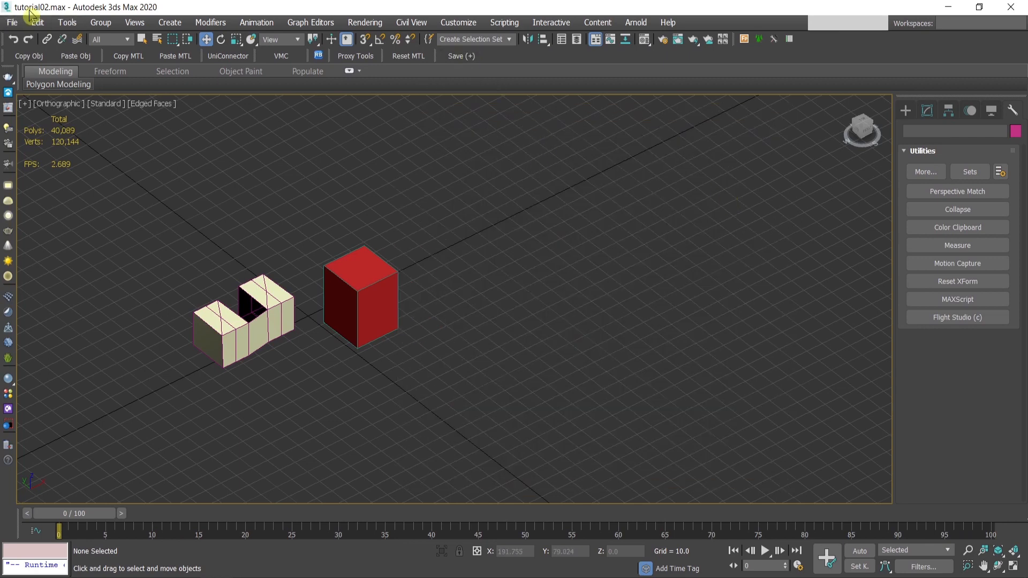
mouse_move(461, 55)
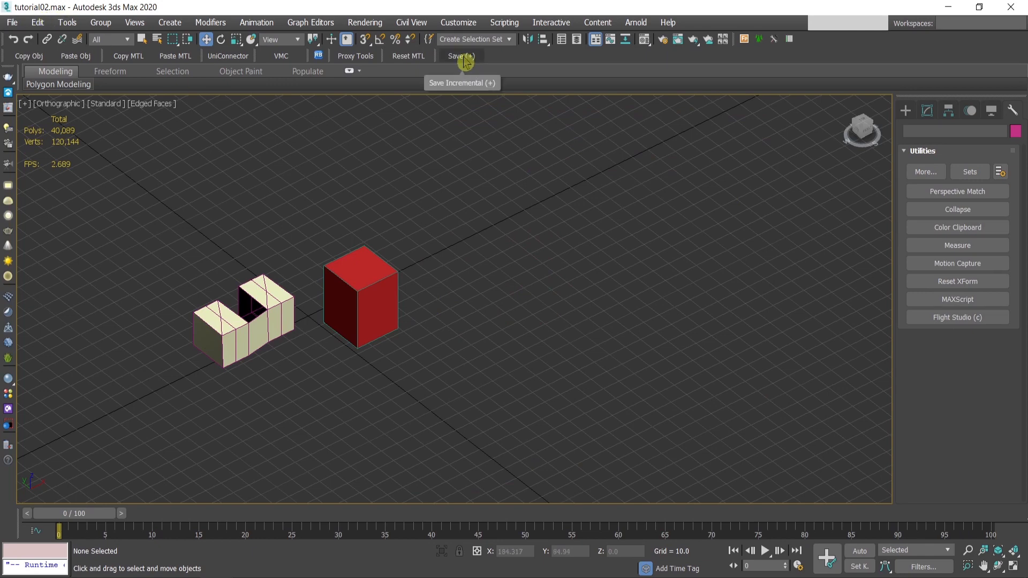
click(460, 56)
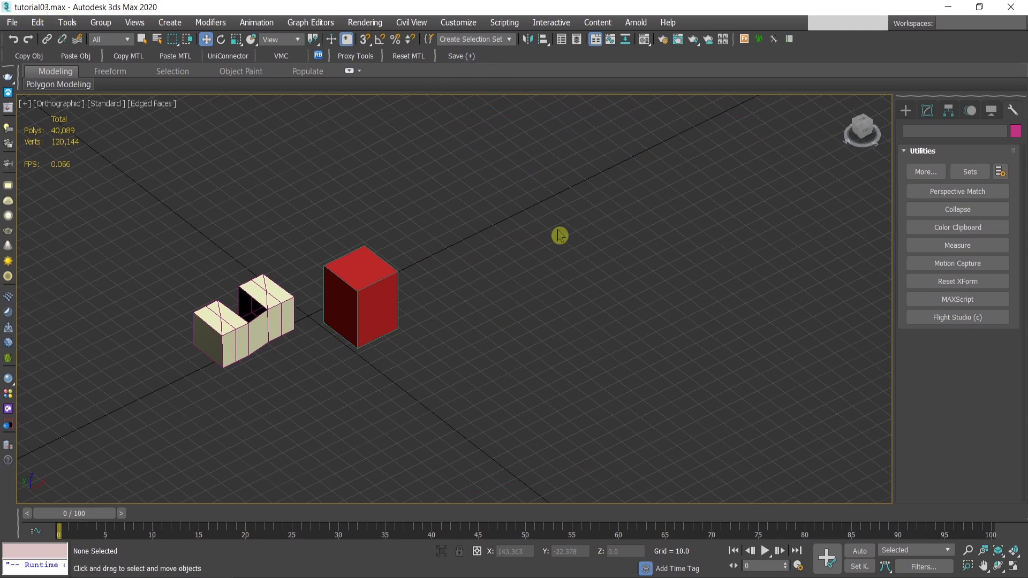
mouse_move(462, 55)
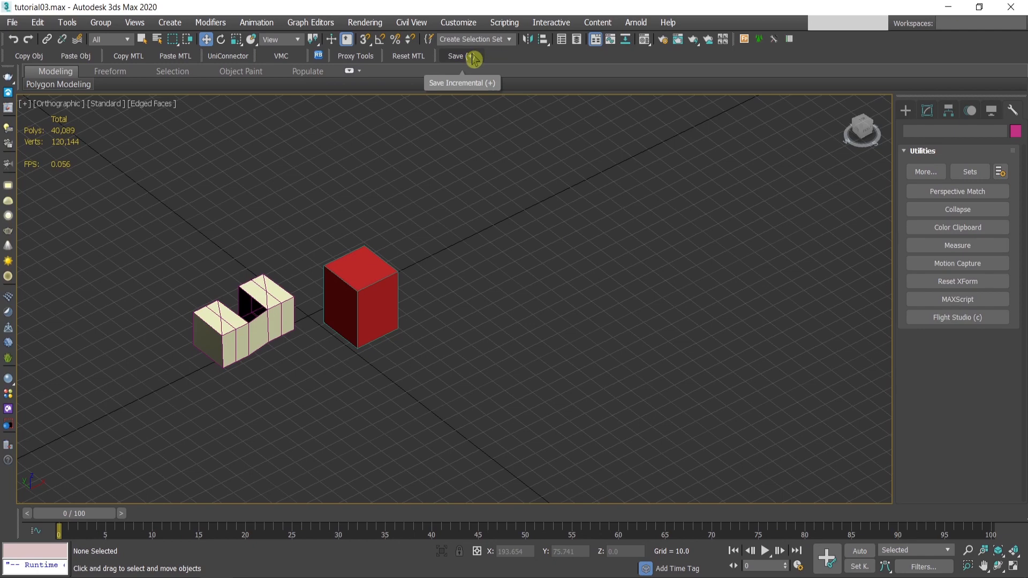
click(456, 56)
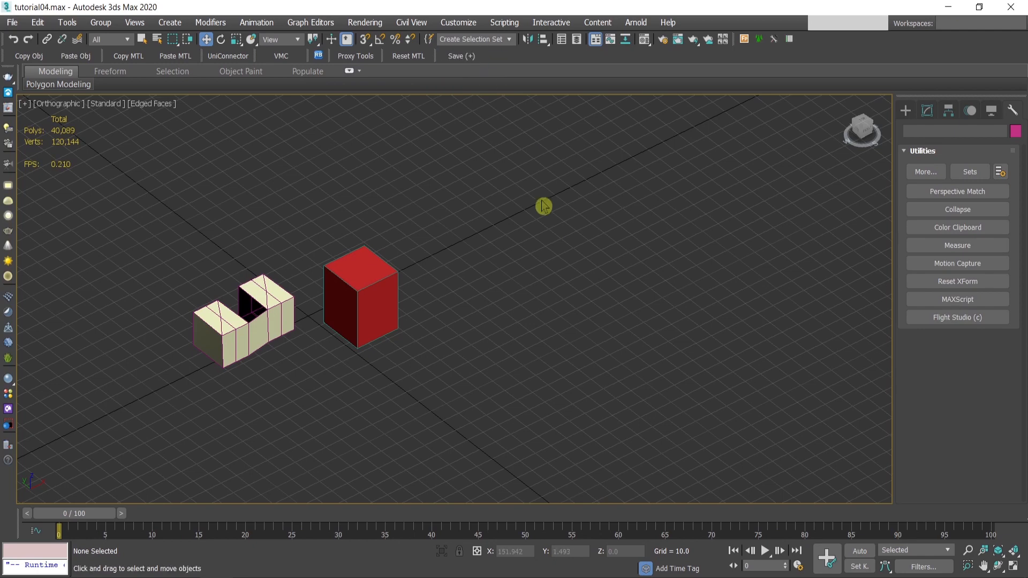
click(11, 22)
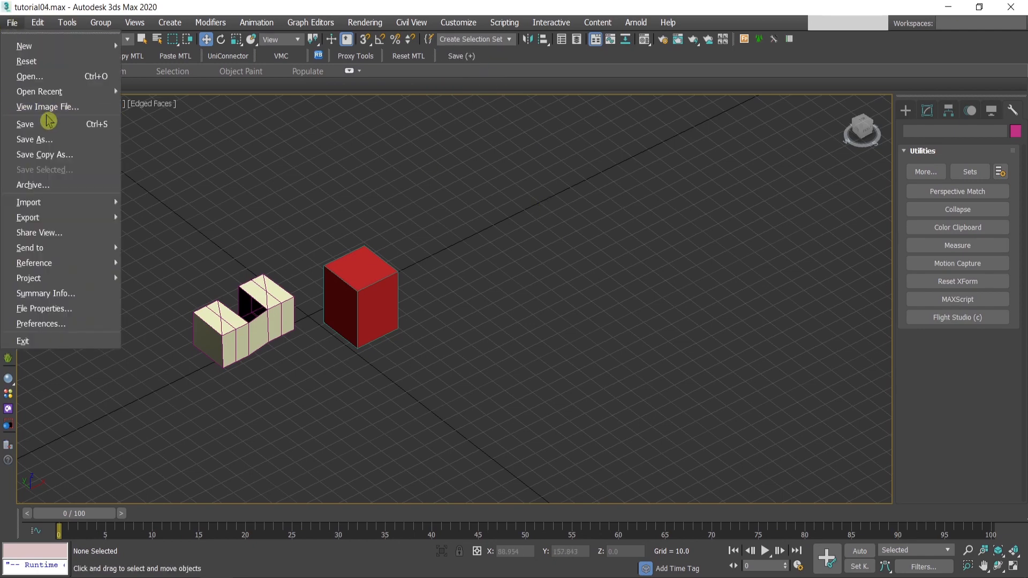
click(35, 140)
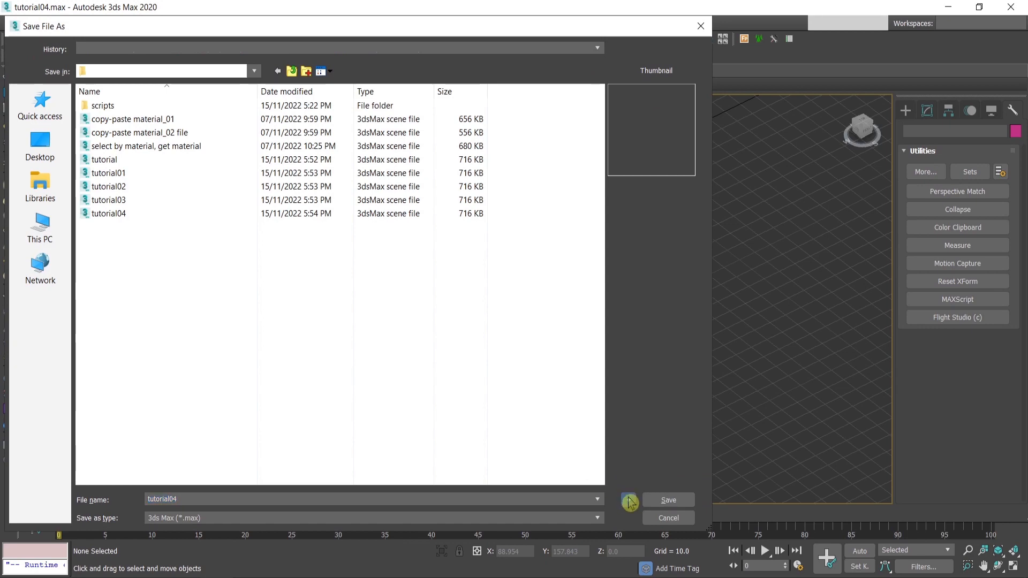
click(667, 500)
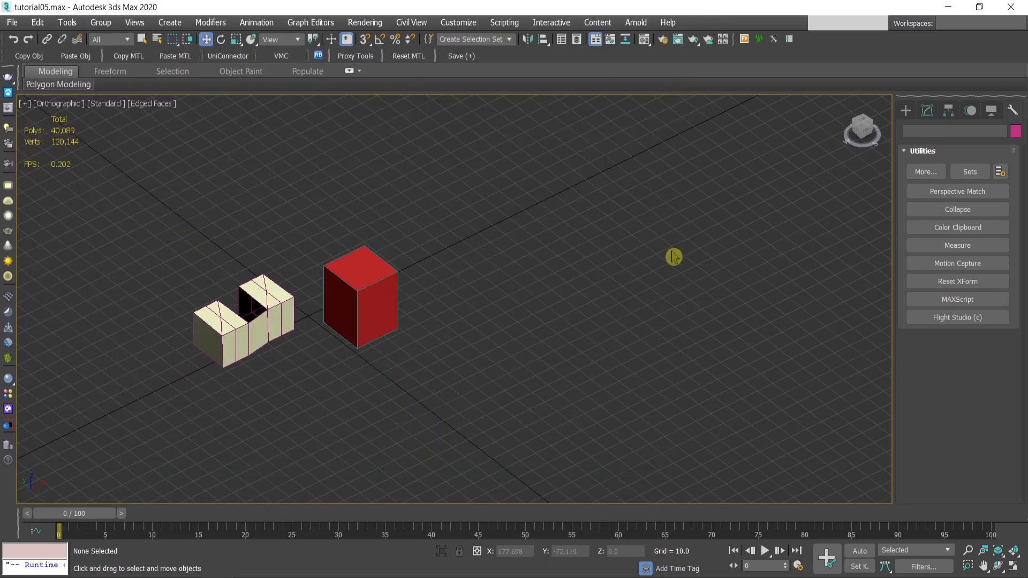
mouse_move(550, 295)
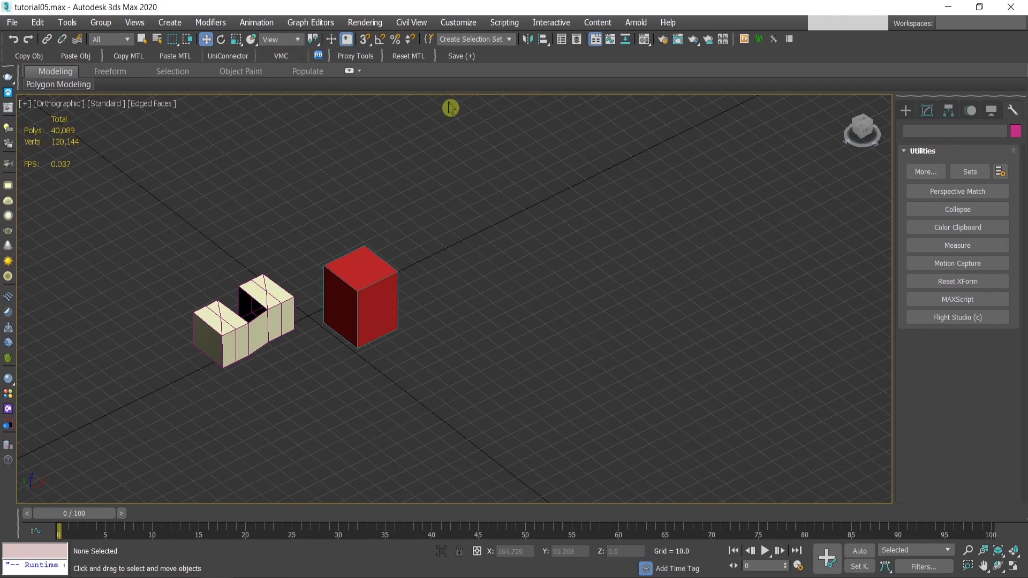
mouse_move(23, 31)
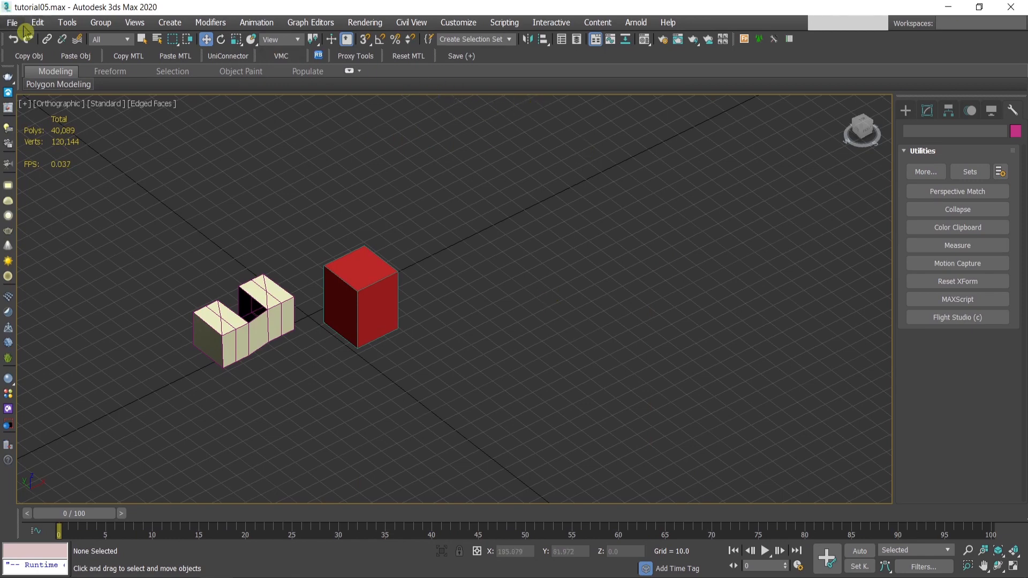
Check the File menu for the Merge command, then show the Customize menu.
click(11, 23)
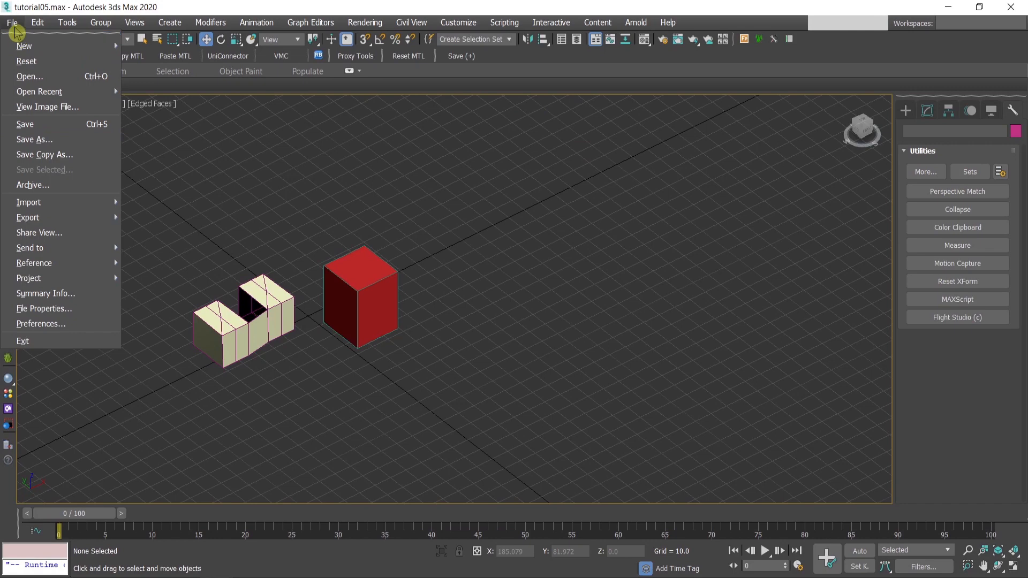
mouse_move(29, 202)
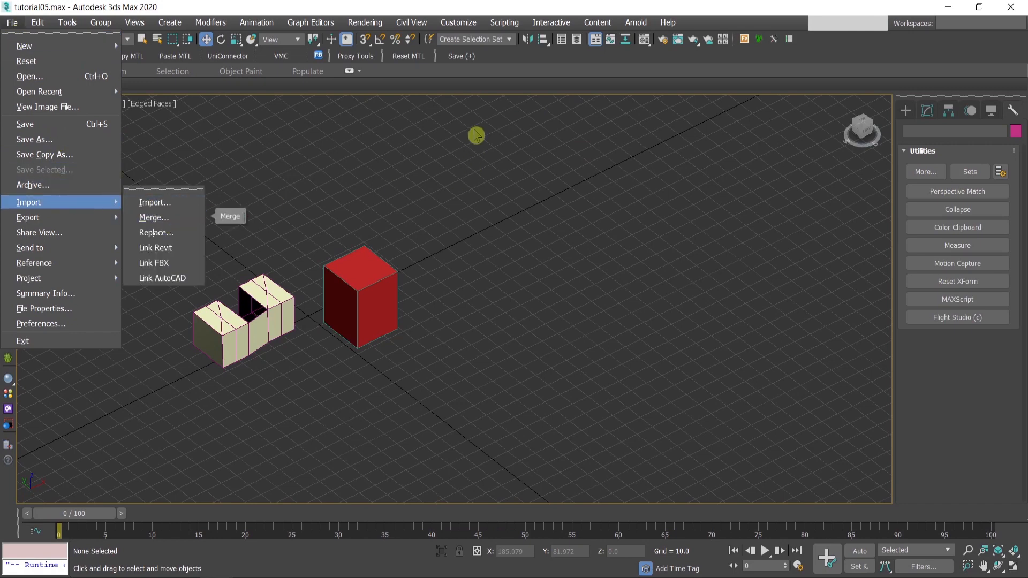
click(456, 22)
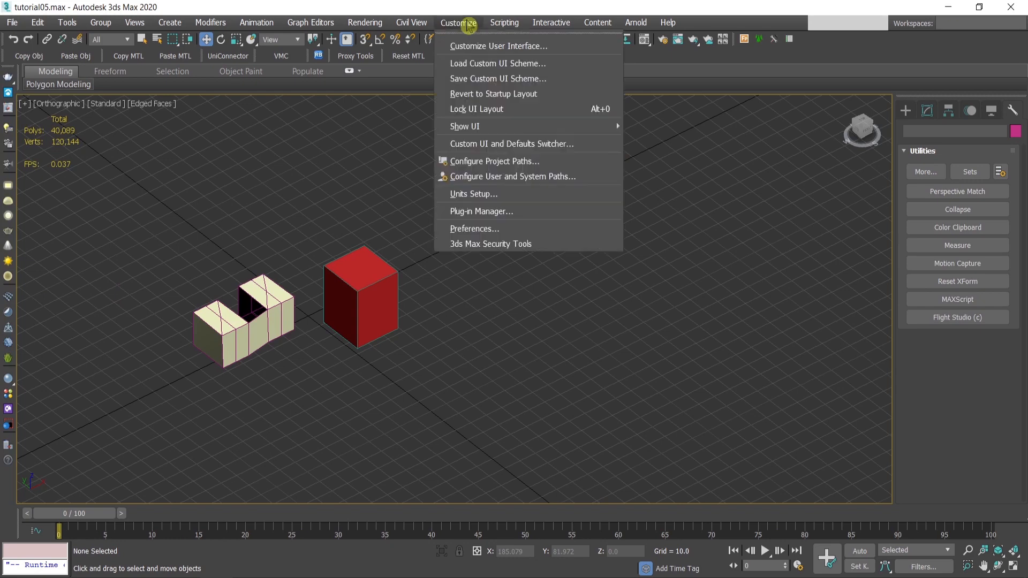
Find Merge File in All Commands and add it to the toolbar, opening the Merge File window.
click(497, 46)
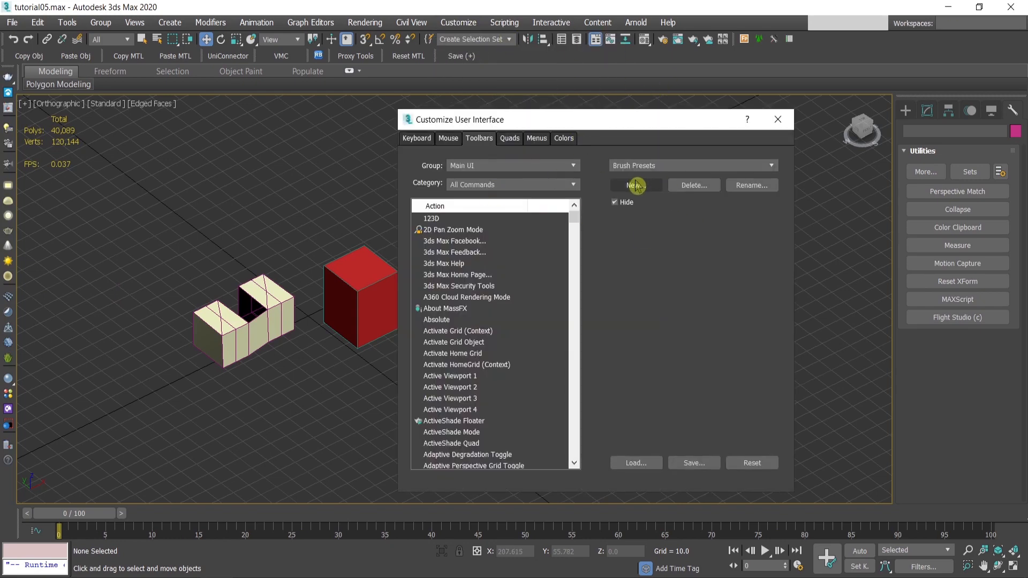
click(634, 186)
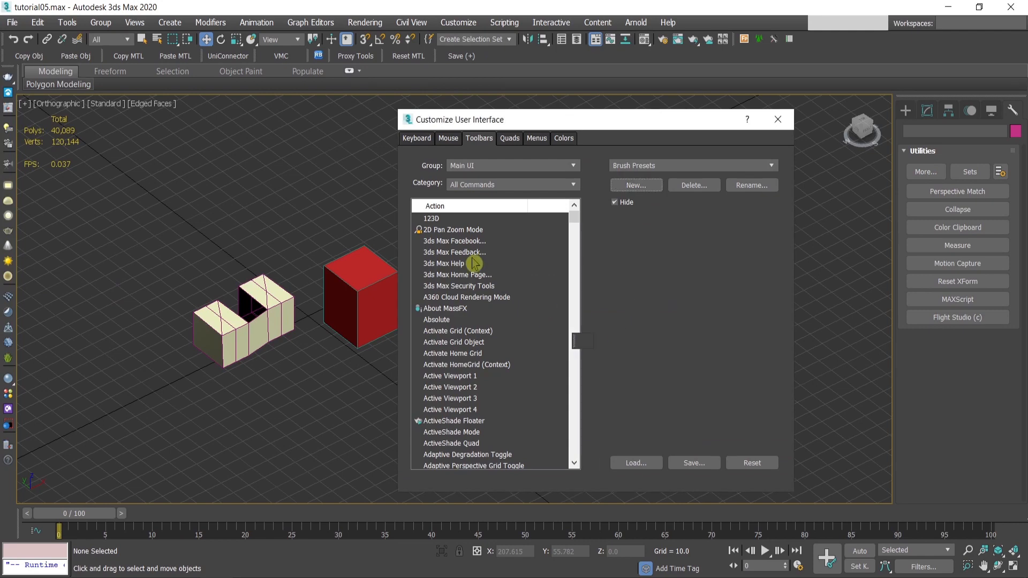
click(454, 240)
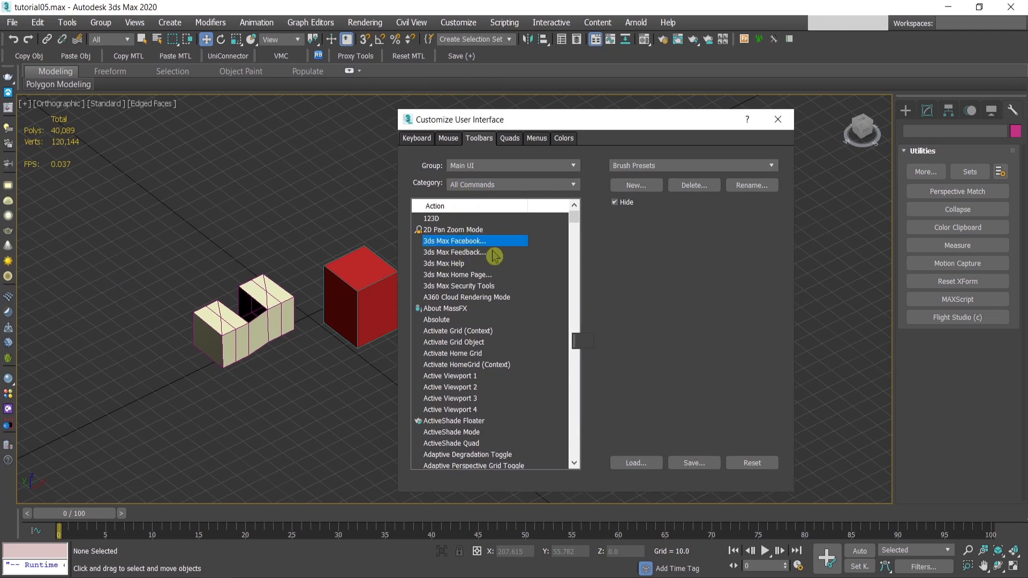
scroll(down, 3)
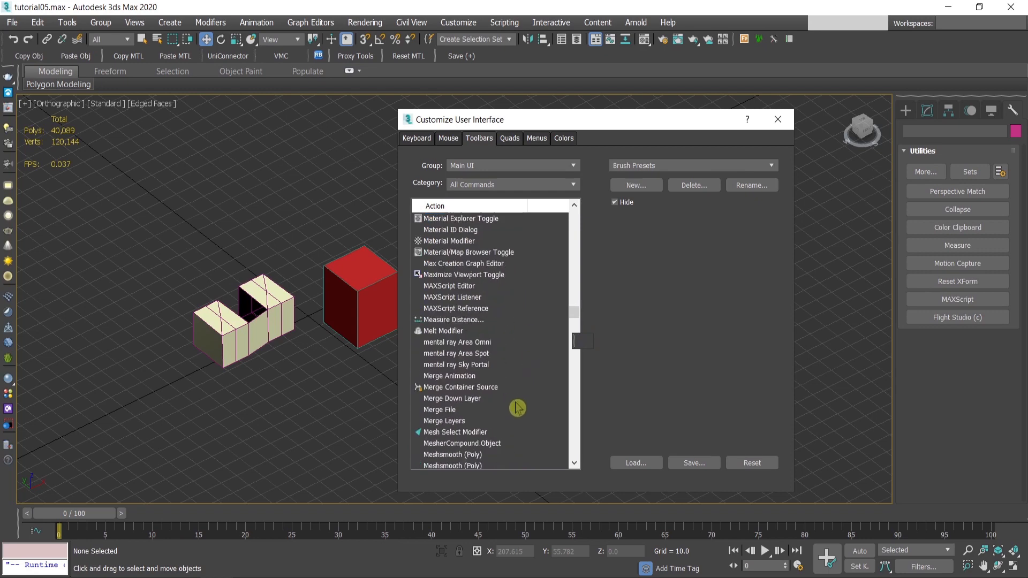
click(439, 409)
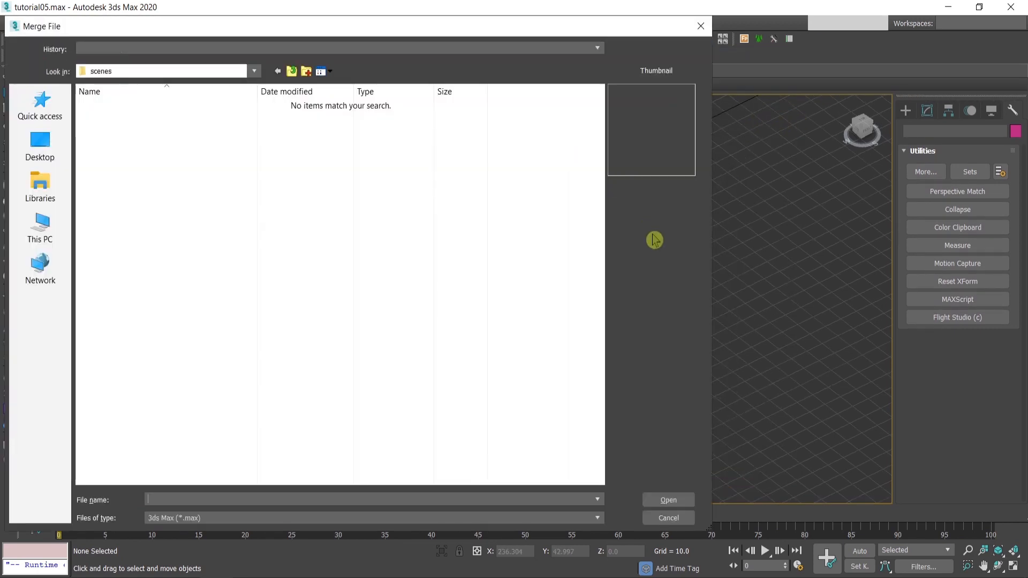
mouse_move(229, 30)
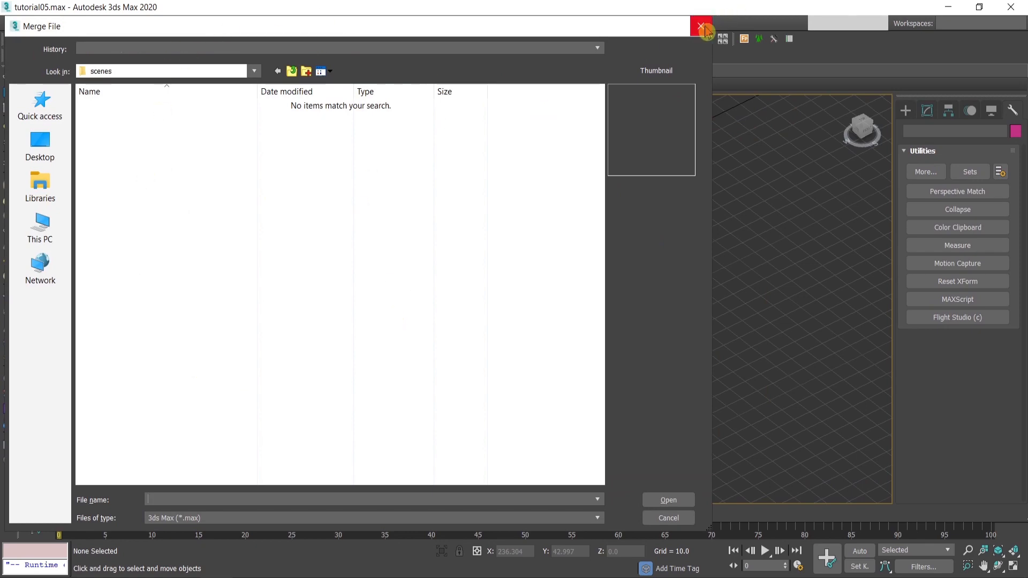
Dismiss the Merge File window, then open and close the File menu without choosing anything.
click(701, 26)
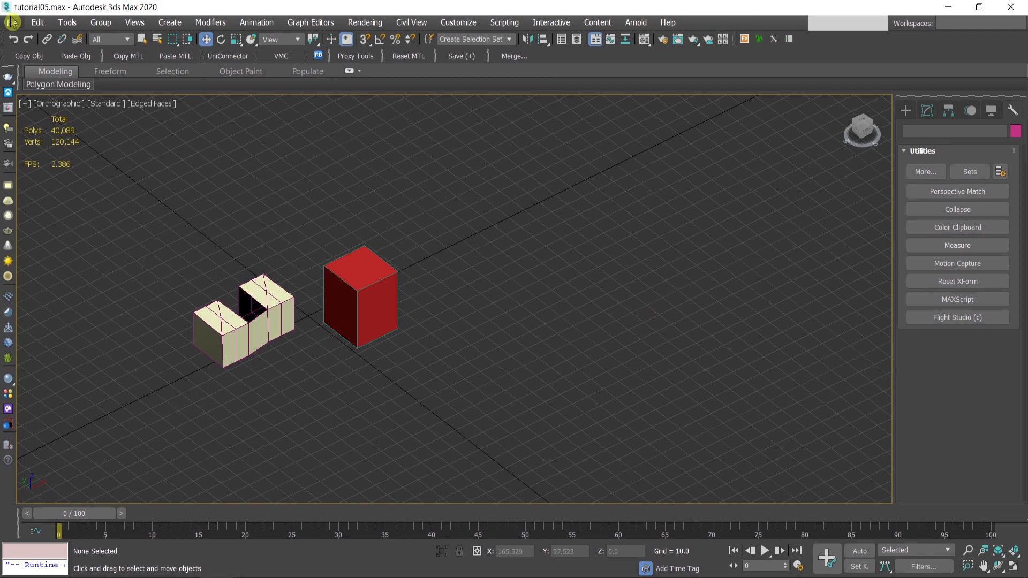
click(11, 22)
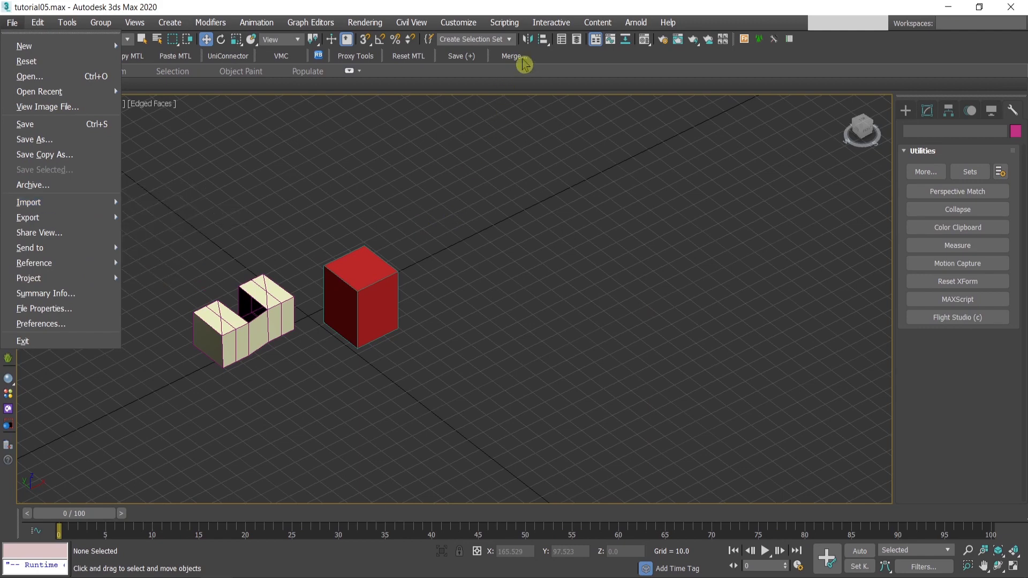
click(556, 221)
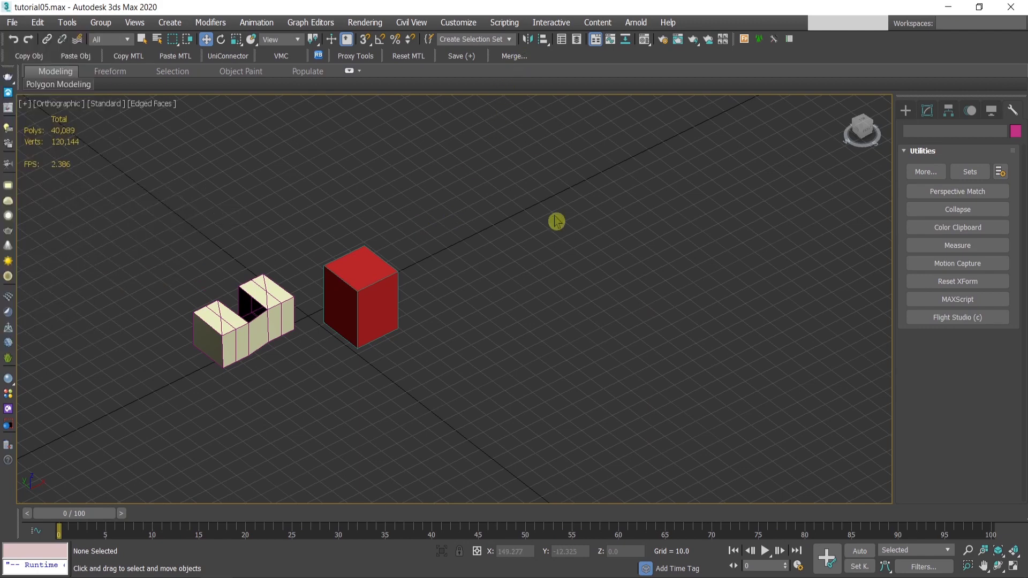
mouse_move(437, 205)
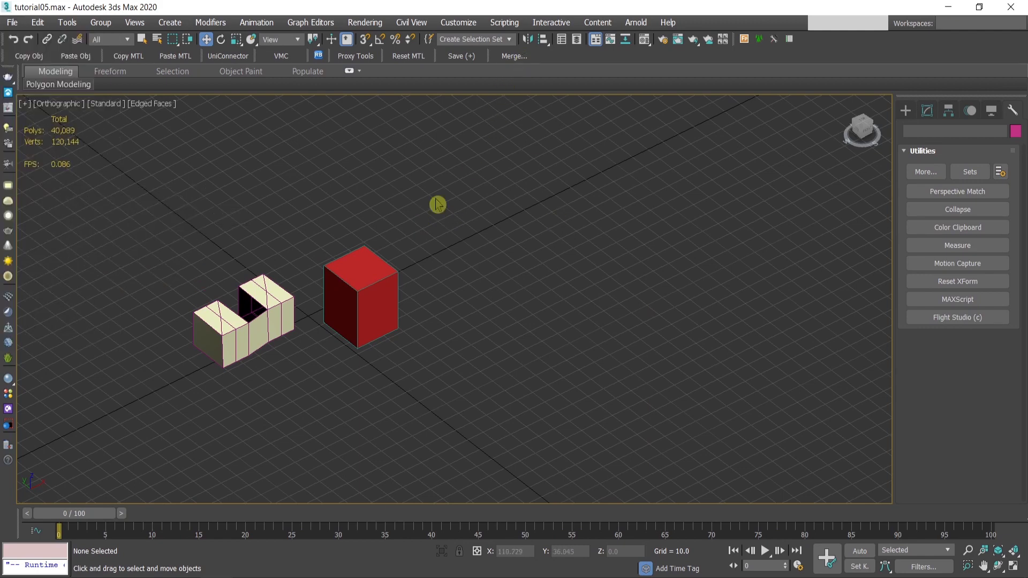
mouse_move(446, 216)
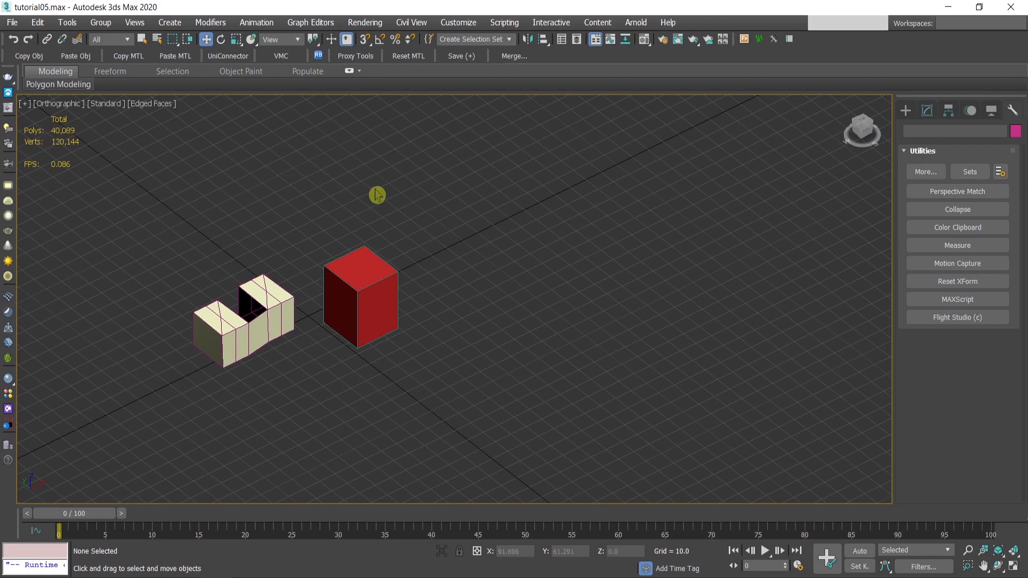
click(359, 295)
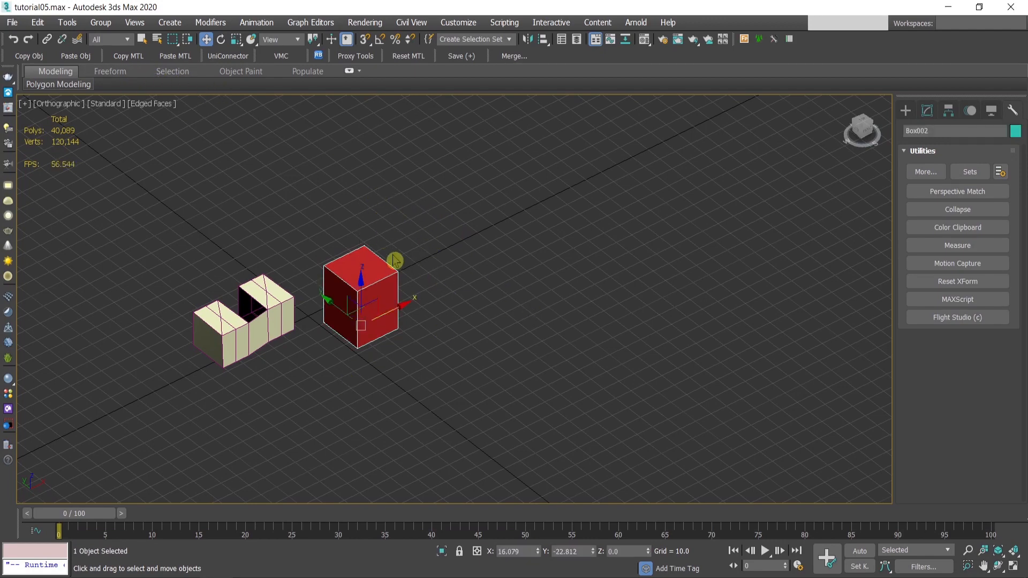
click(11, 21)
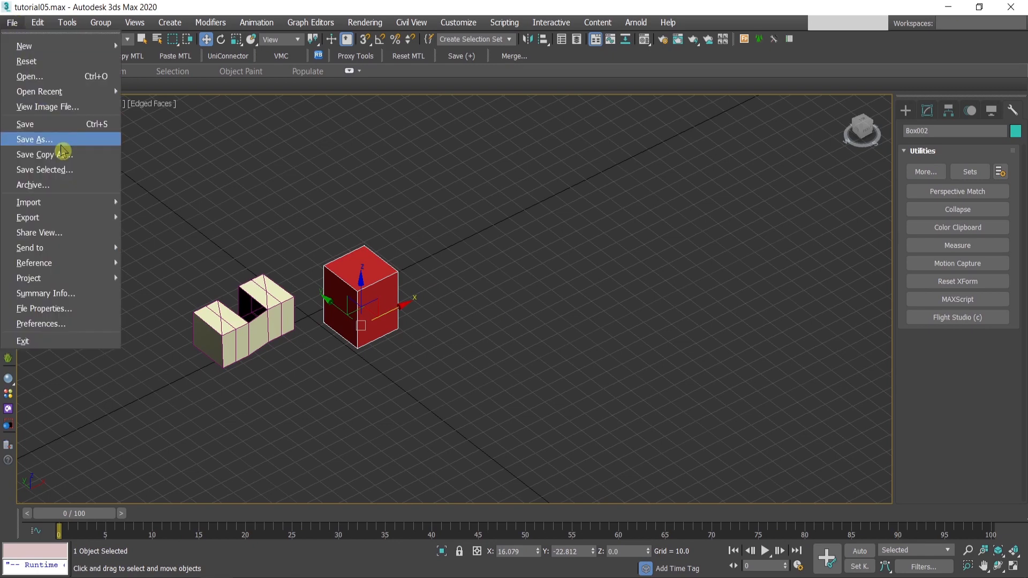
click(35, 139)
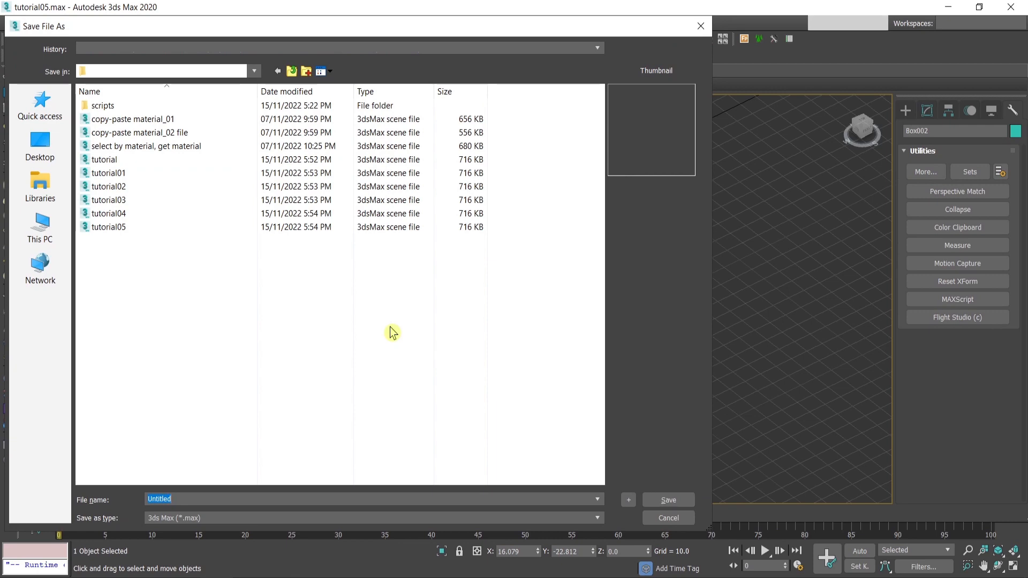
click(666, 517)
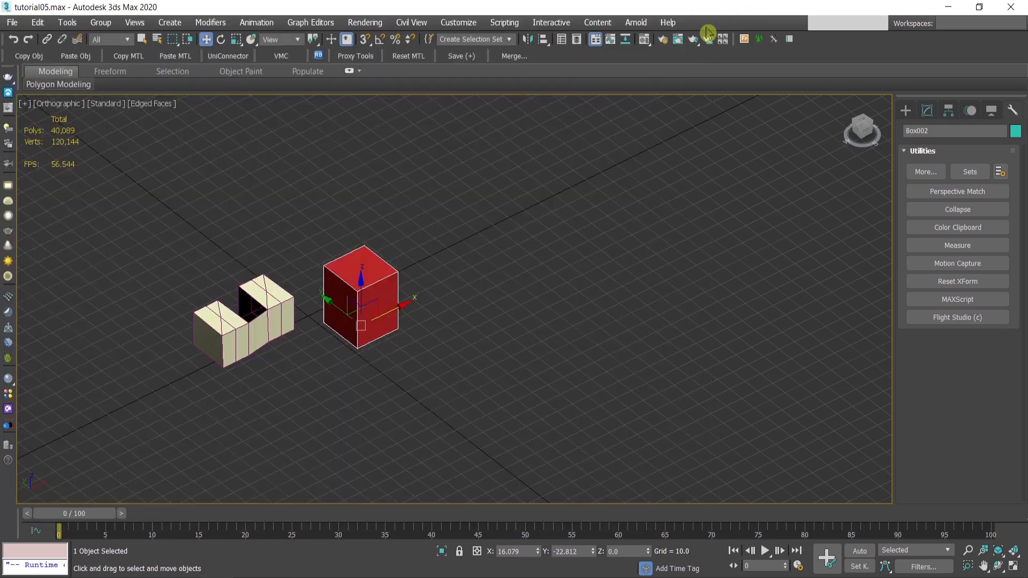
Start a new toolbar in Customize User Interface, typing 'save selec' as its name.
click(458, 23)
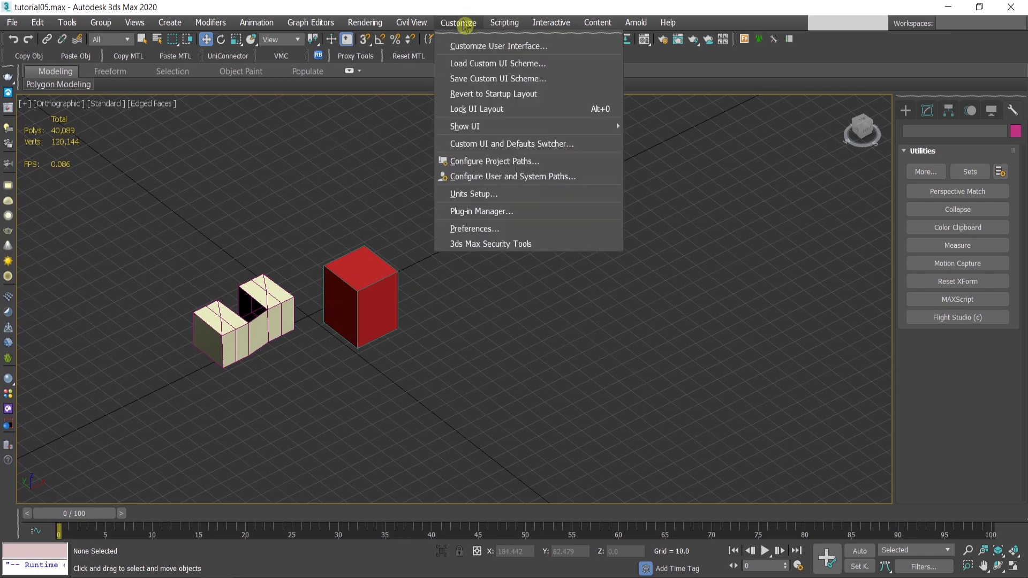
click(497, 46)
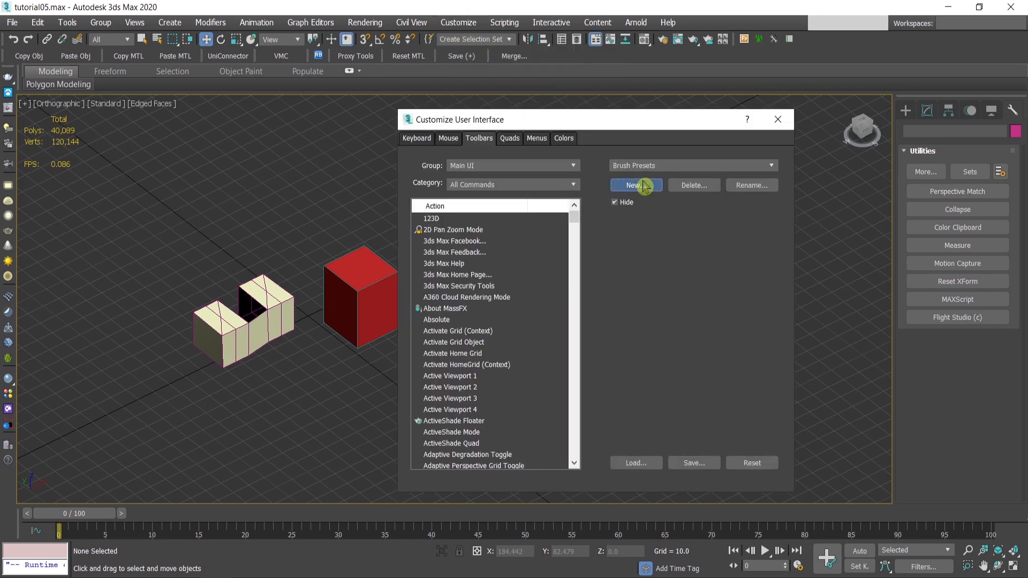
click(634, 185)
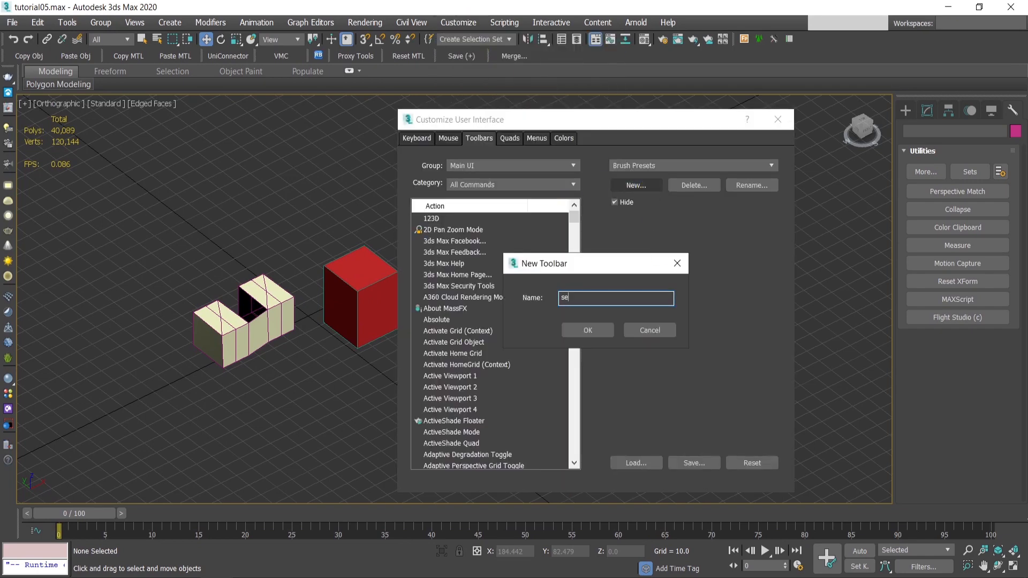
text(av)
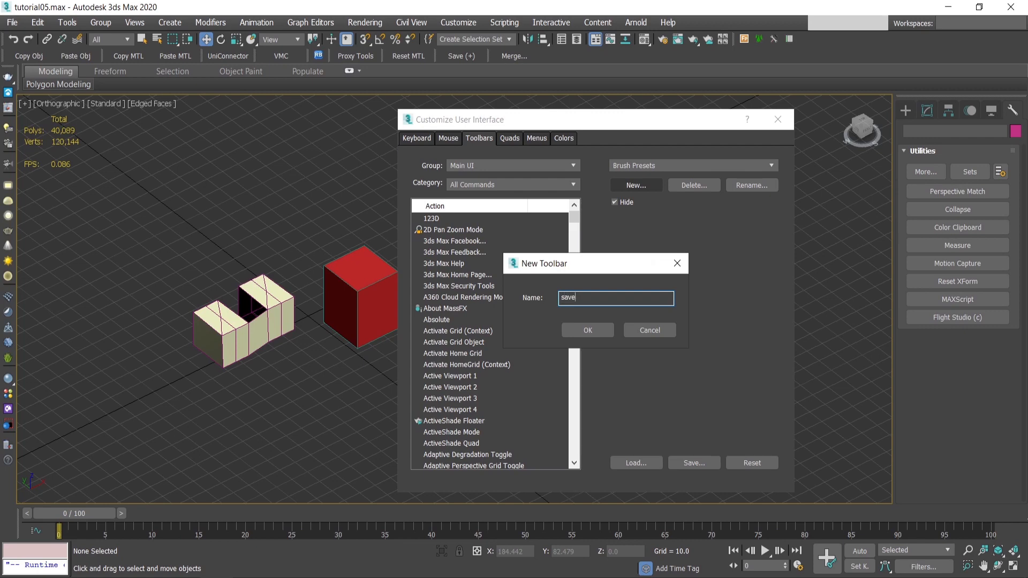
text(selec)
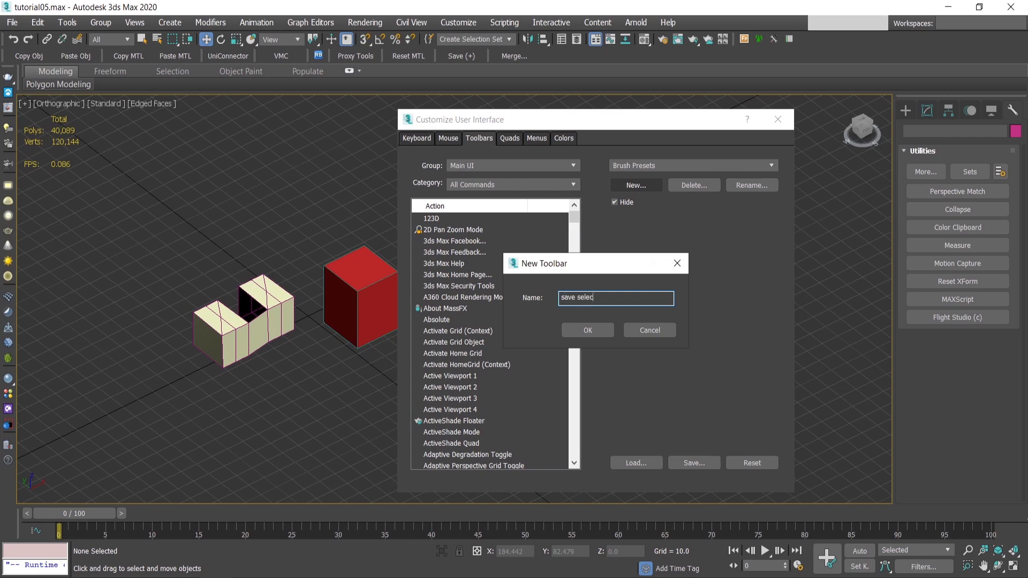
Add a Save Selected button after Merge on the main toolbar and save the customization.
click(587, 330)
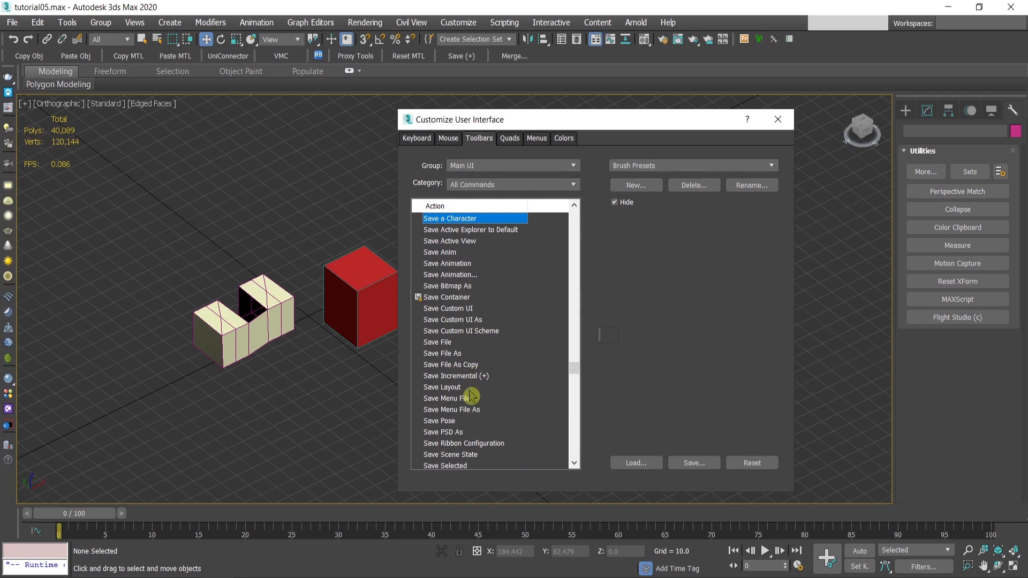
scroll(down, 3)
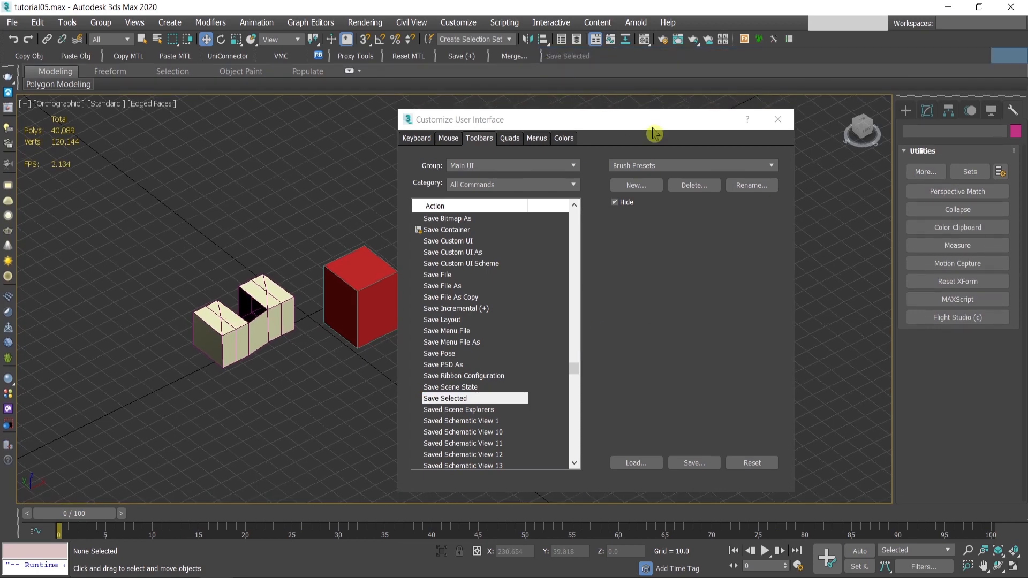
mouse_move(579, 58)
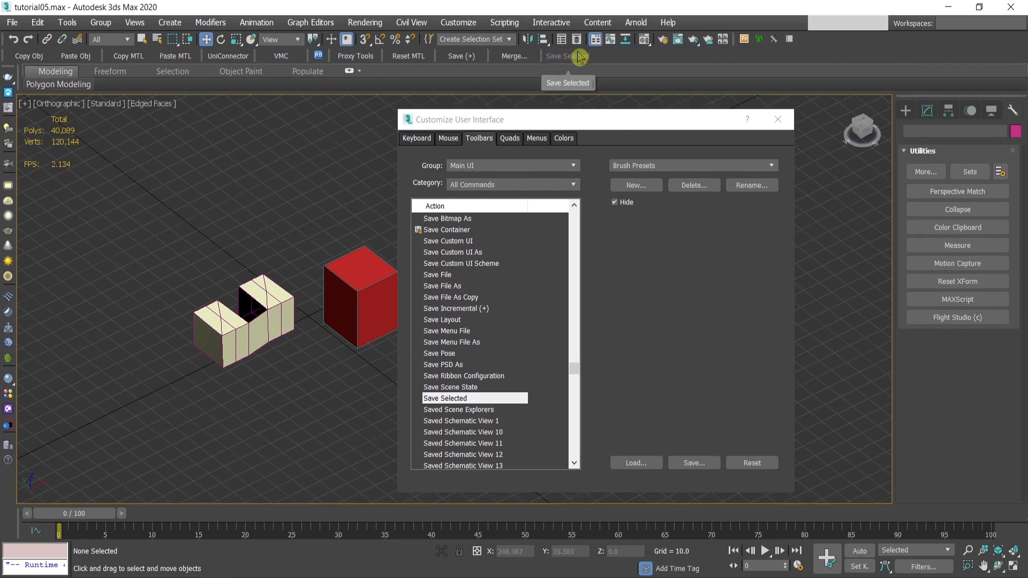
mouse_move(713, 397)
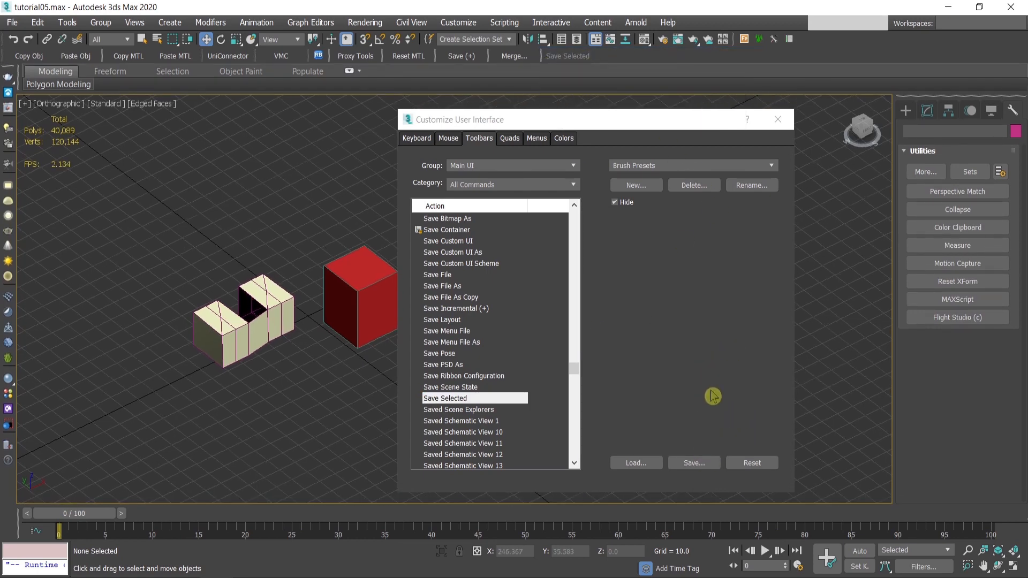
click(693, 463)
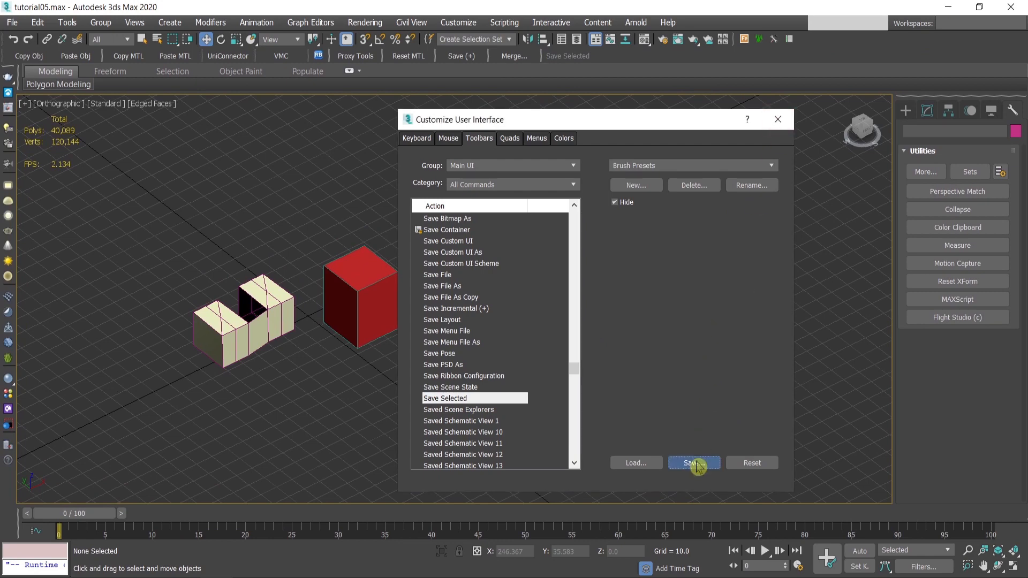
click(694, 462)
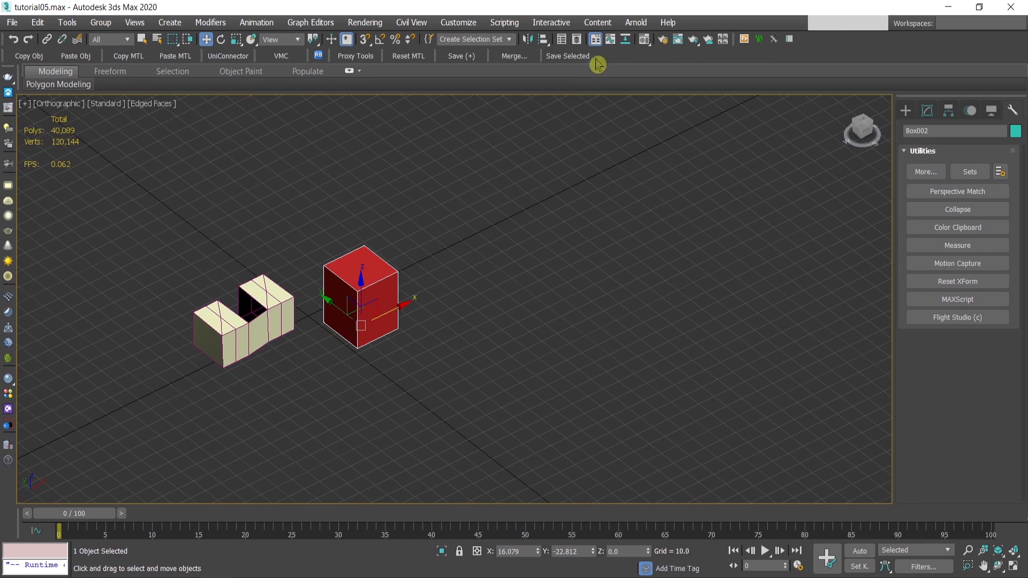
Copy the red box Box002 using the custom Copy Obj toolbar button.
click(566, 56)
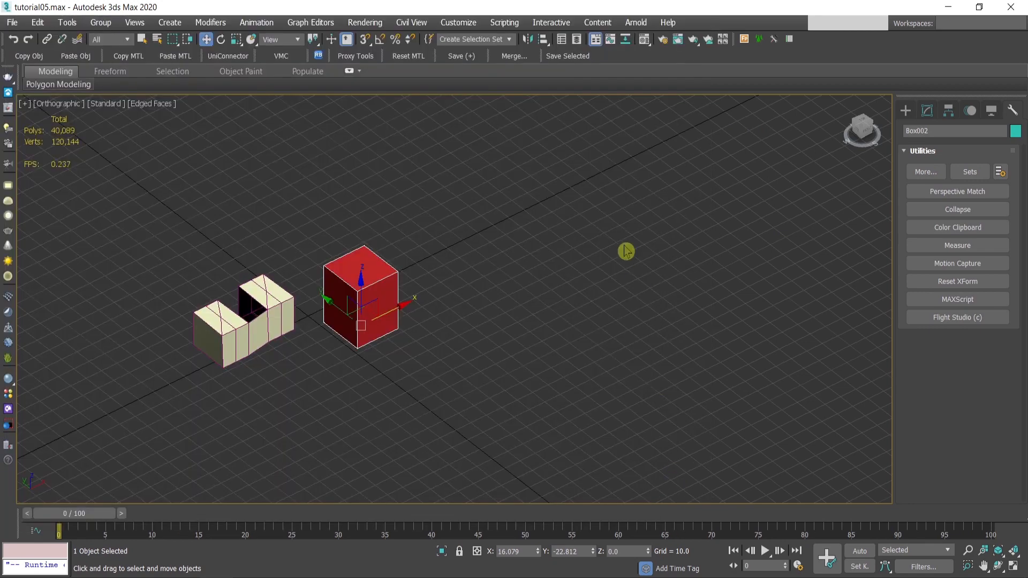
mouse_move(35, 63)
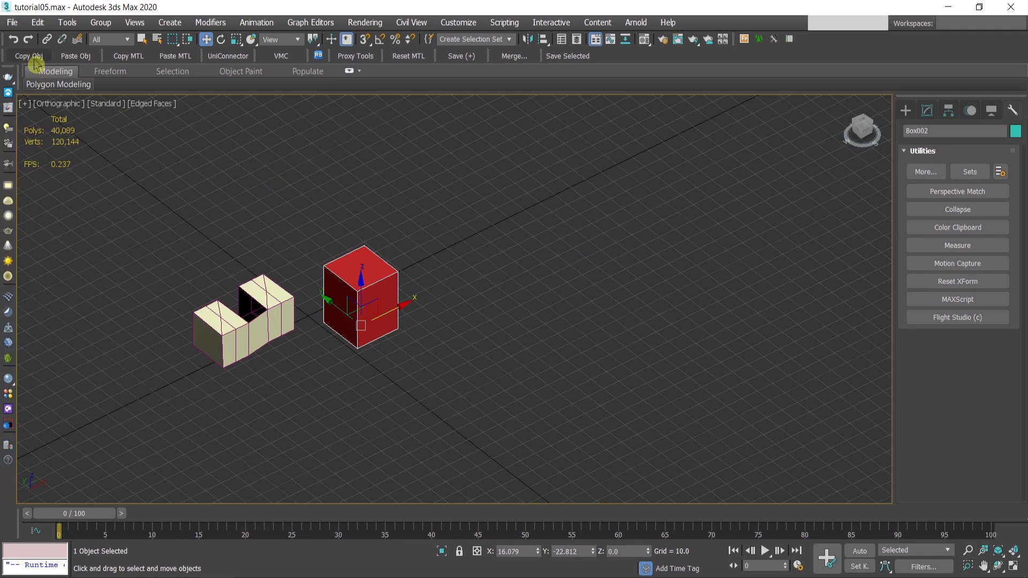
click(12, 22)
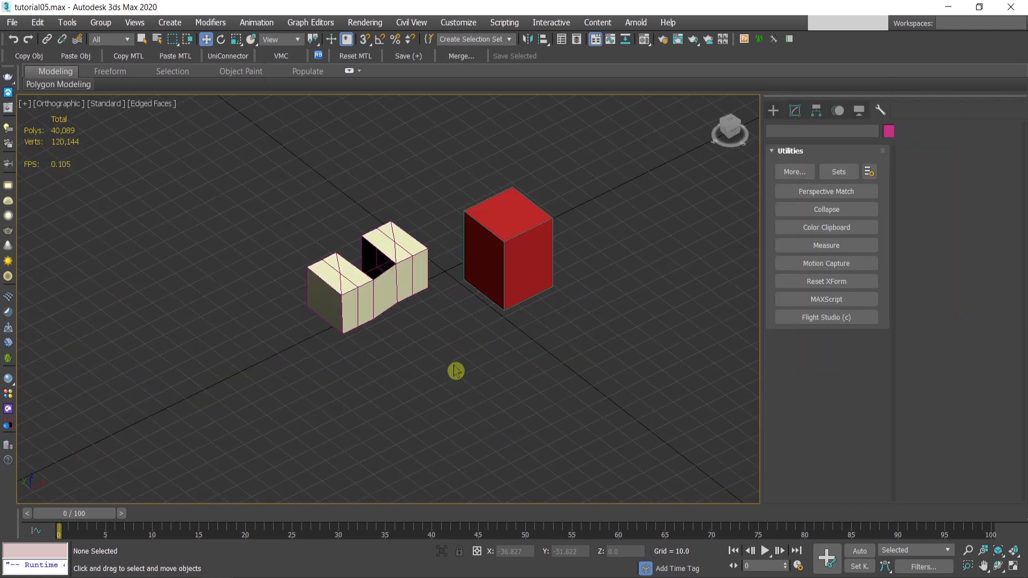
mouse_move(622, 257)
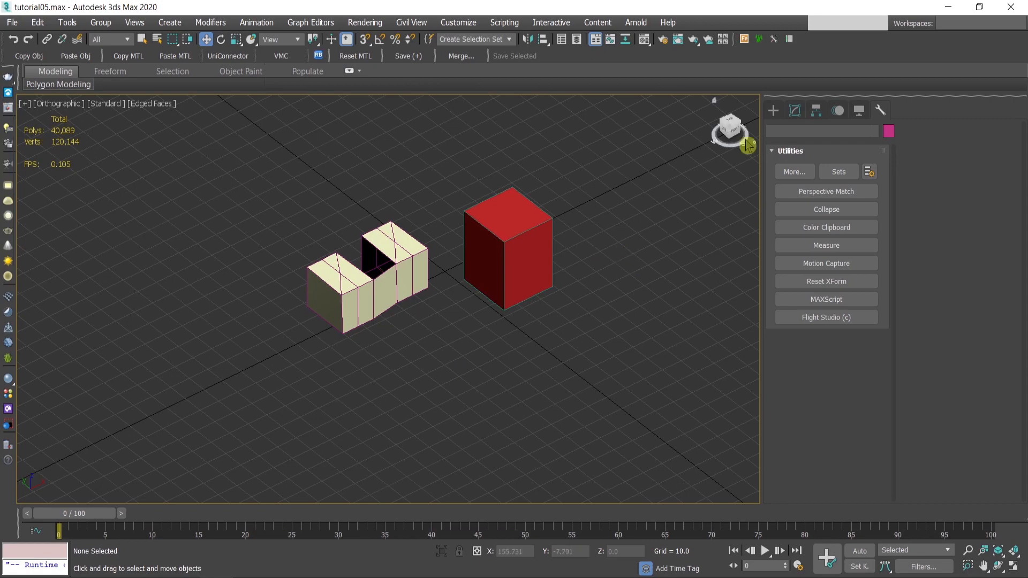
mouse_move(588, 129)
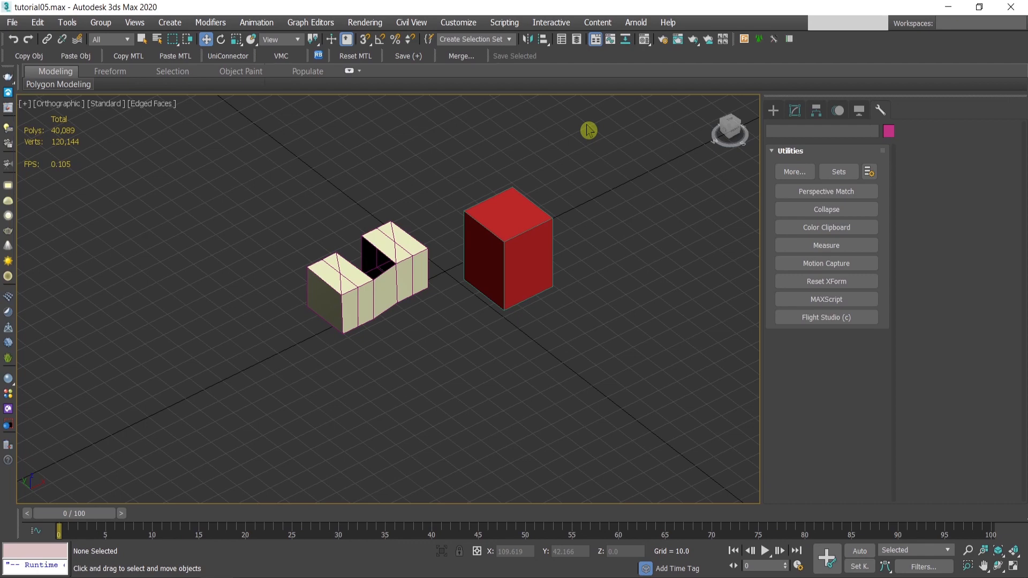
mouse_move(578, 106)
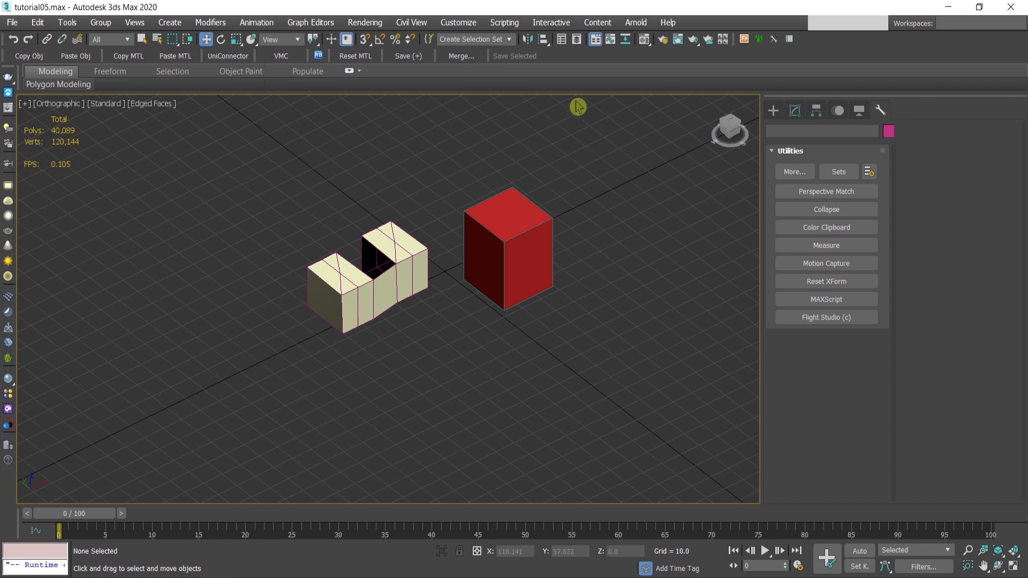
mouse_move(190, 453)
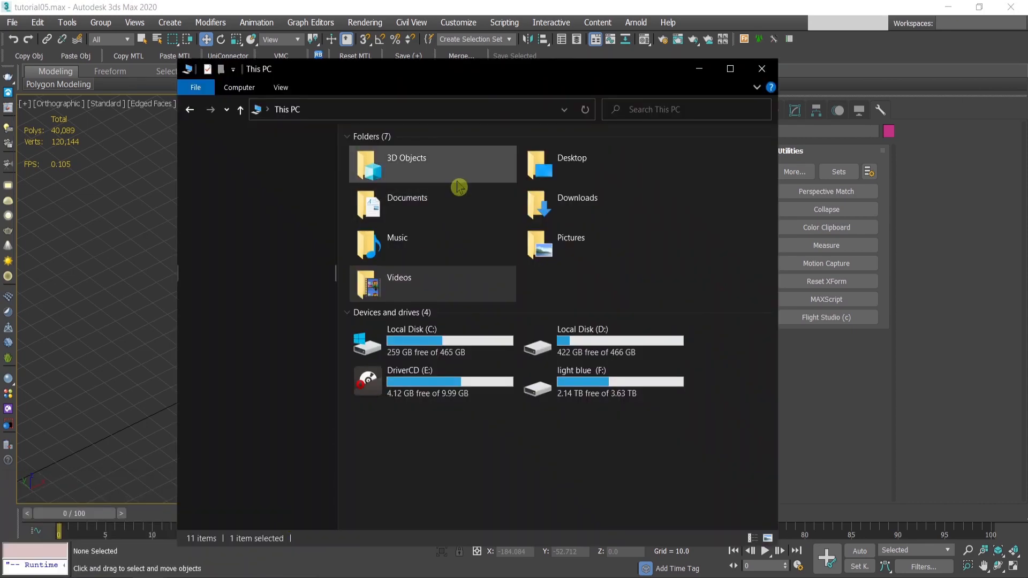
Browse from C: through Users, AppData, Local, Autodesk and 2020 - 64bit to the ENU folder.
double_click(412, 341)
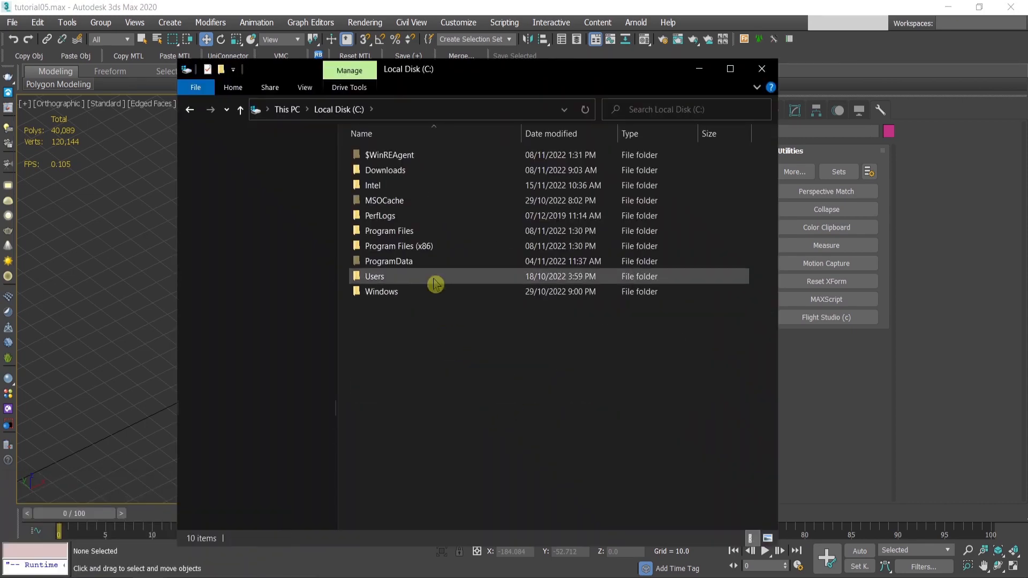
double_click(374, 276)
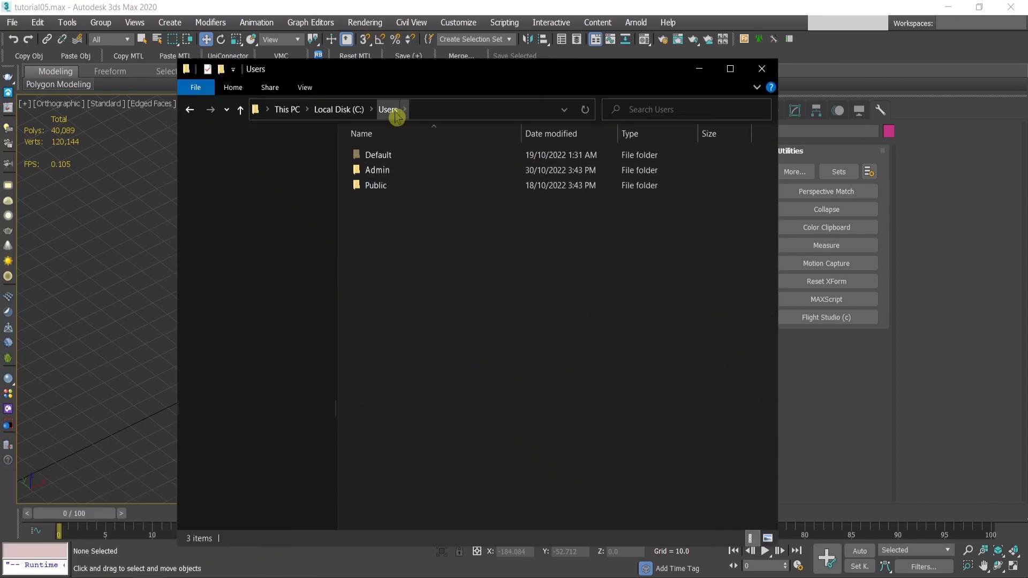
double_click(377, 169)
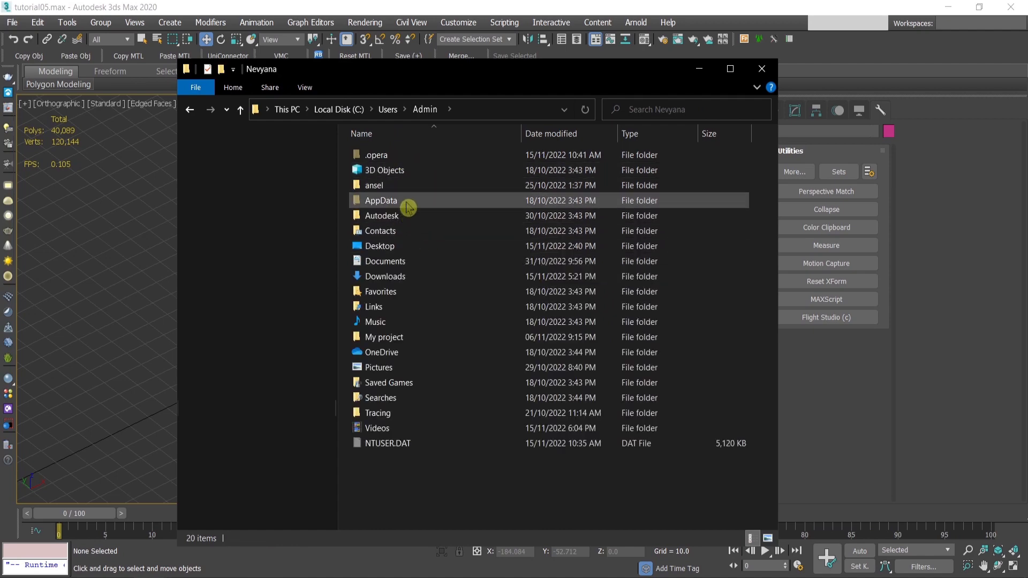
double_click(381, 200)
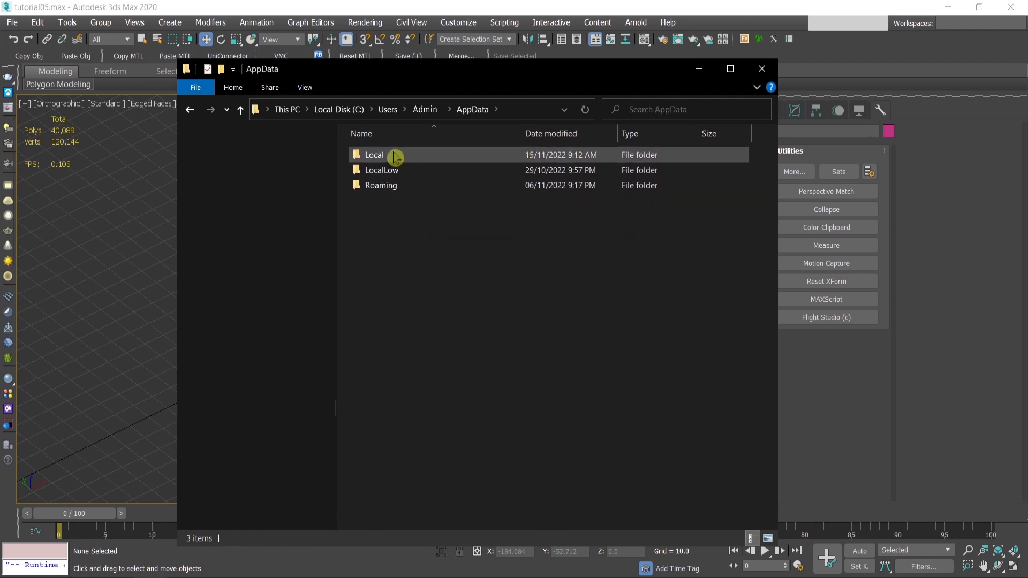
double_click(374, 154)
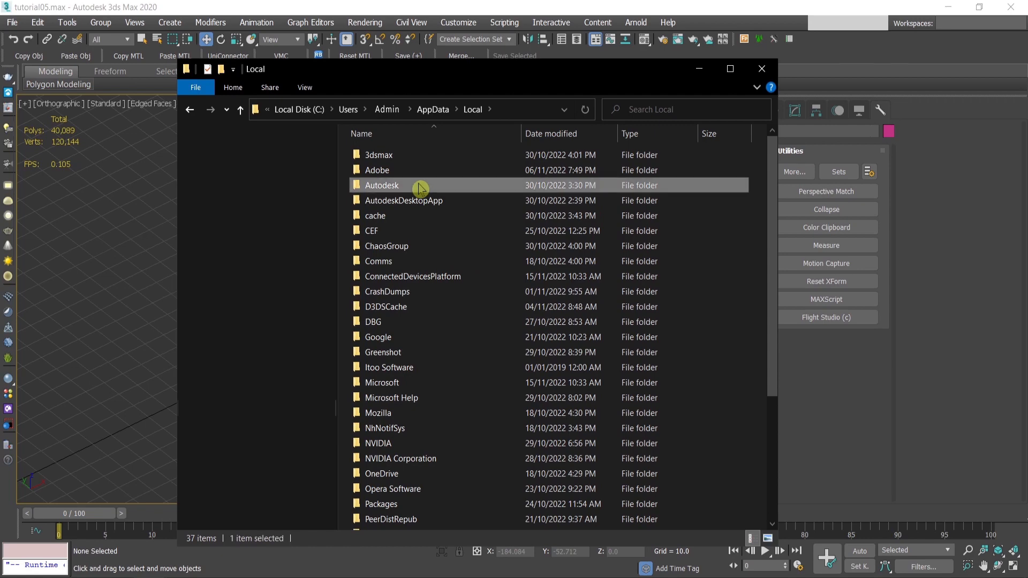
double_click(381, 185)
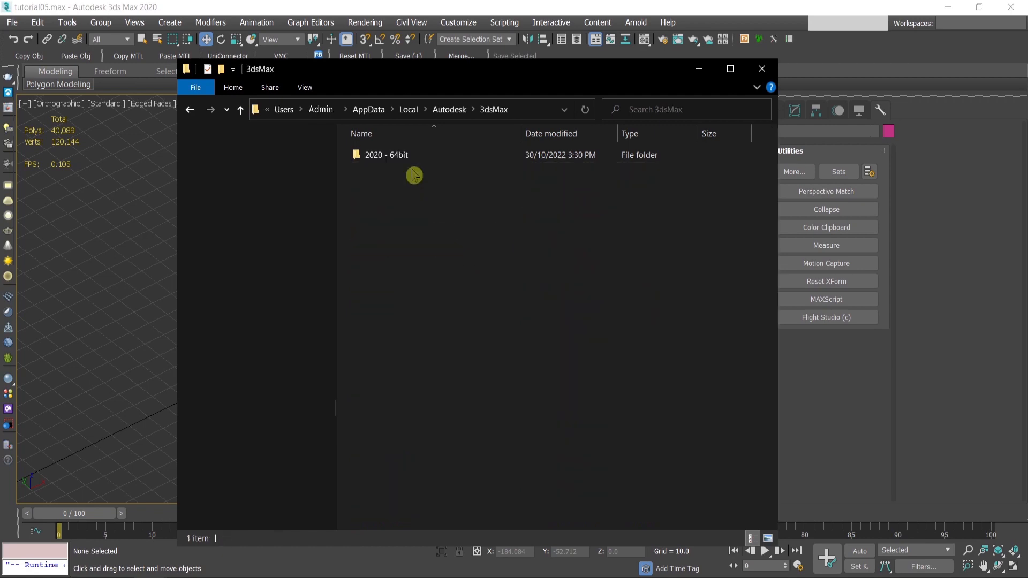
click(386, 154)
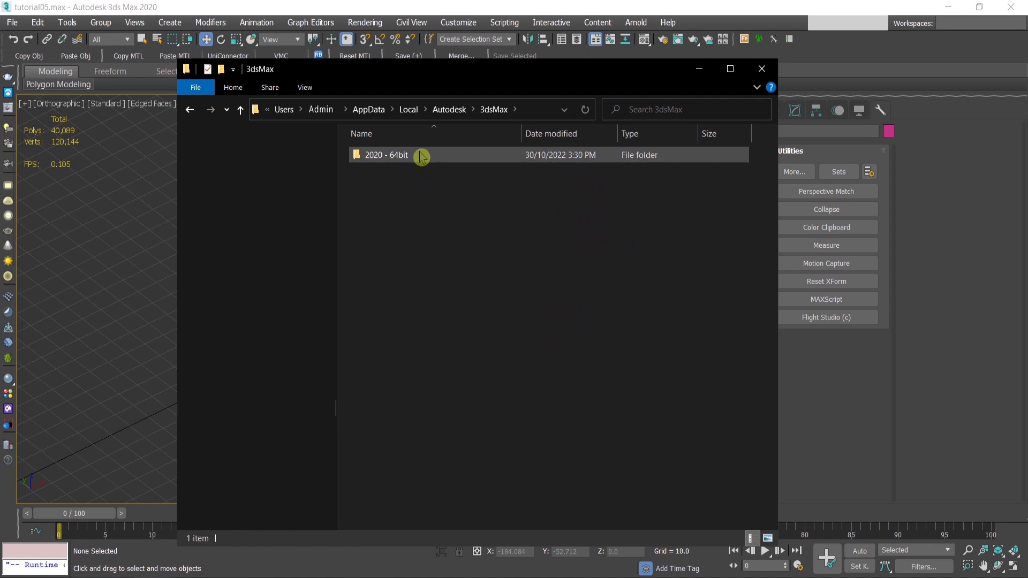
double_click(386, 154)
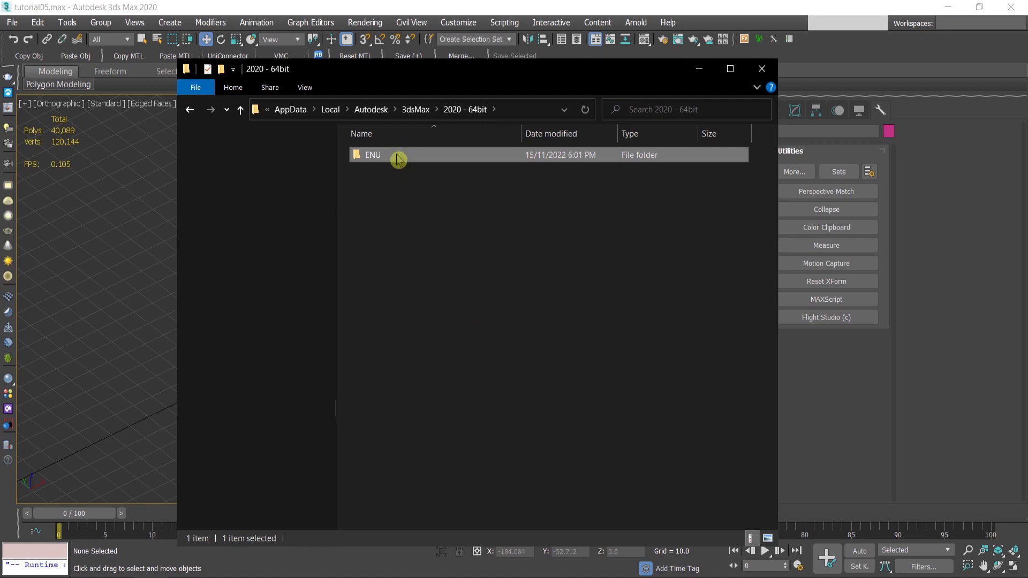
mouse_move(441, 270)
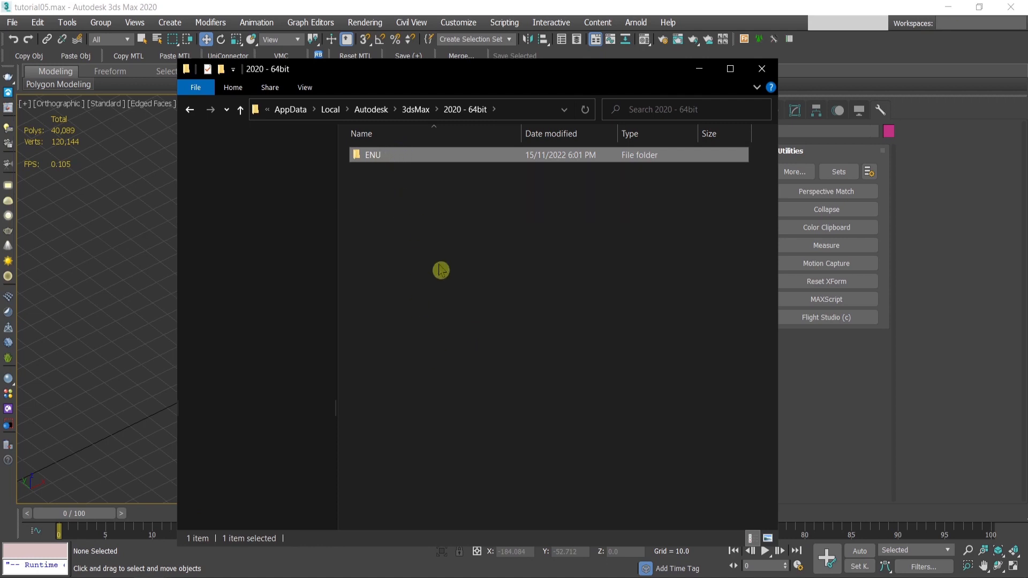
mouse_move(6, 262)
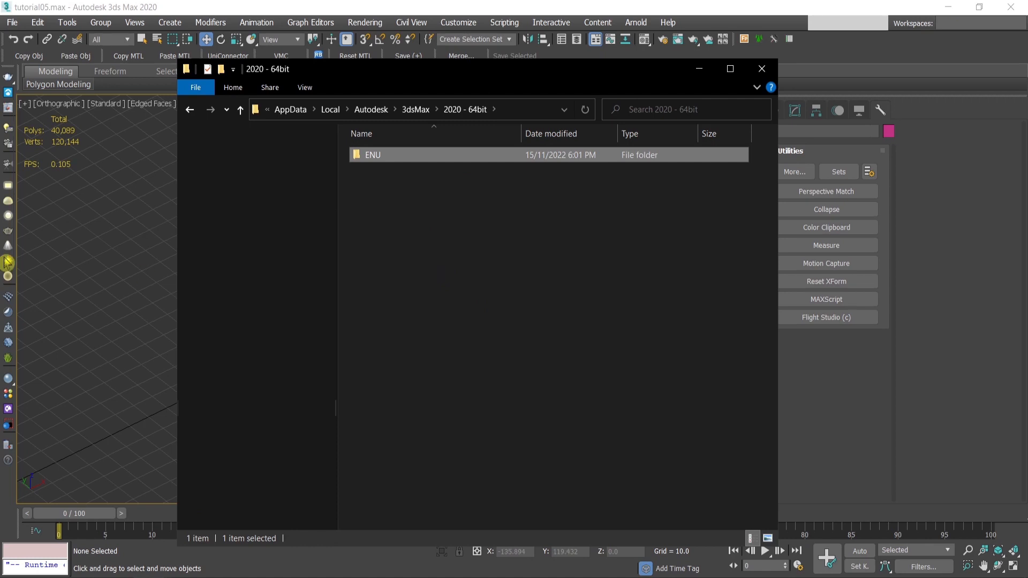
click(761, 68)
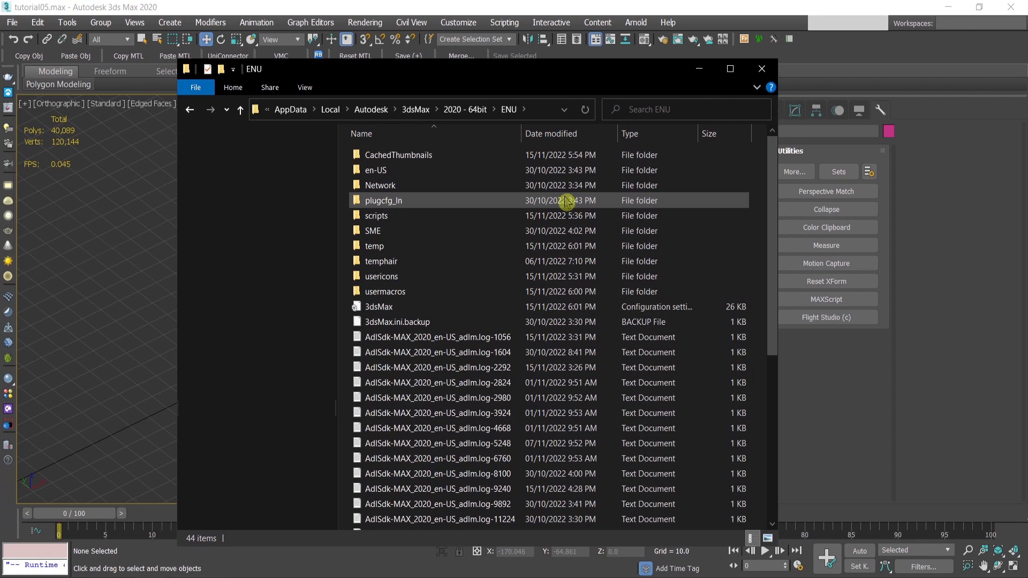
Look inside the scripts folder, then step back up to the 2020 - 64bit folder.
double_click(377, 216)
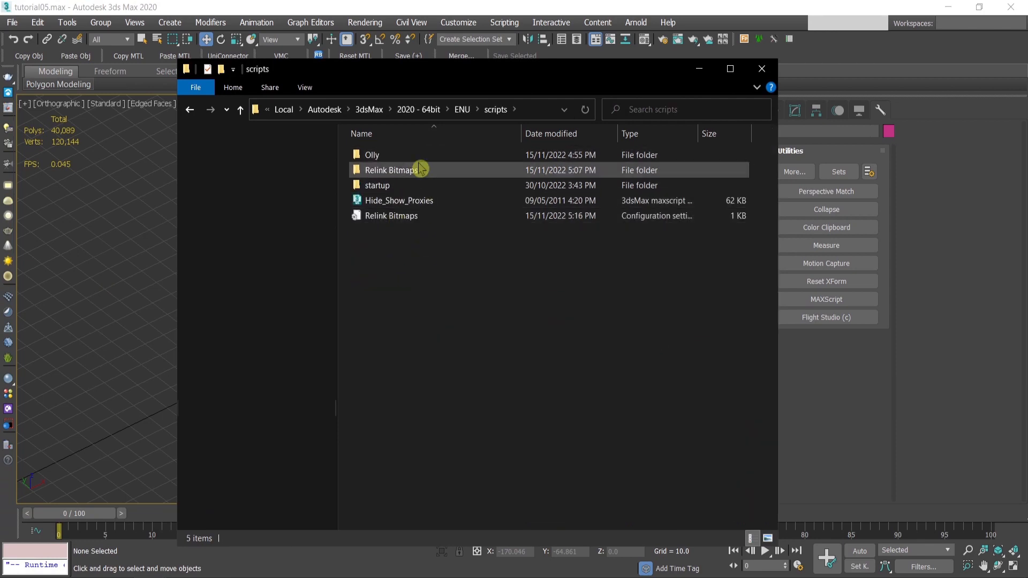
click(240, 110)
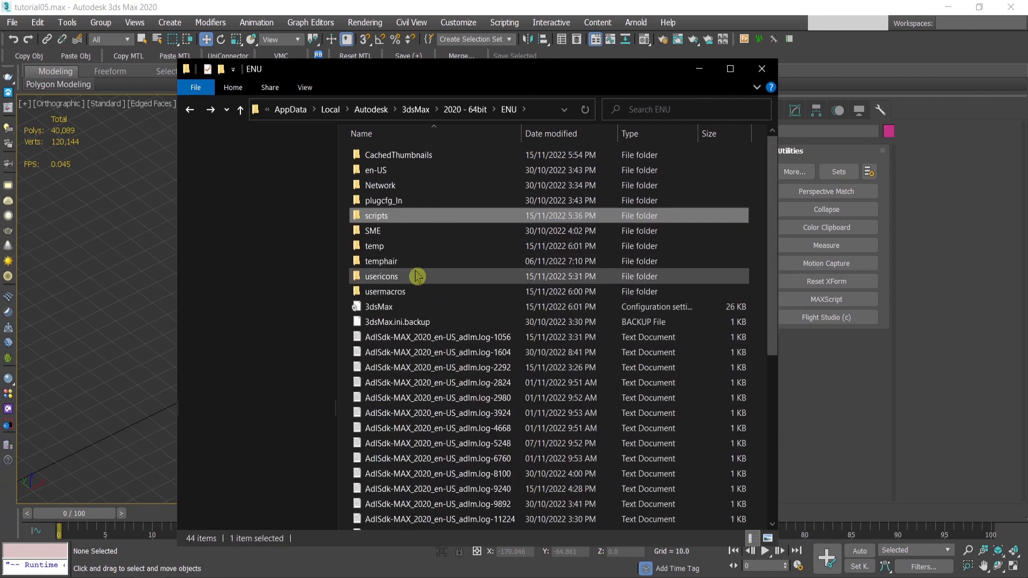
double_click(380, 276)
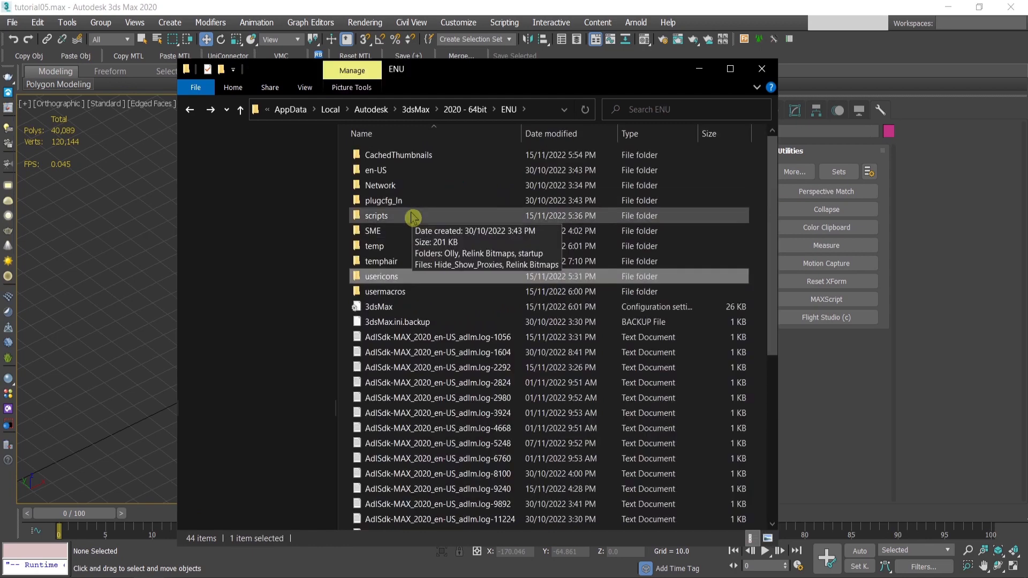
mouse_move(409, 282)
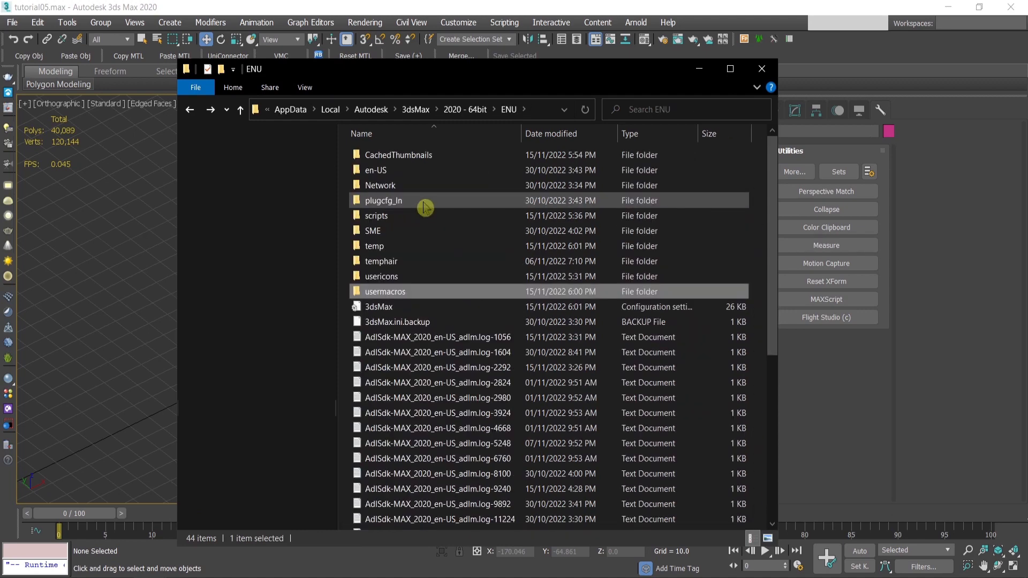
mouse_move(482, 170)
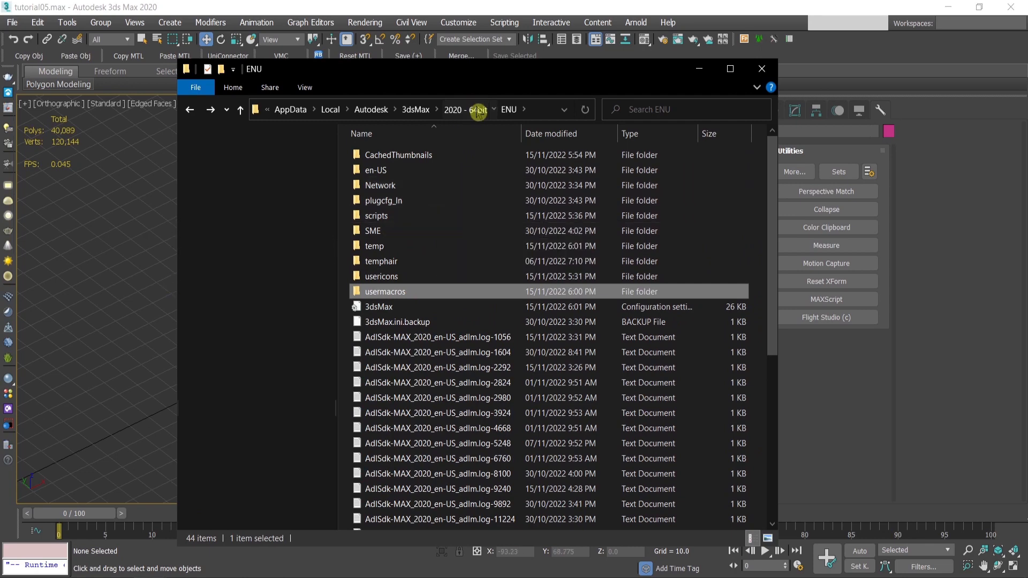
click(456, 109)
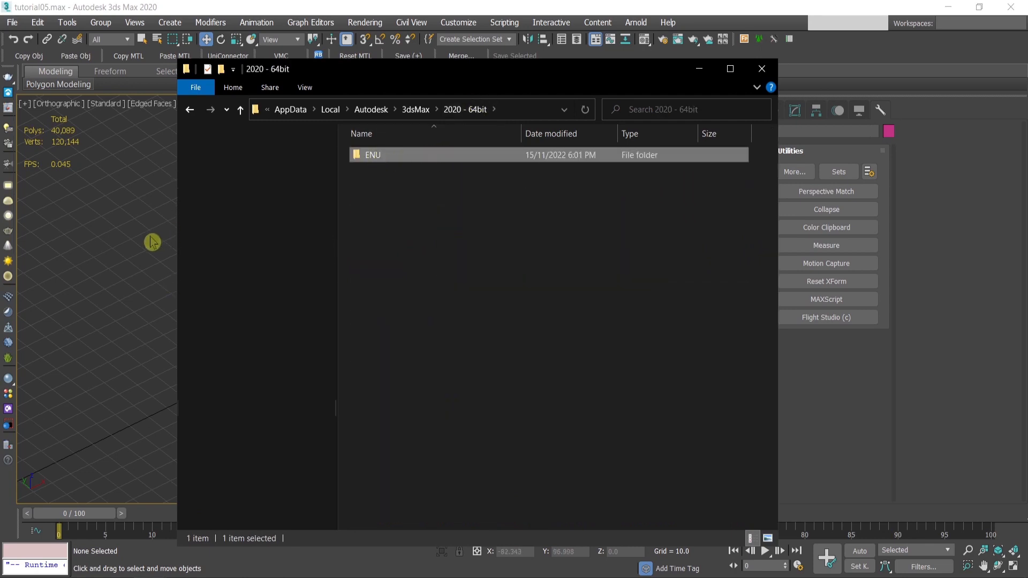
mouse_move(120, 313)
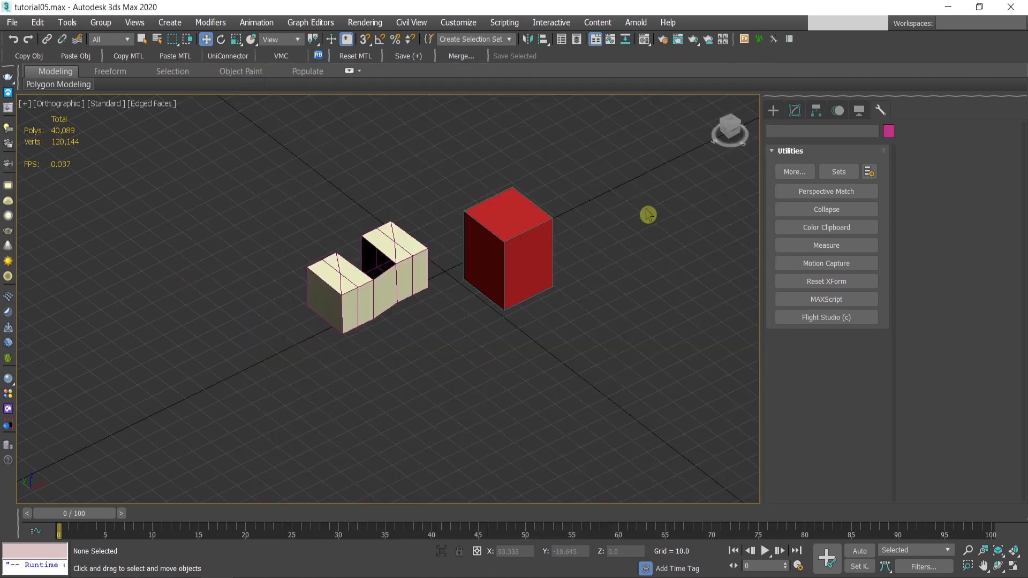
mouse_move(429, 213)
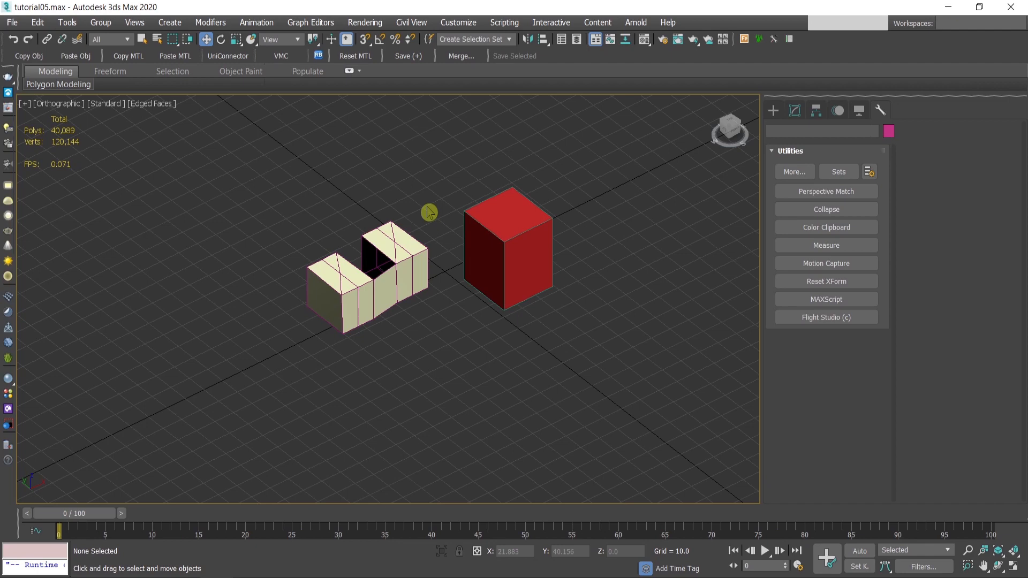
mouse_move(567, 209)
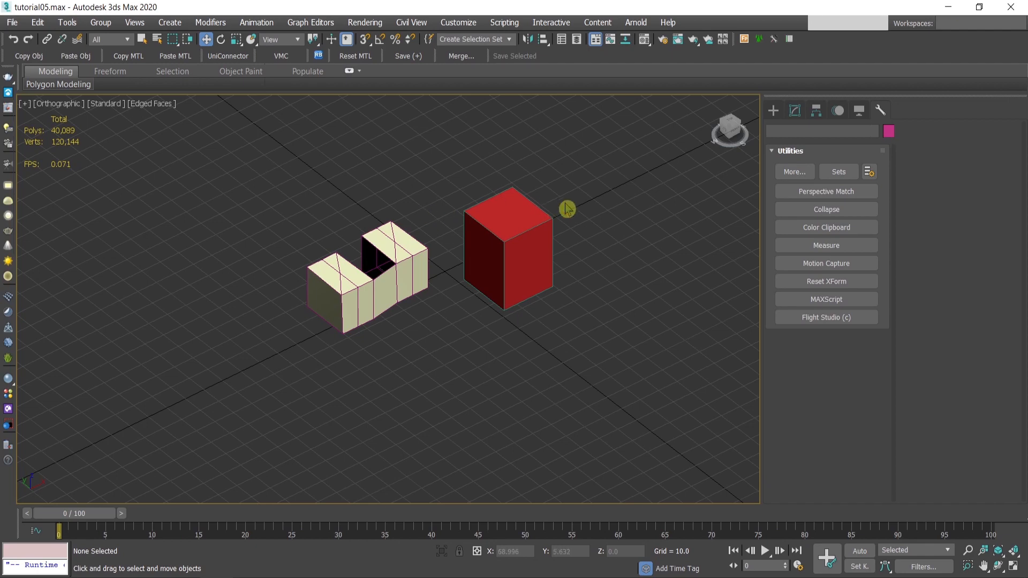
mouse_move(585, 196)
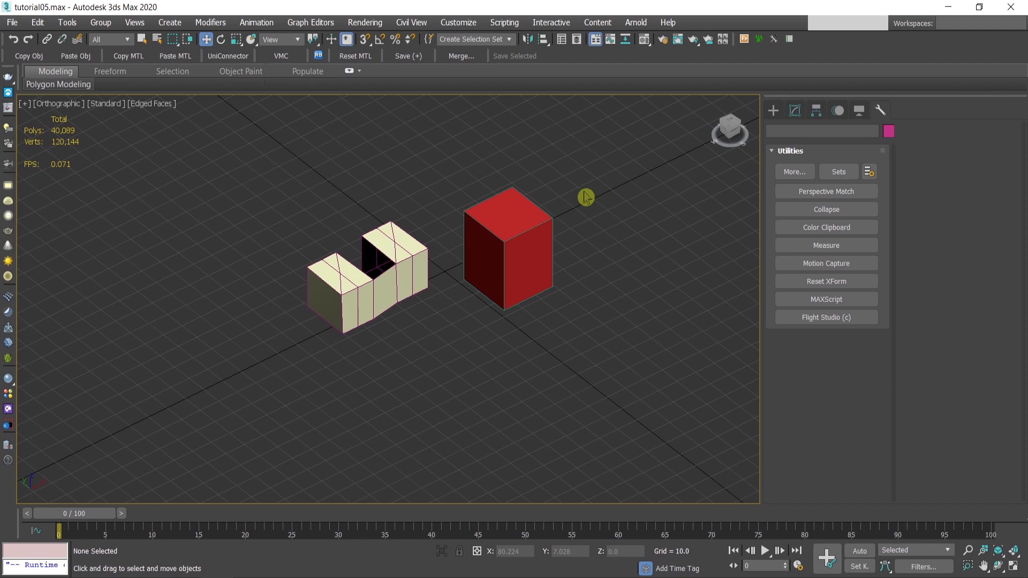
mouse_move(71, 56)
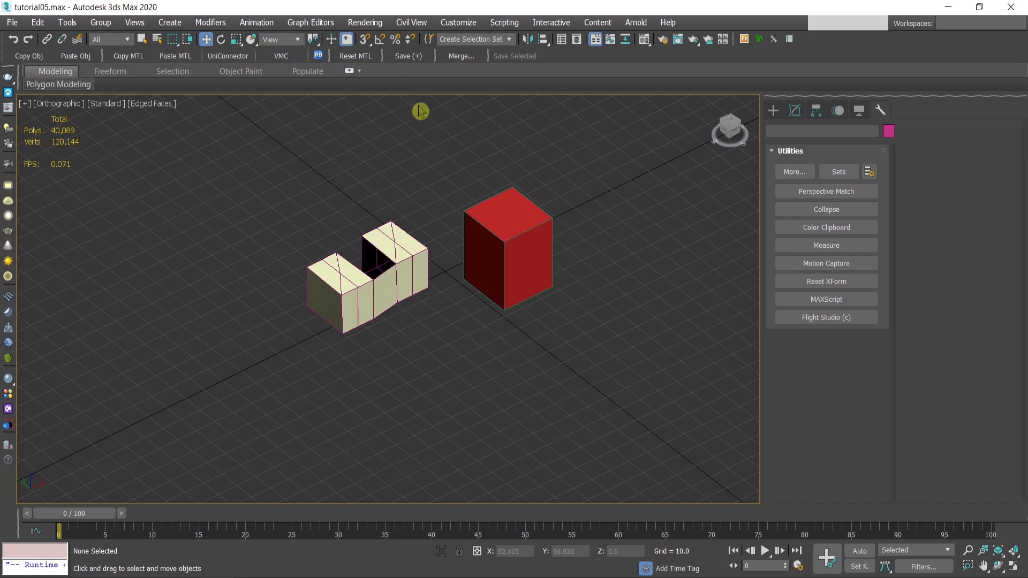
mouse_move(434, 131)
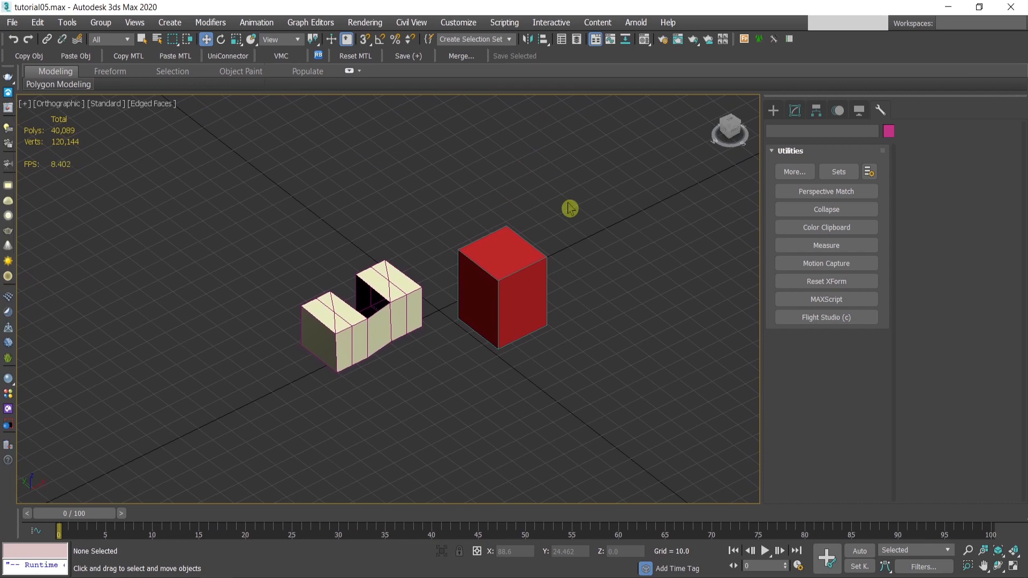
mouse_move(574, 208)
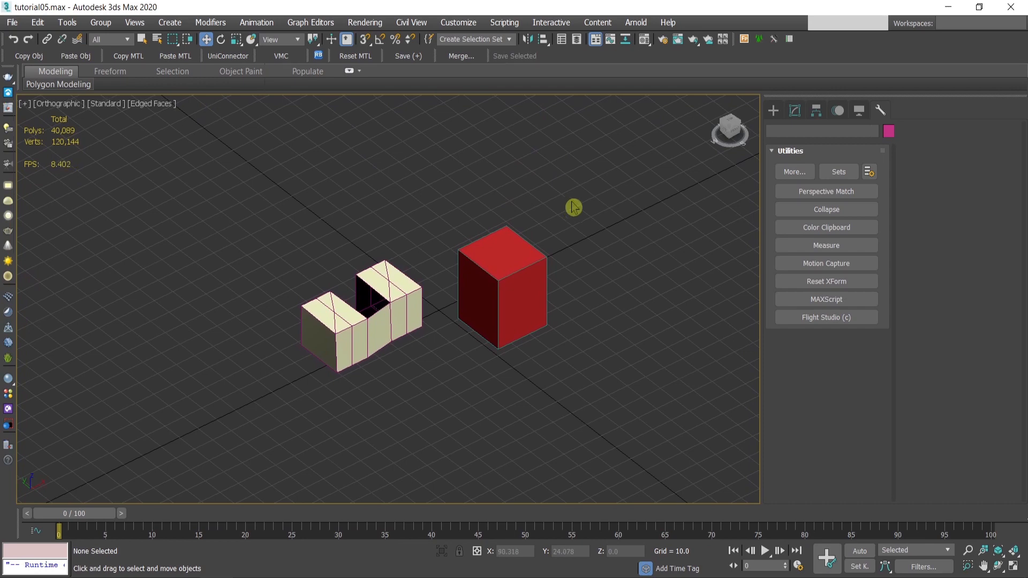